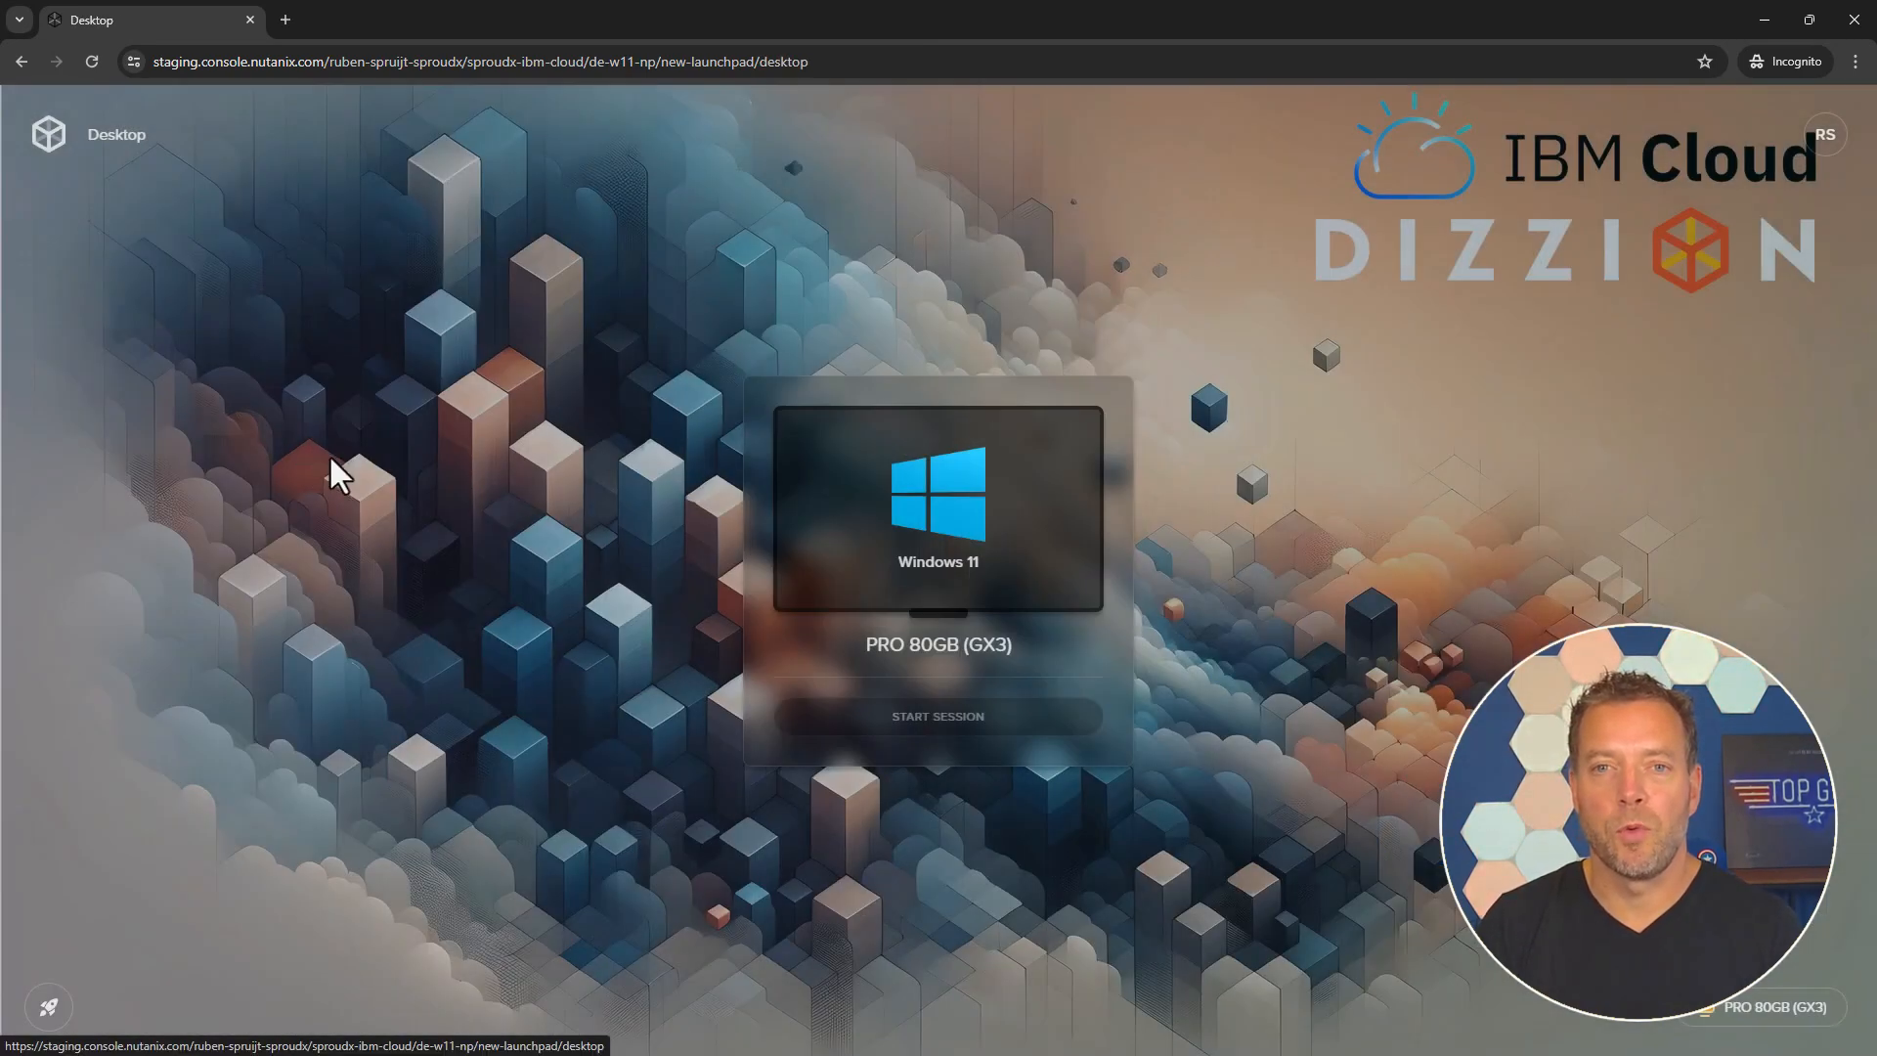
# Start the Windows 11 PRO 80GB (GX3) session from the Frame launchpad
pyautogui.click(938, 716)
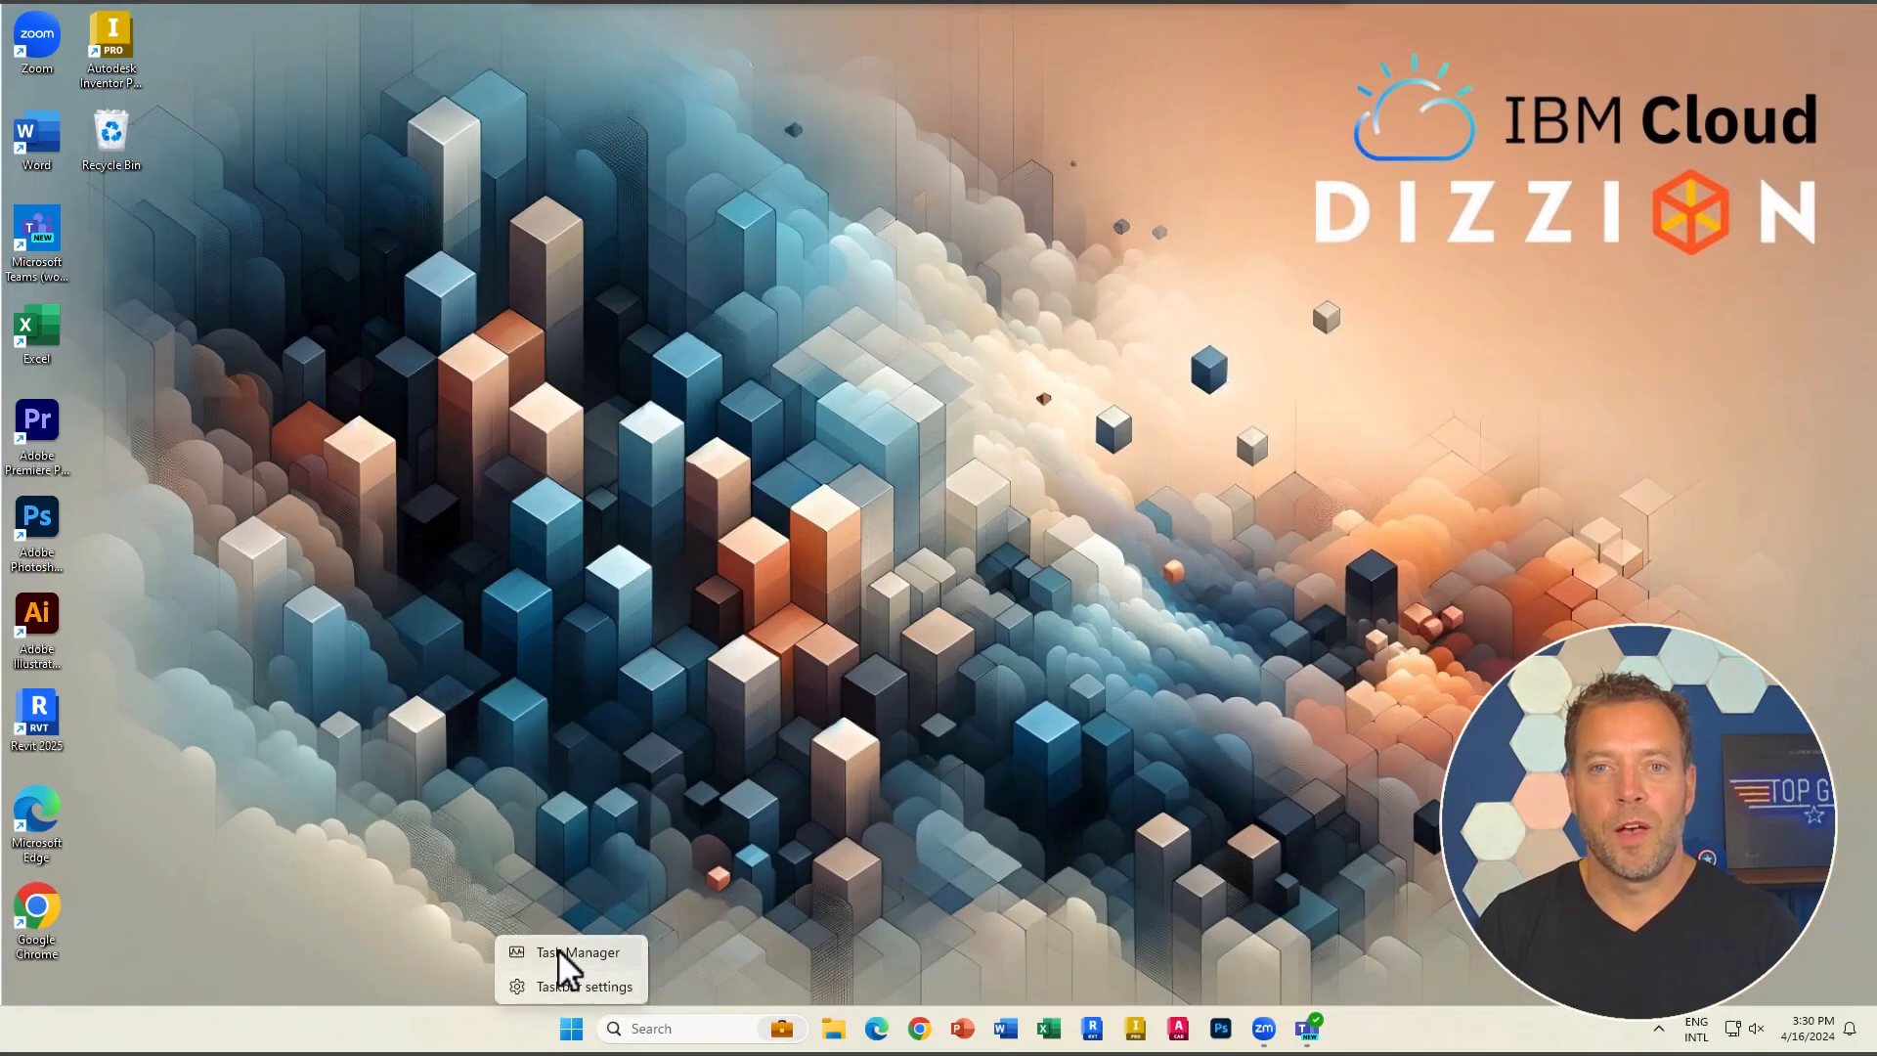
# Review the NVIDIA L4 GPU and Xeon CPU performance in Task Manager, then close it
pyautogui.click(574, 952)
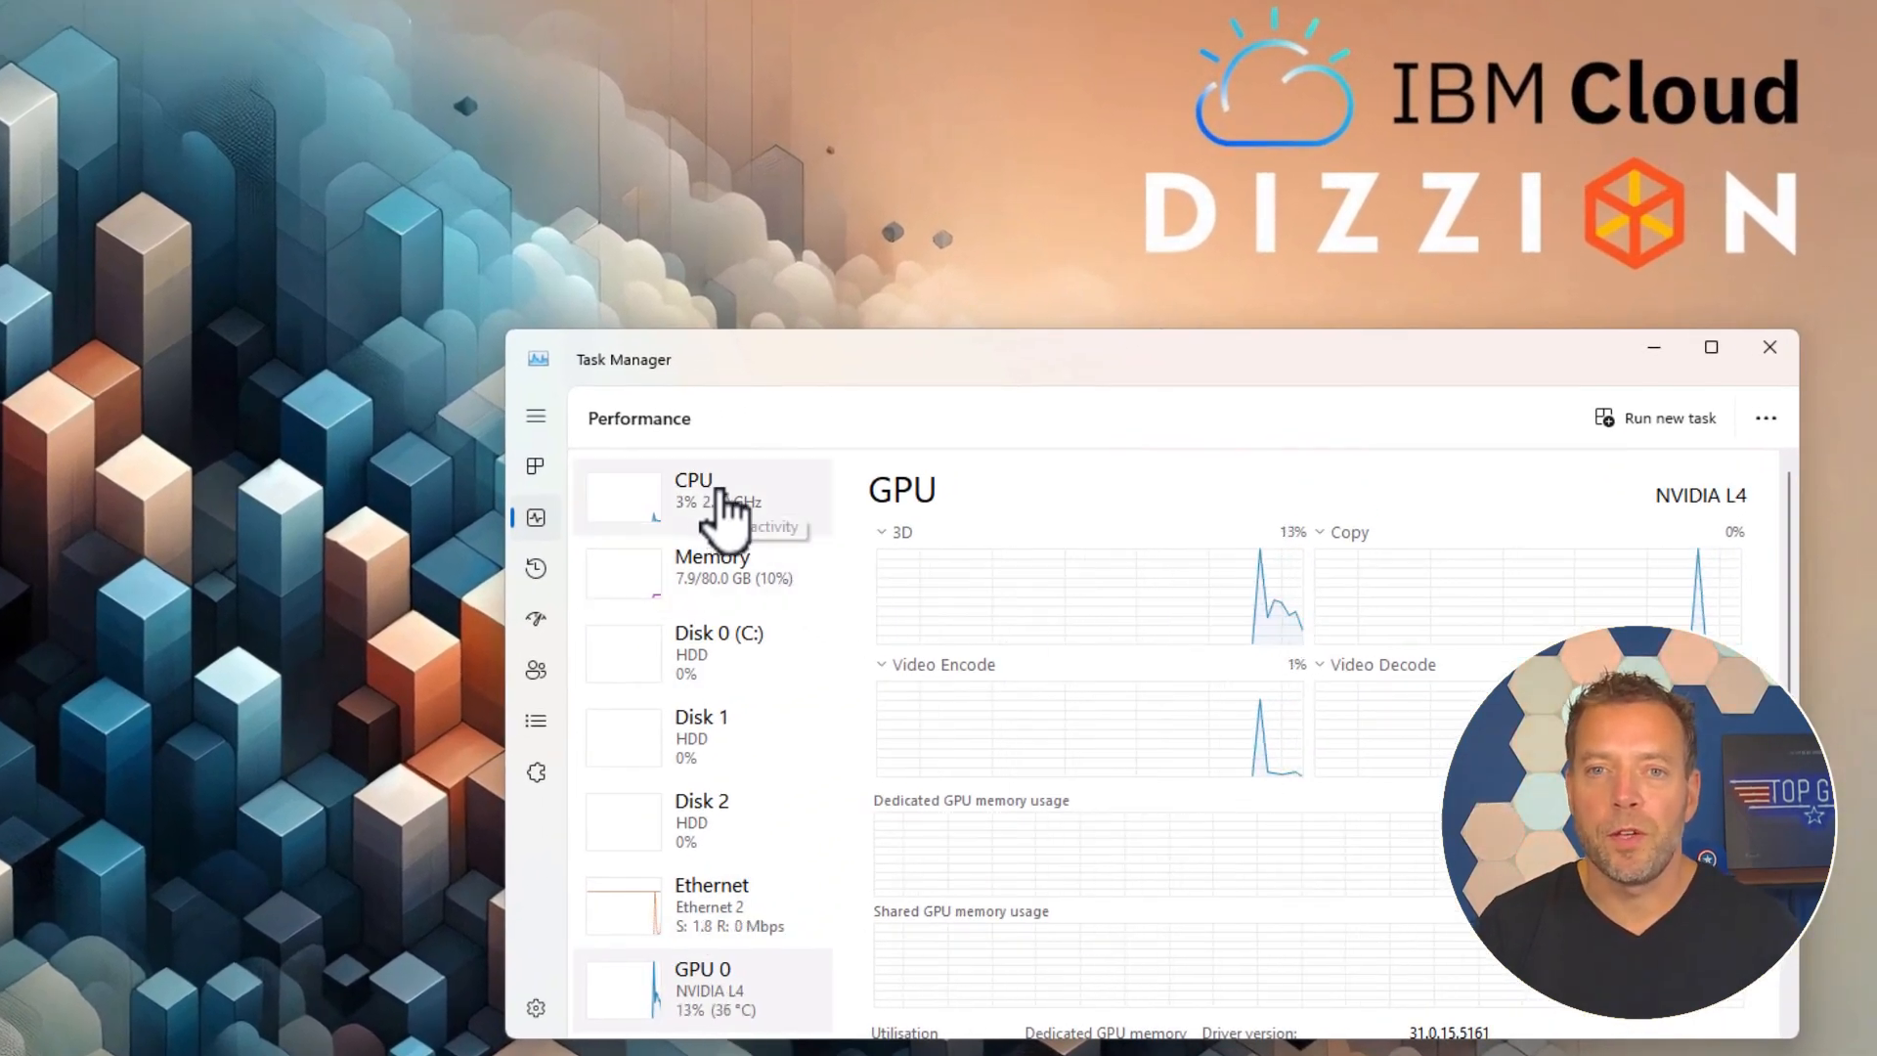
pyautogui.click(692, 497)
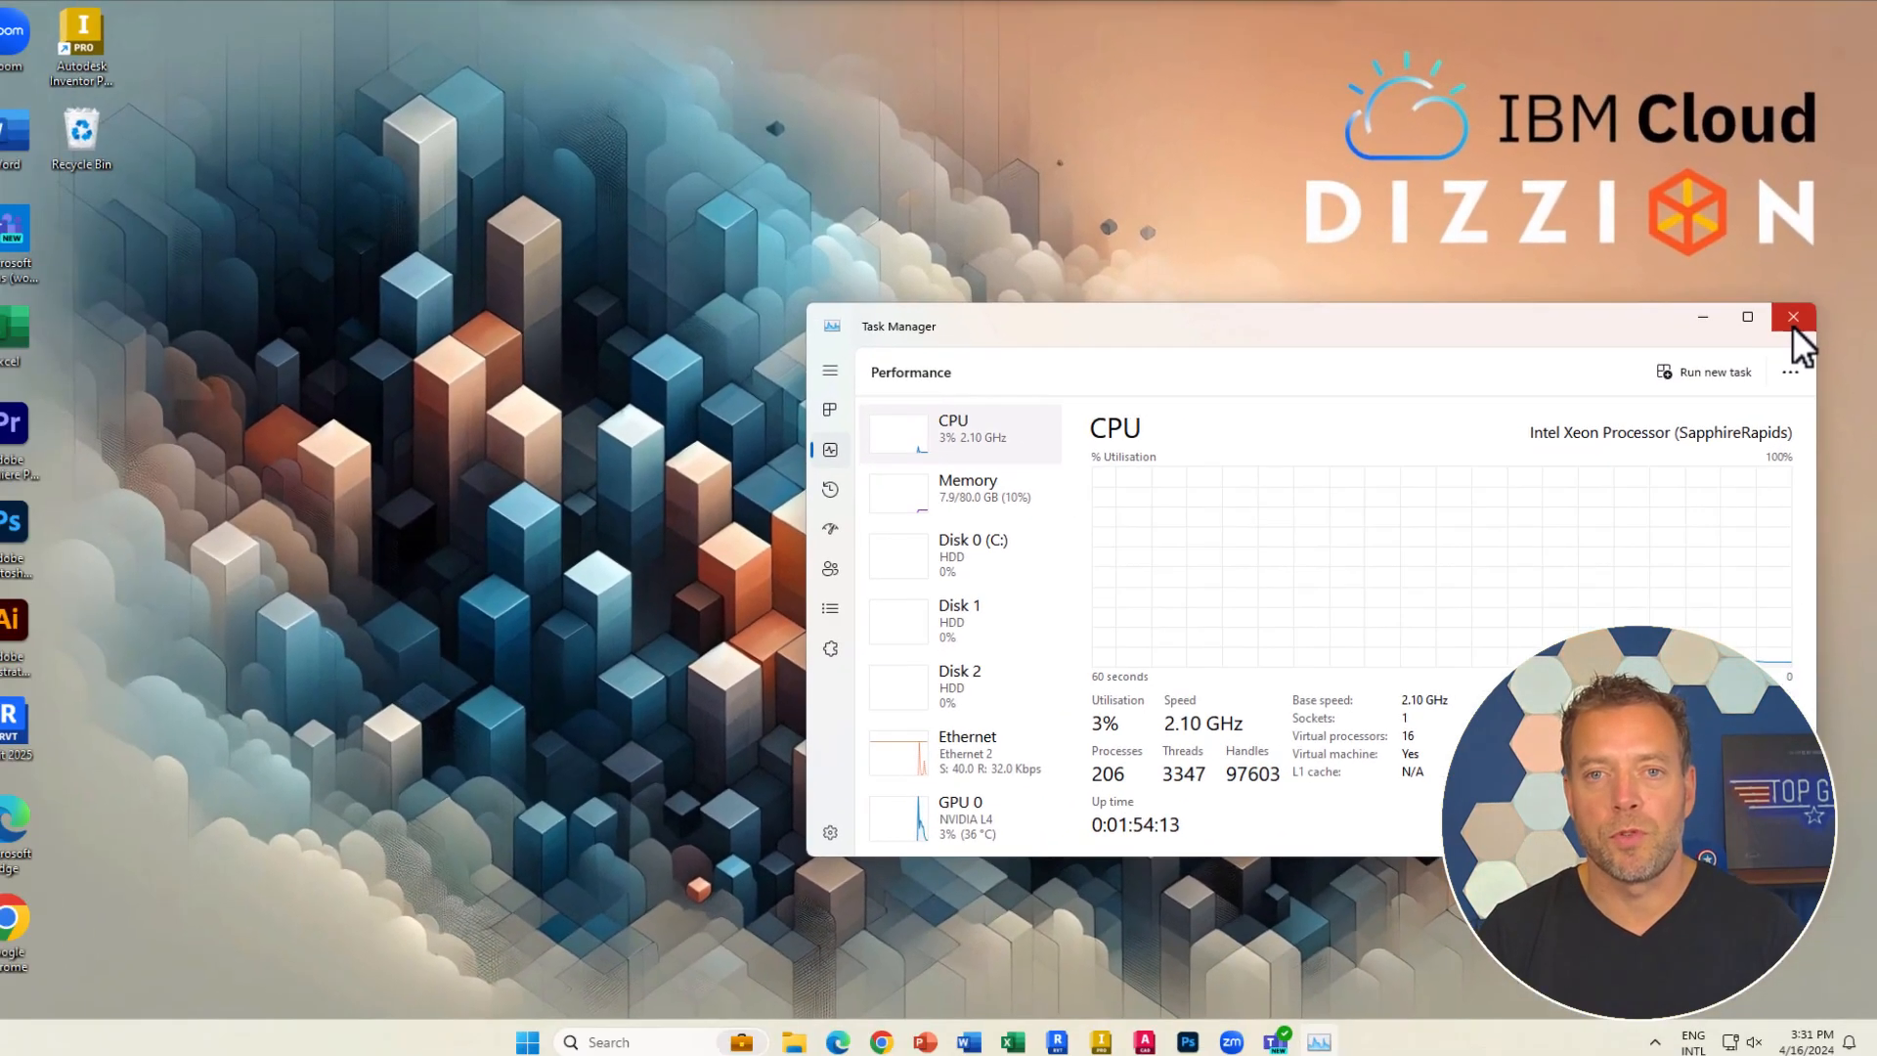
pyautogui.click(1792, 316)
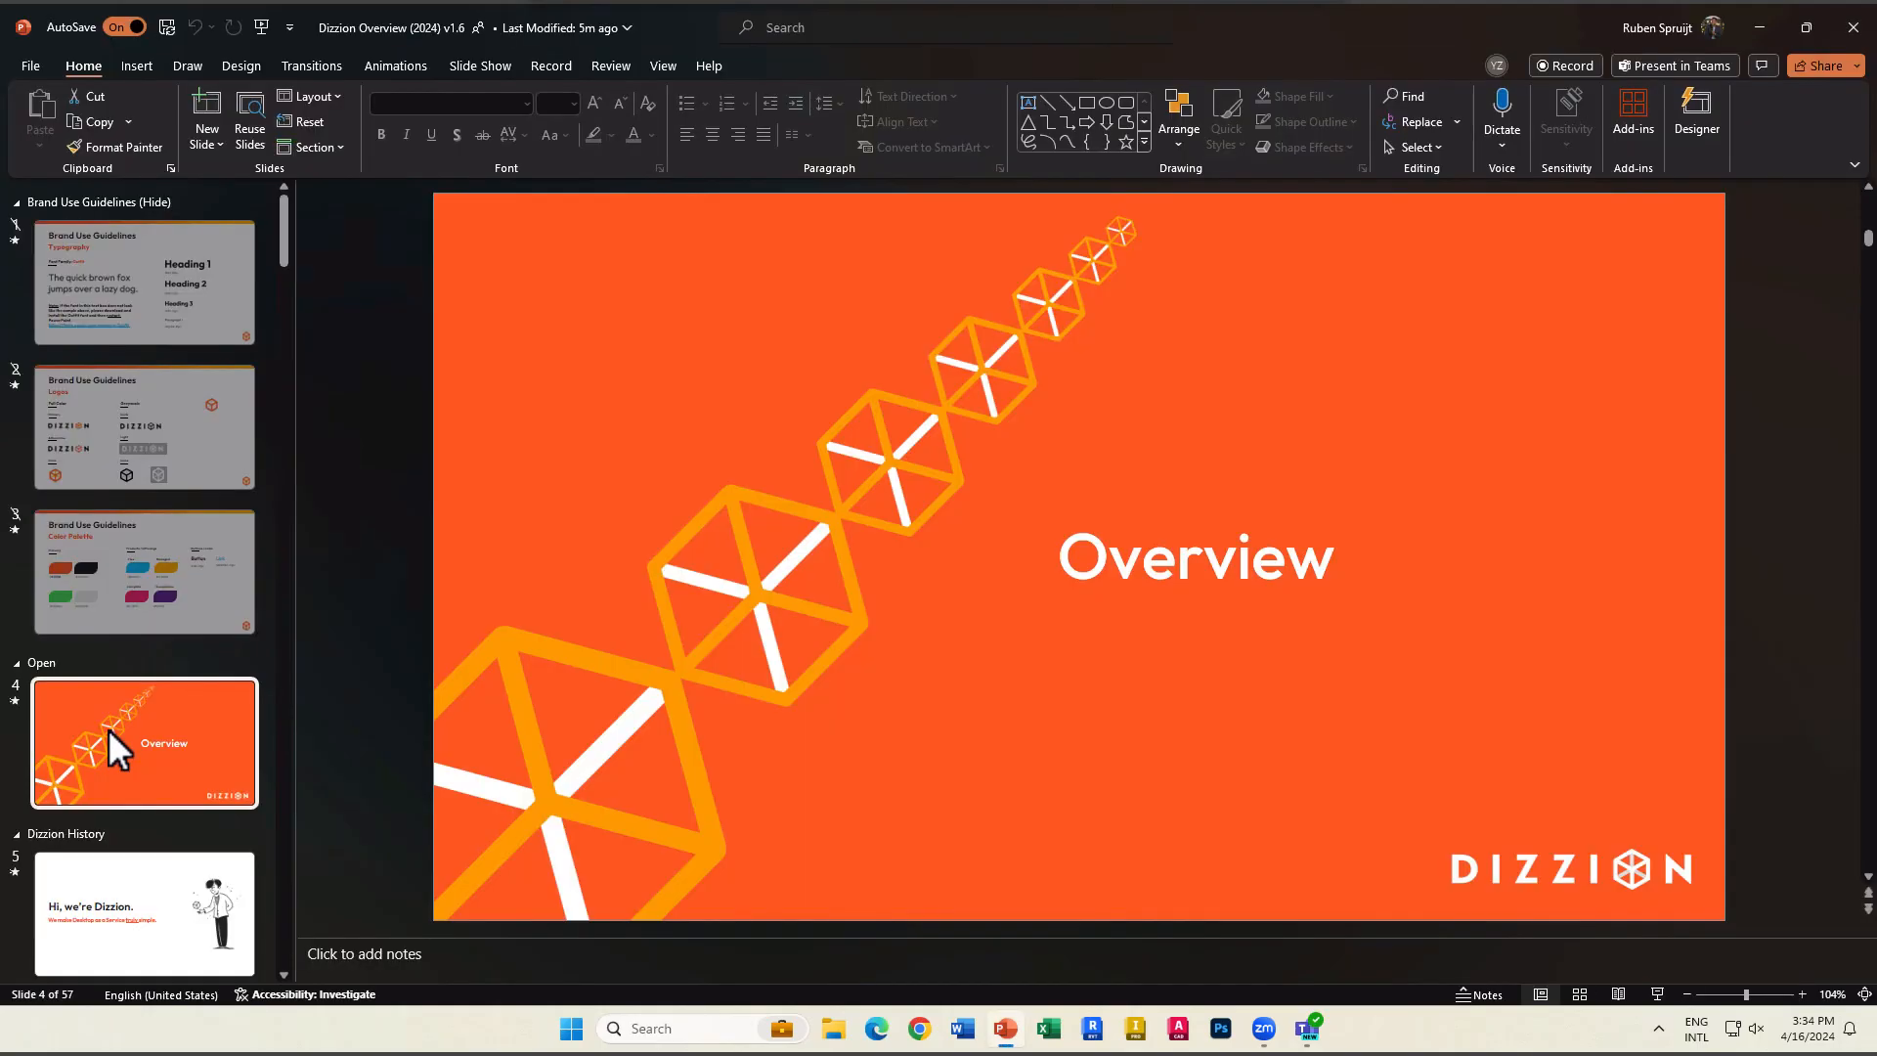
# Browse the Dizzion Overview slides through the EUC Hexagrid slide, then bring up the Zoom meeting
pyautogui.click(143, 692)
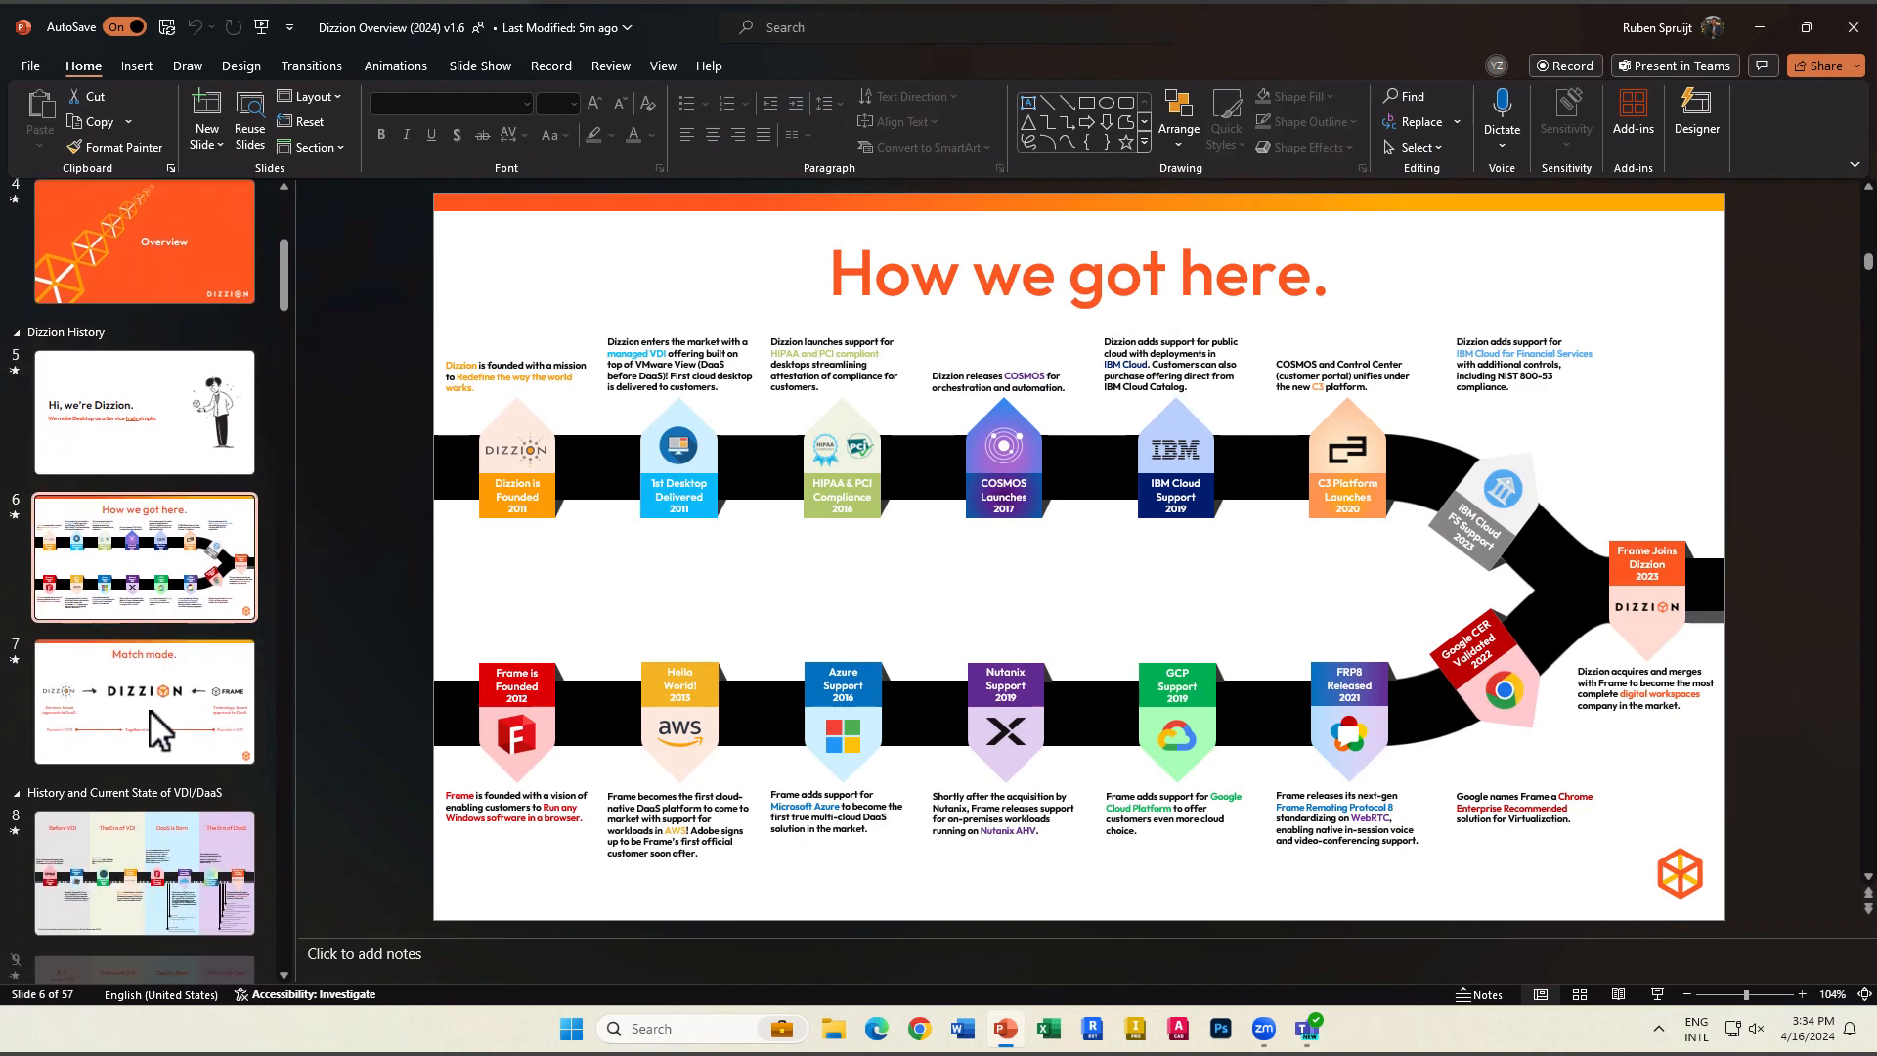
pyautogui.scroll(-3)
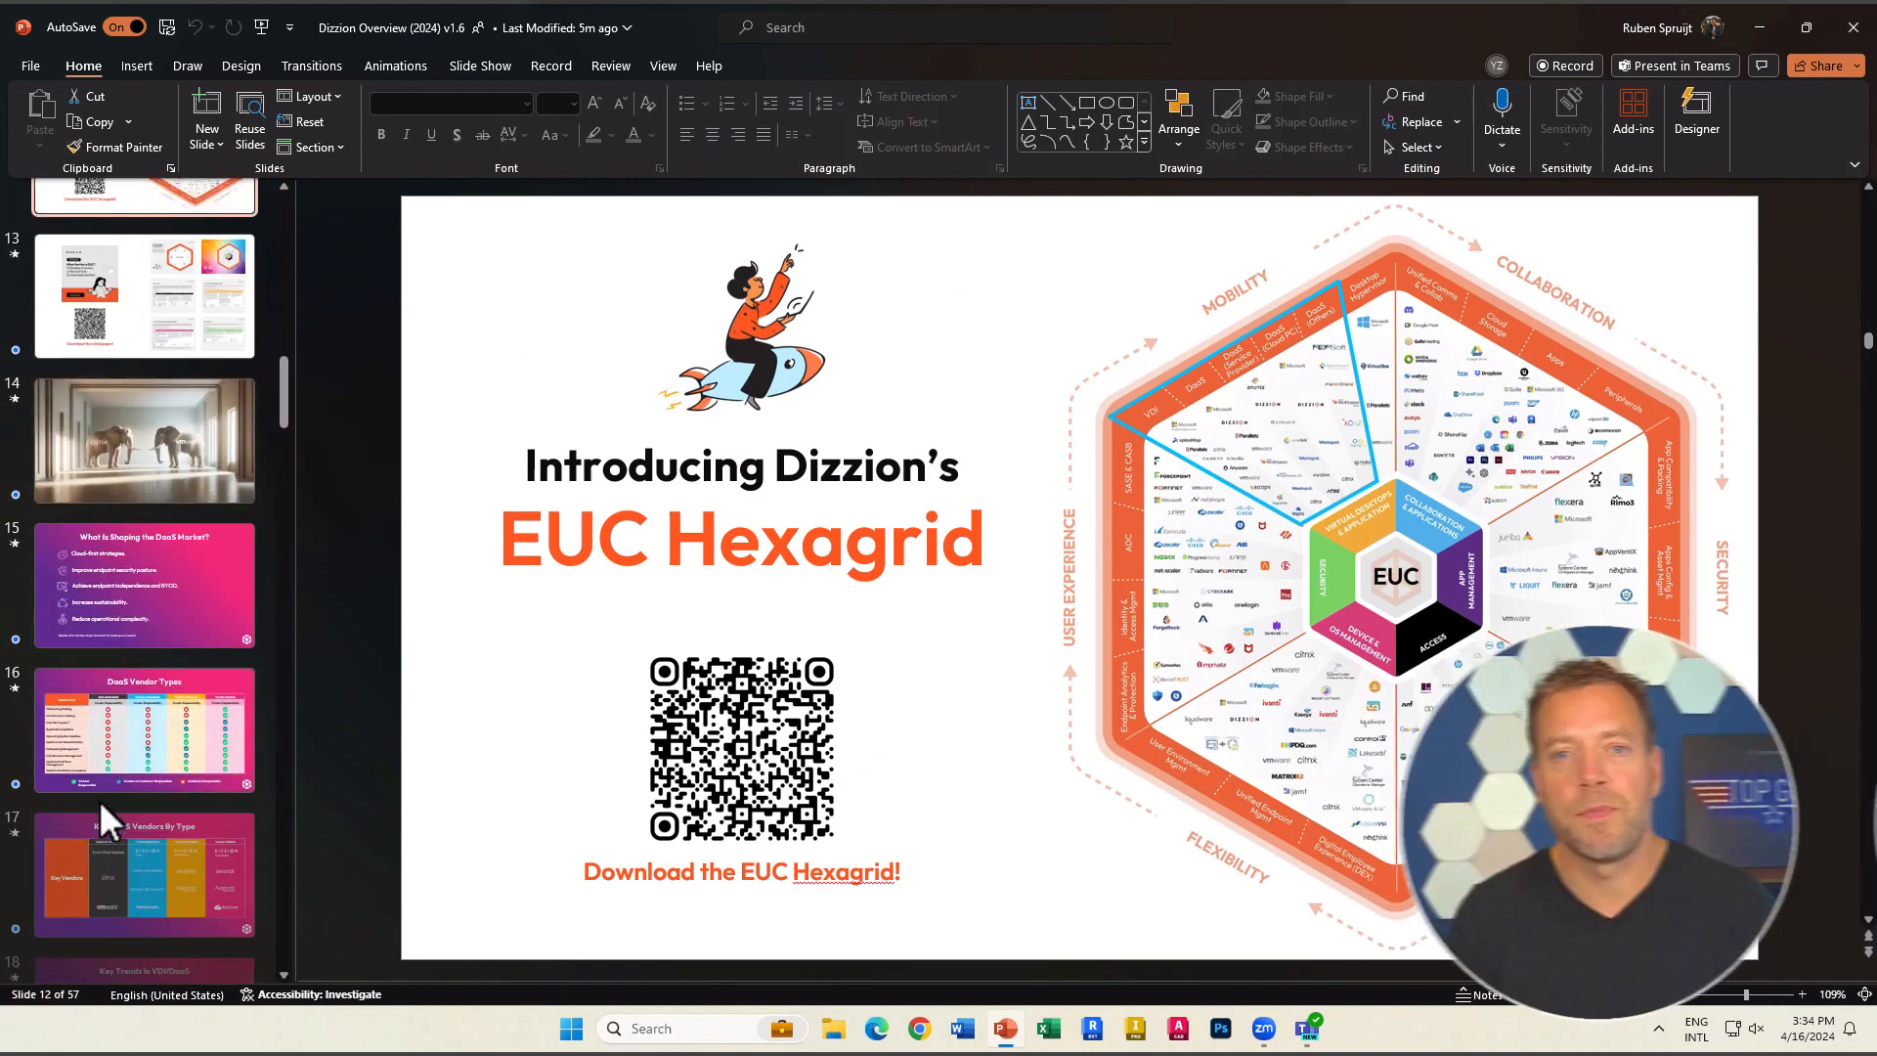
pyautogui.scroll(-3)
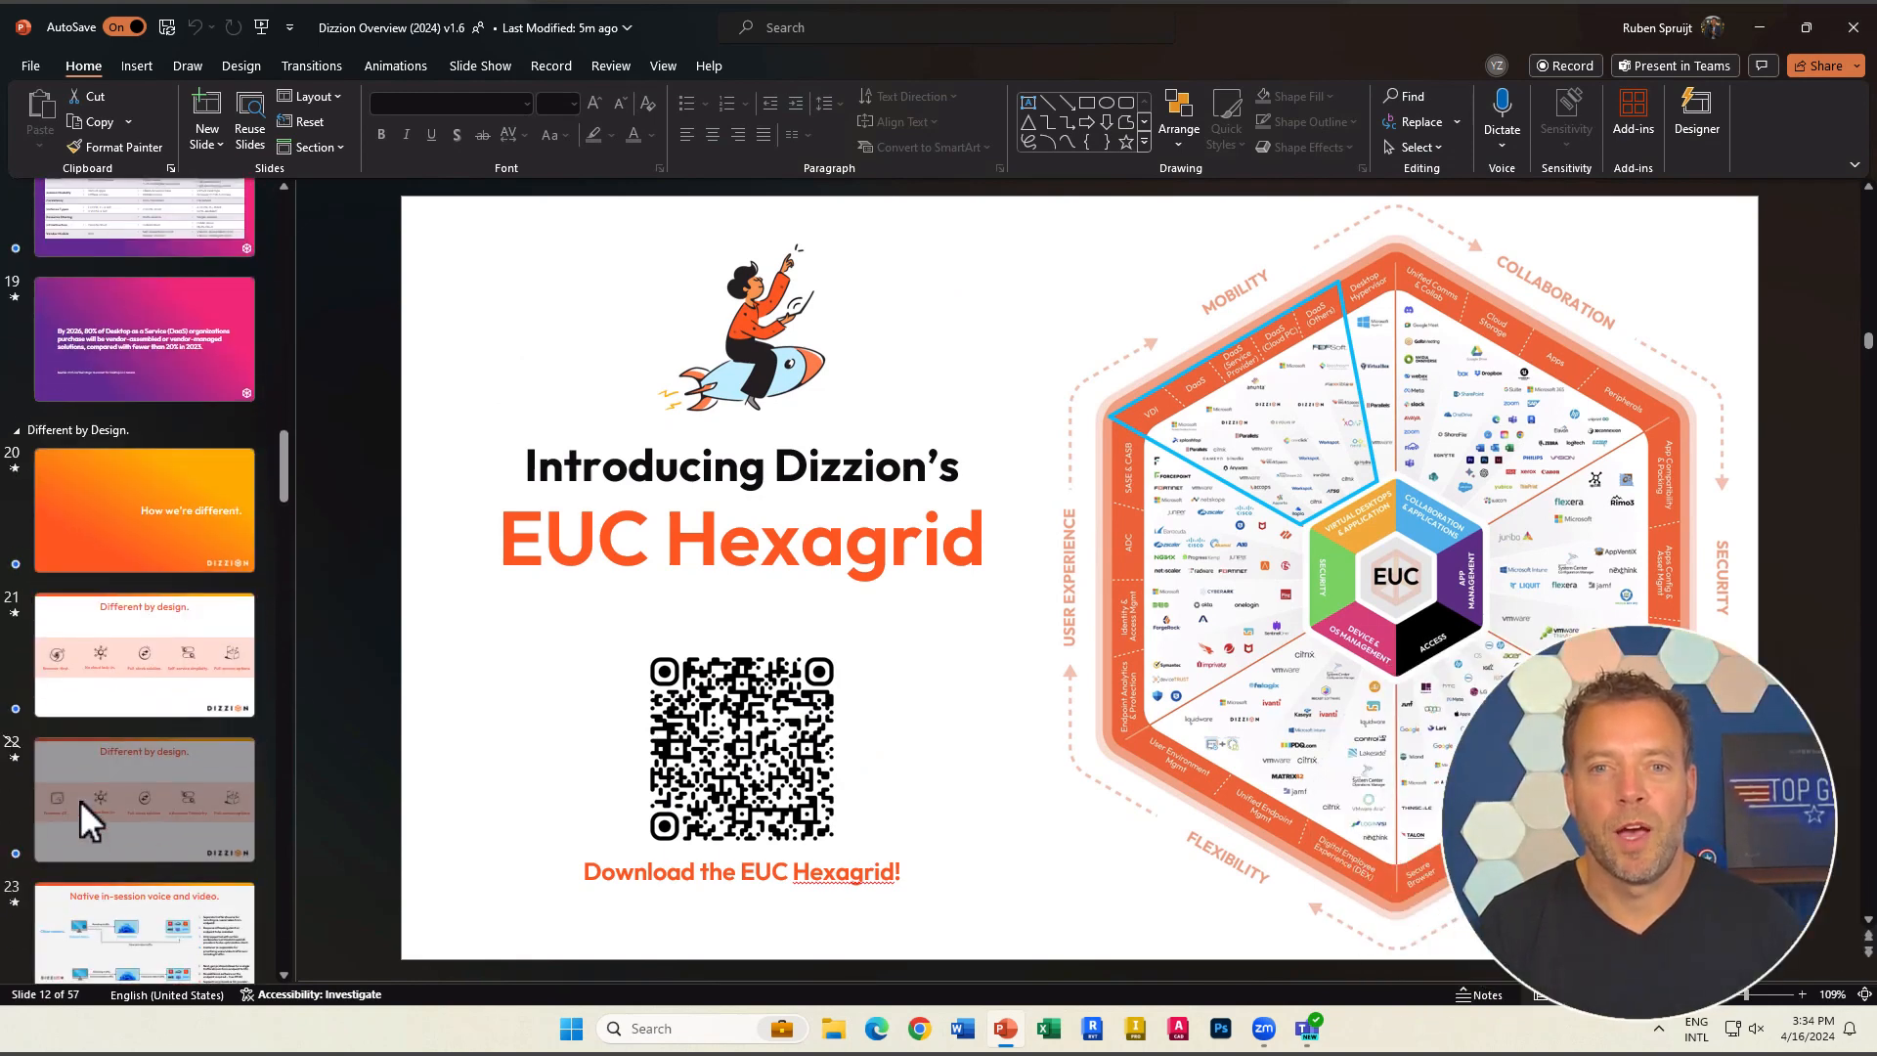
pyautogui.click(143, 682)
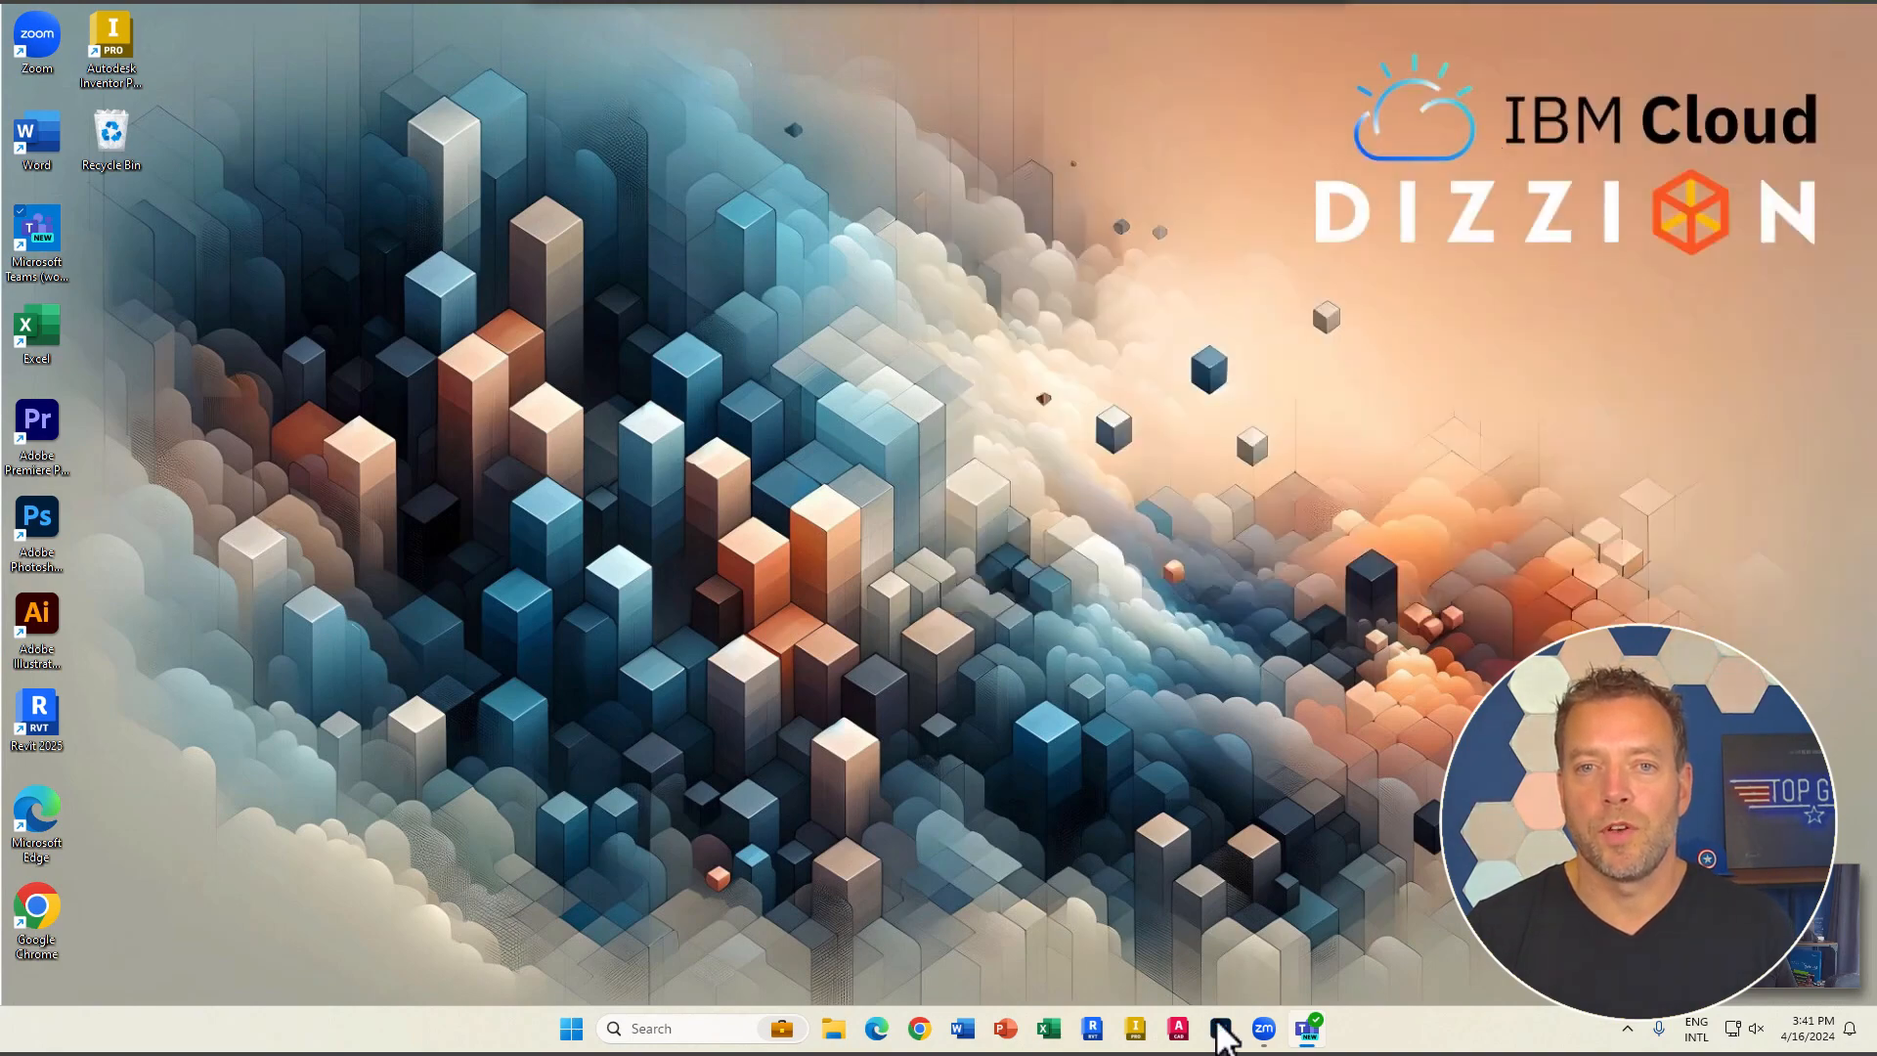
pyautogui.click(1262, 1028)
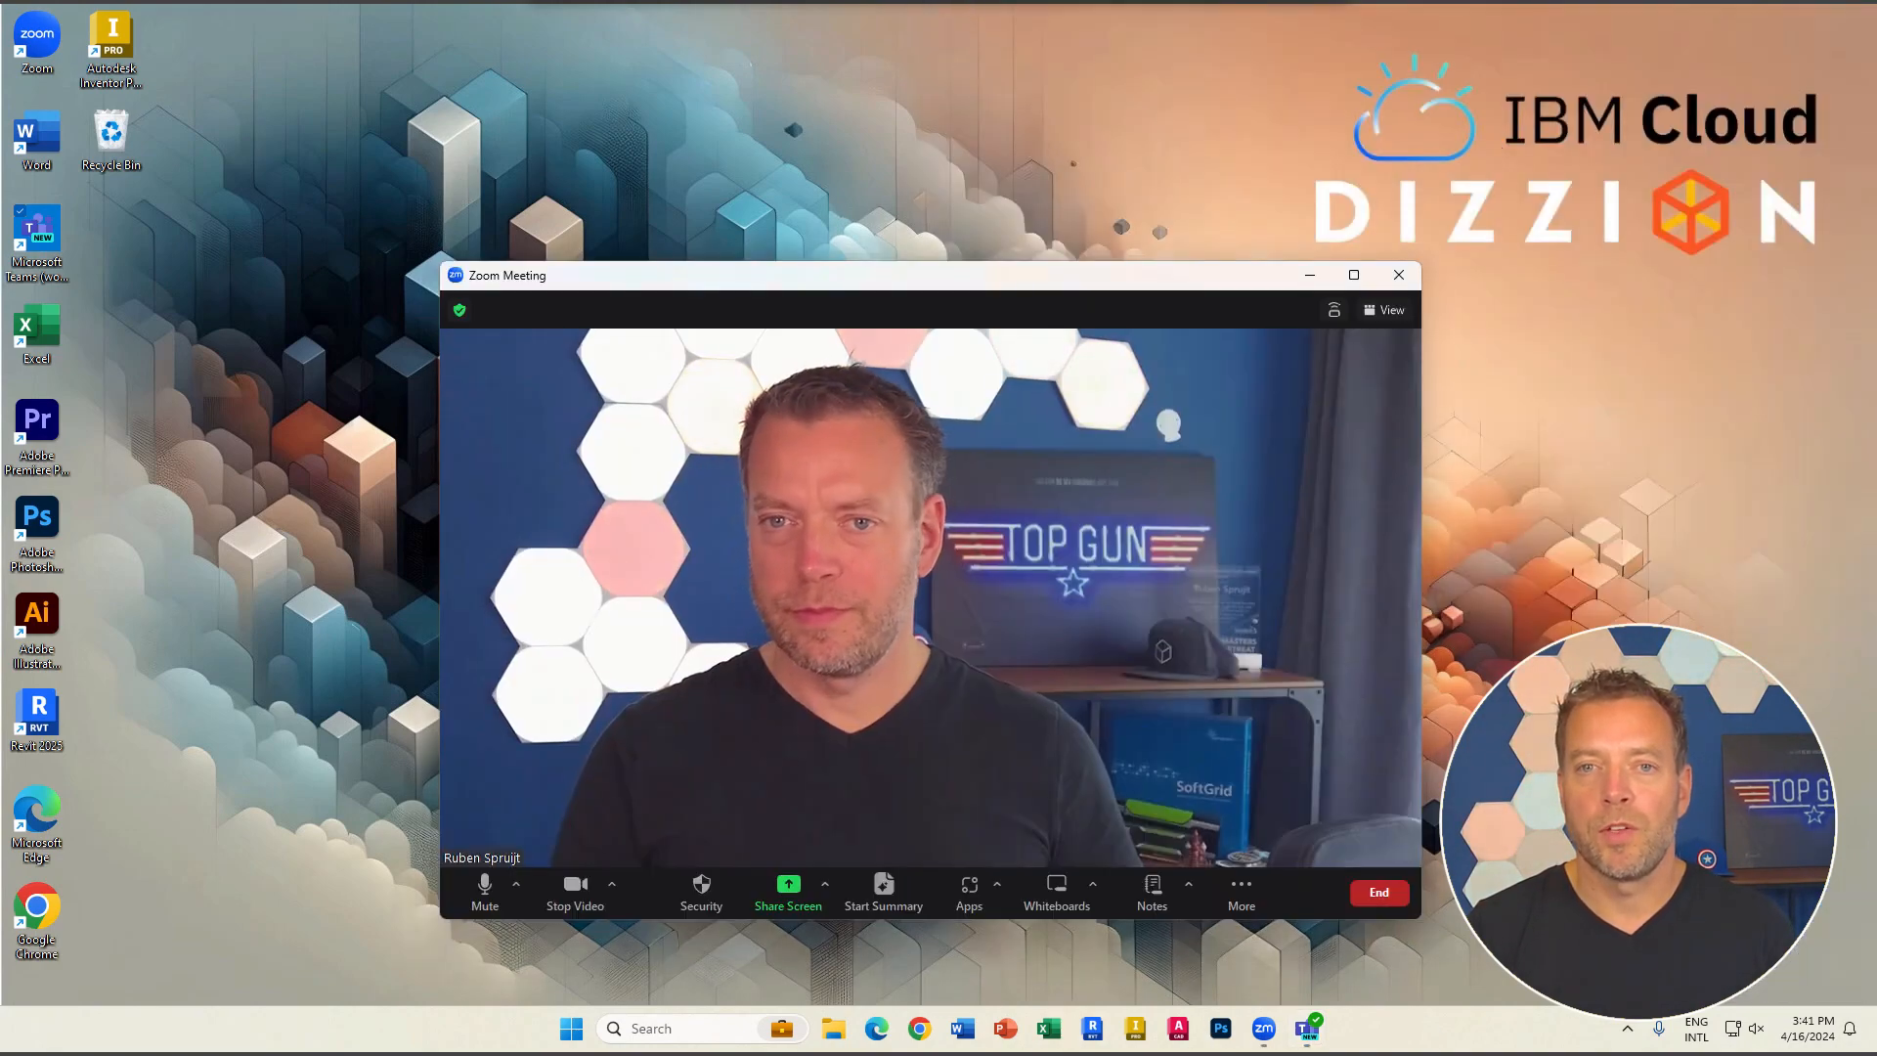
pyautogui.moveTo(1319, 572)
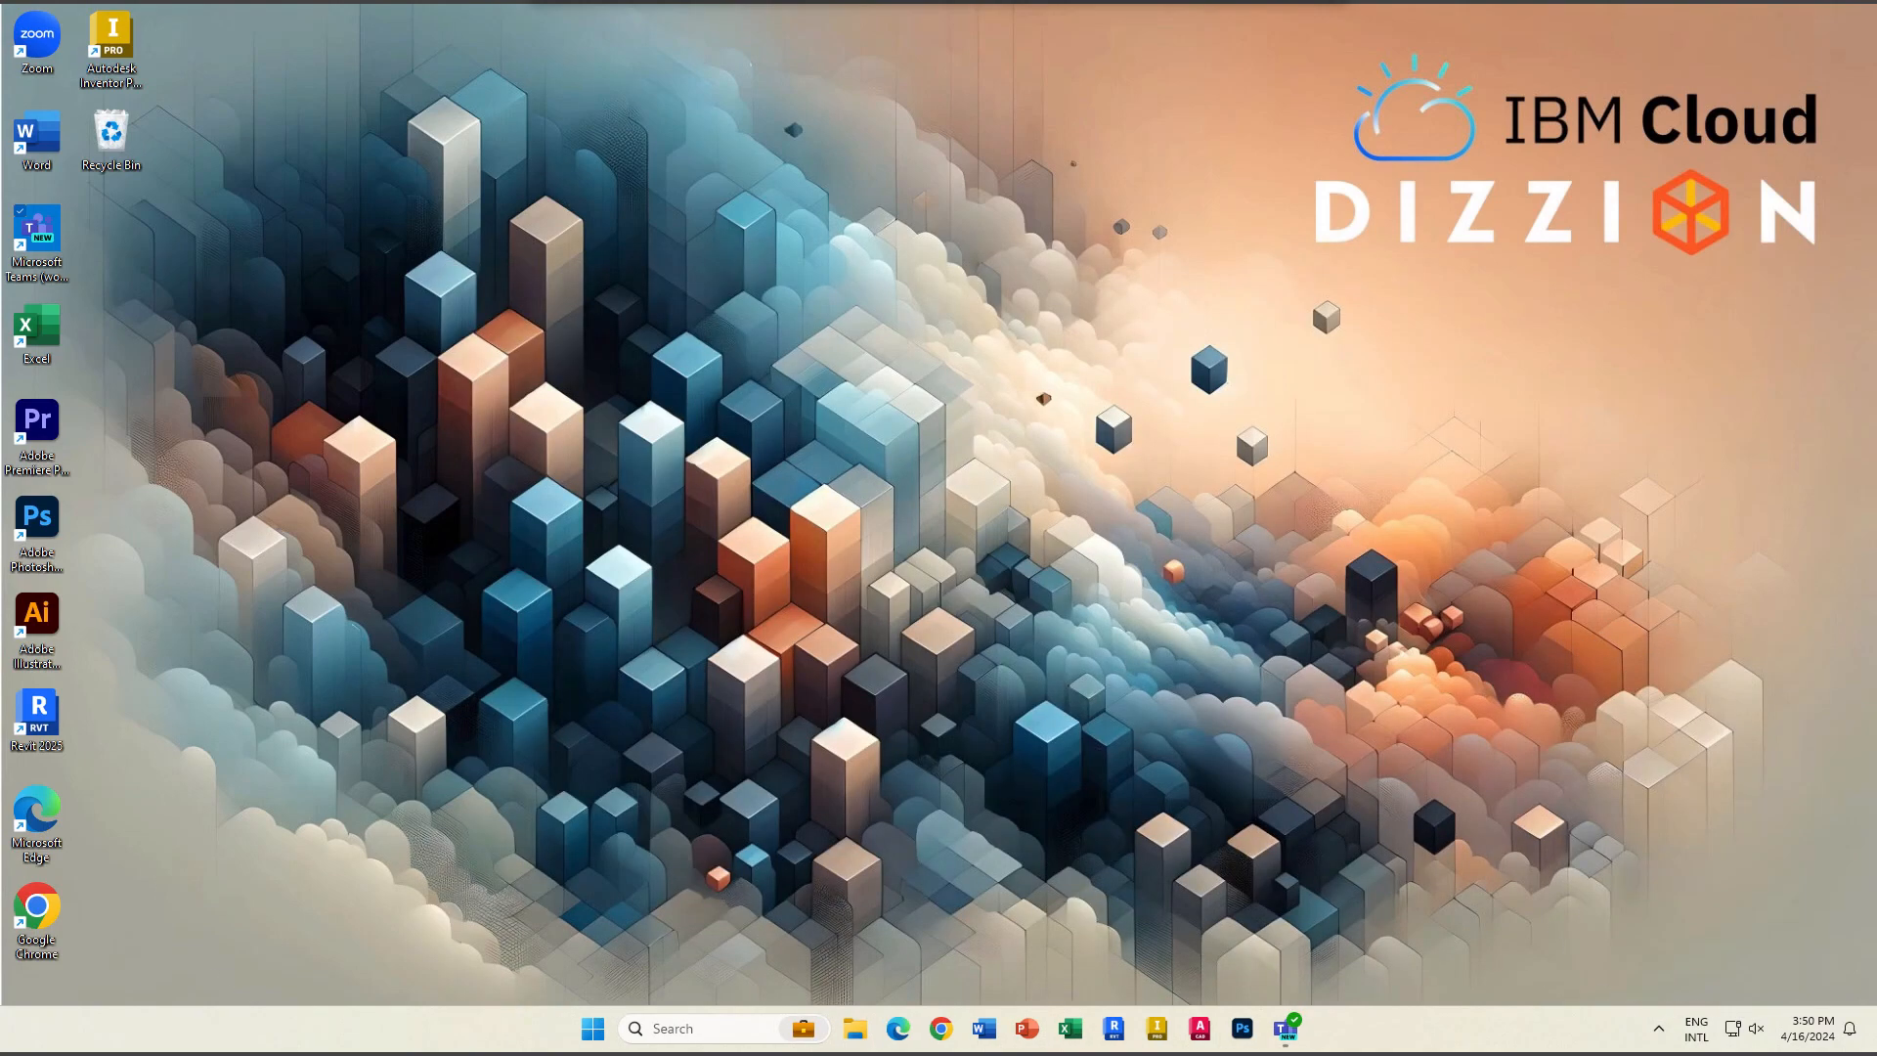
# View the dizzion.com homepage in Chrome and close the browser
pyautogui.click(941, 1028)
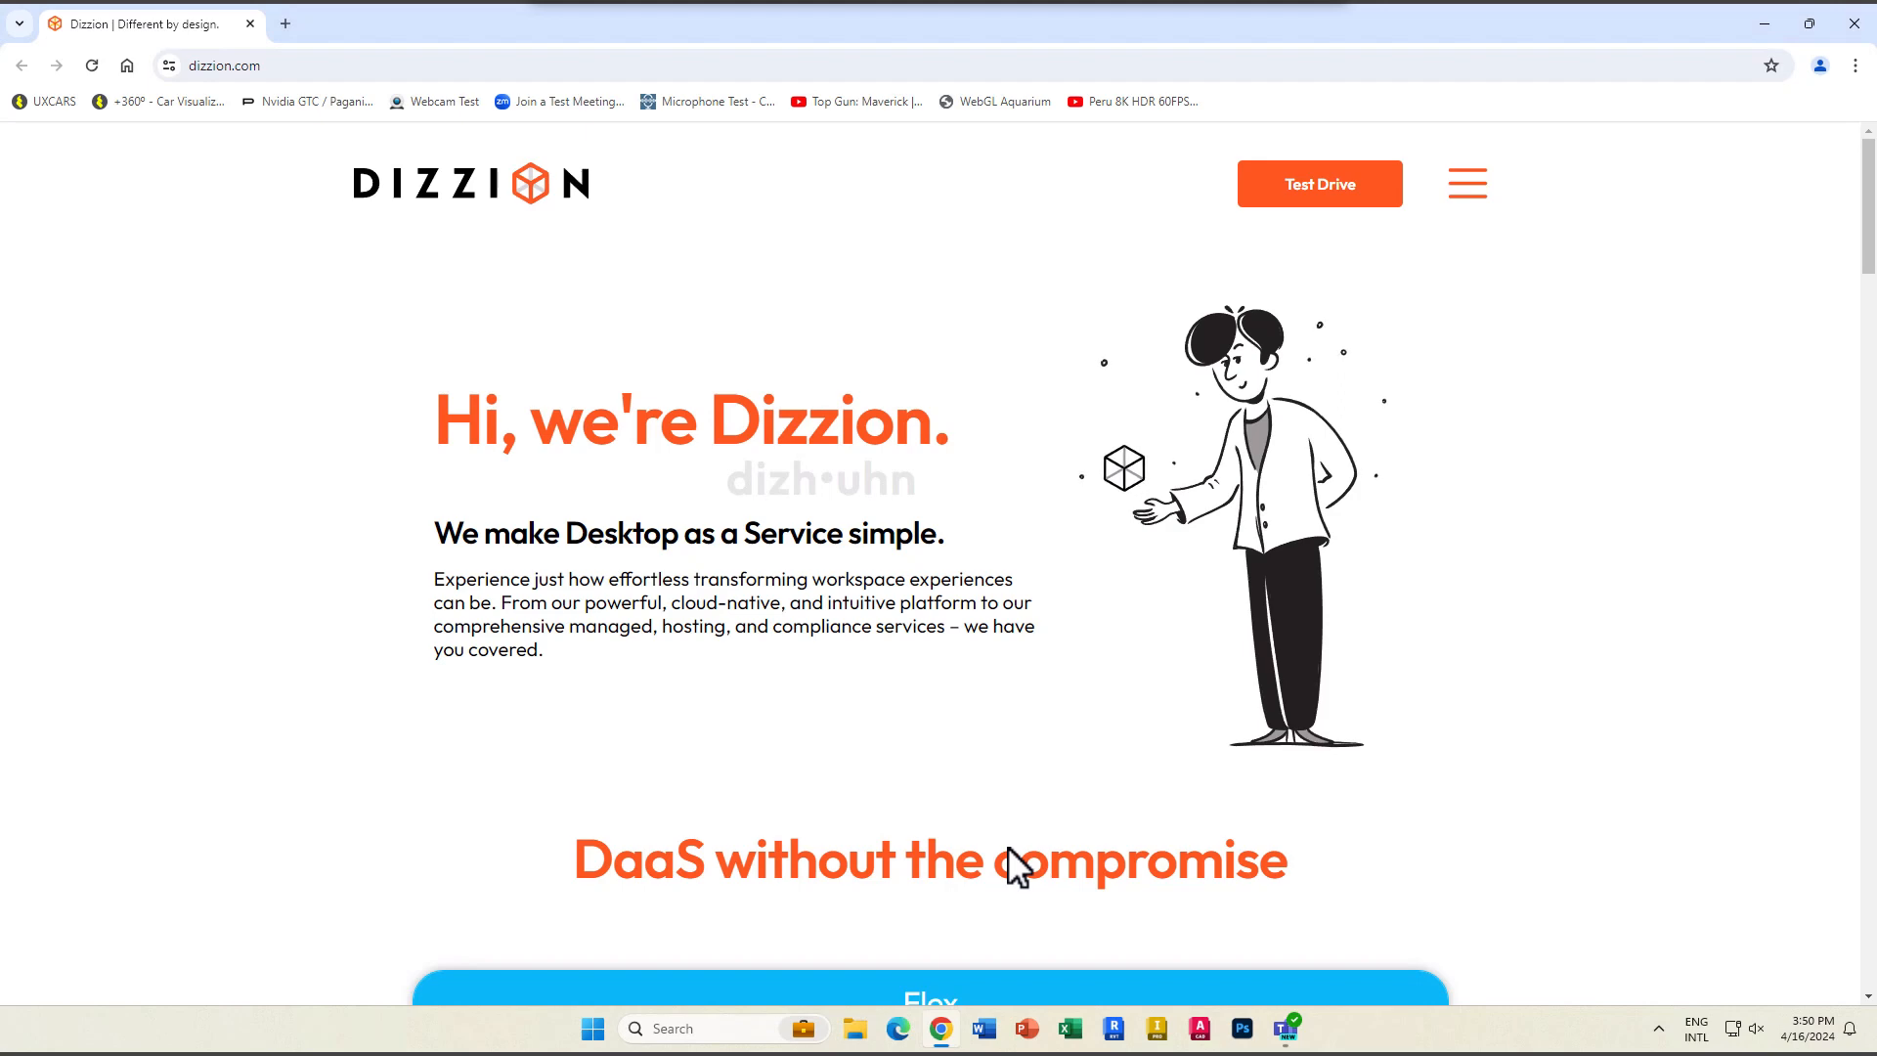
pyautogui.click(166, 101)
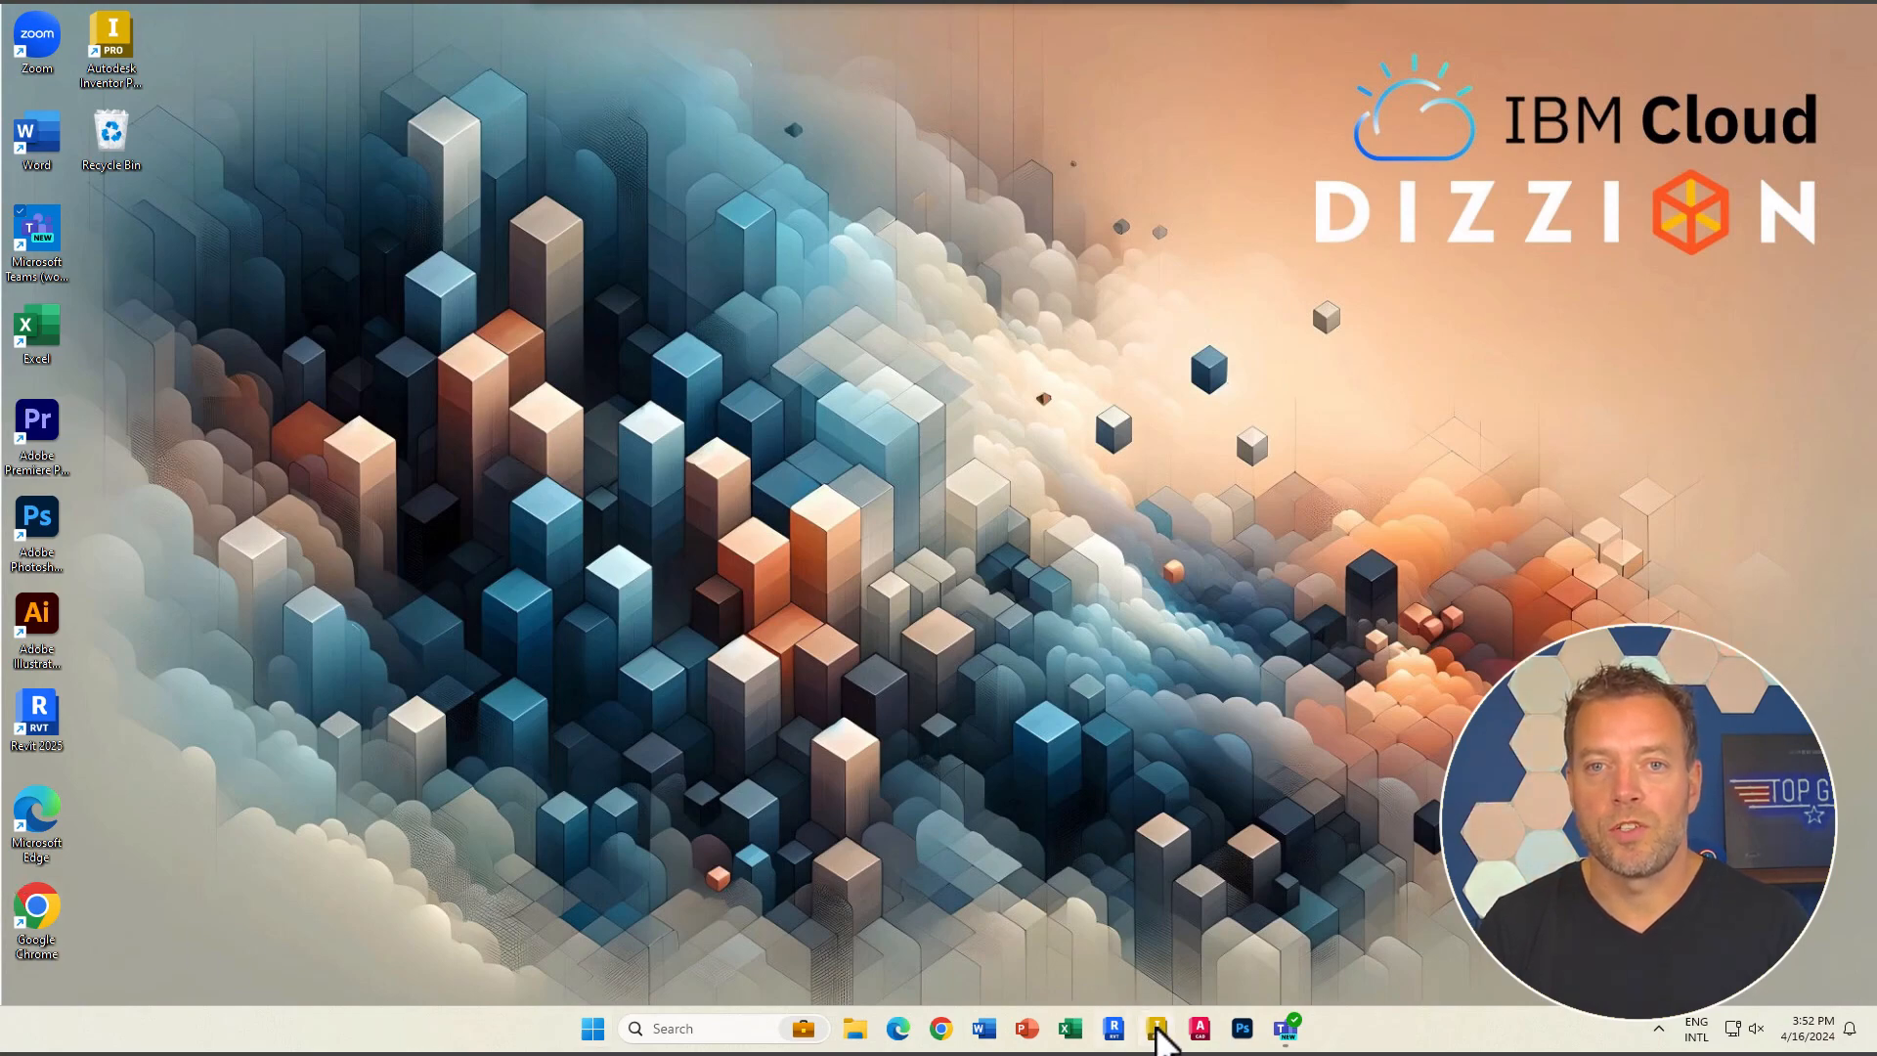
# Explore the Jet Engine Model assembly in Inventor, panning around it up close
pyautogui.click(1154, 1025)
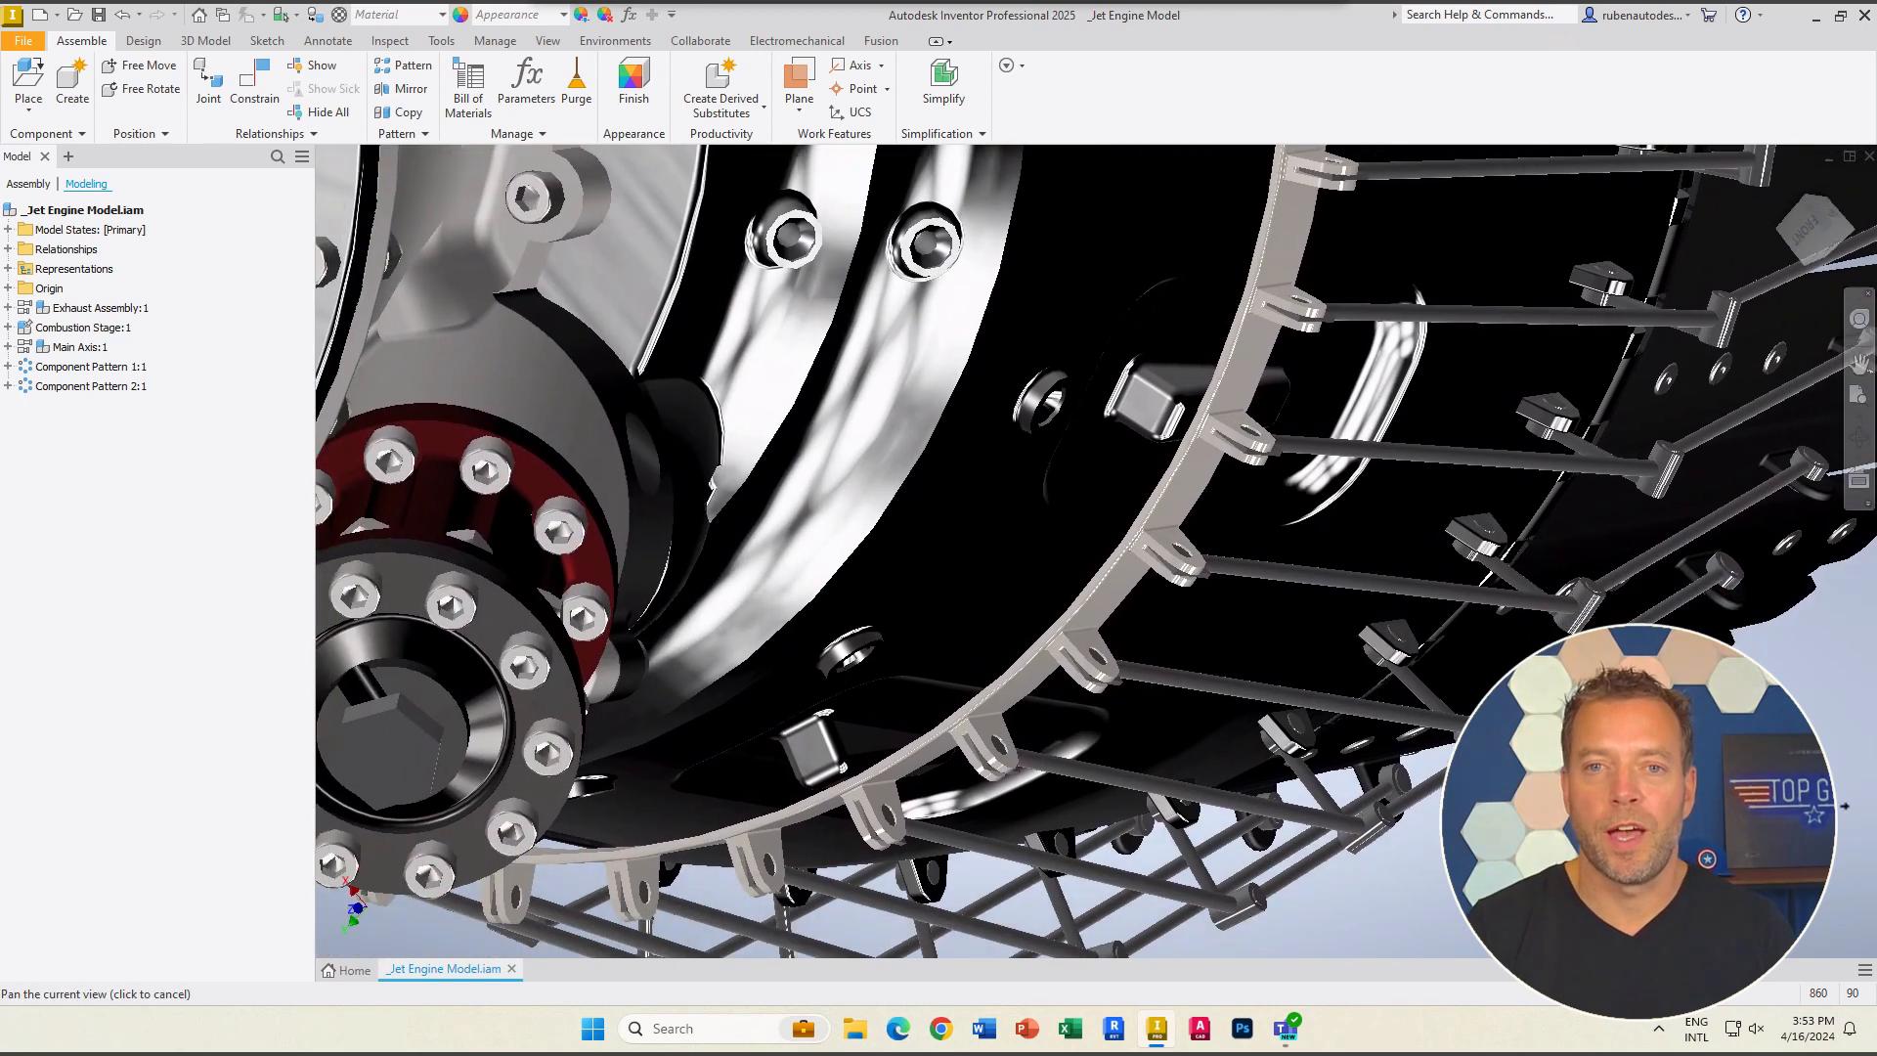
pyautogui.click(1120, 1025)
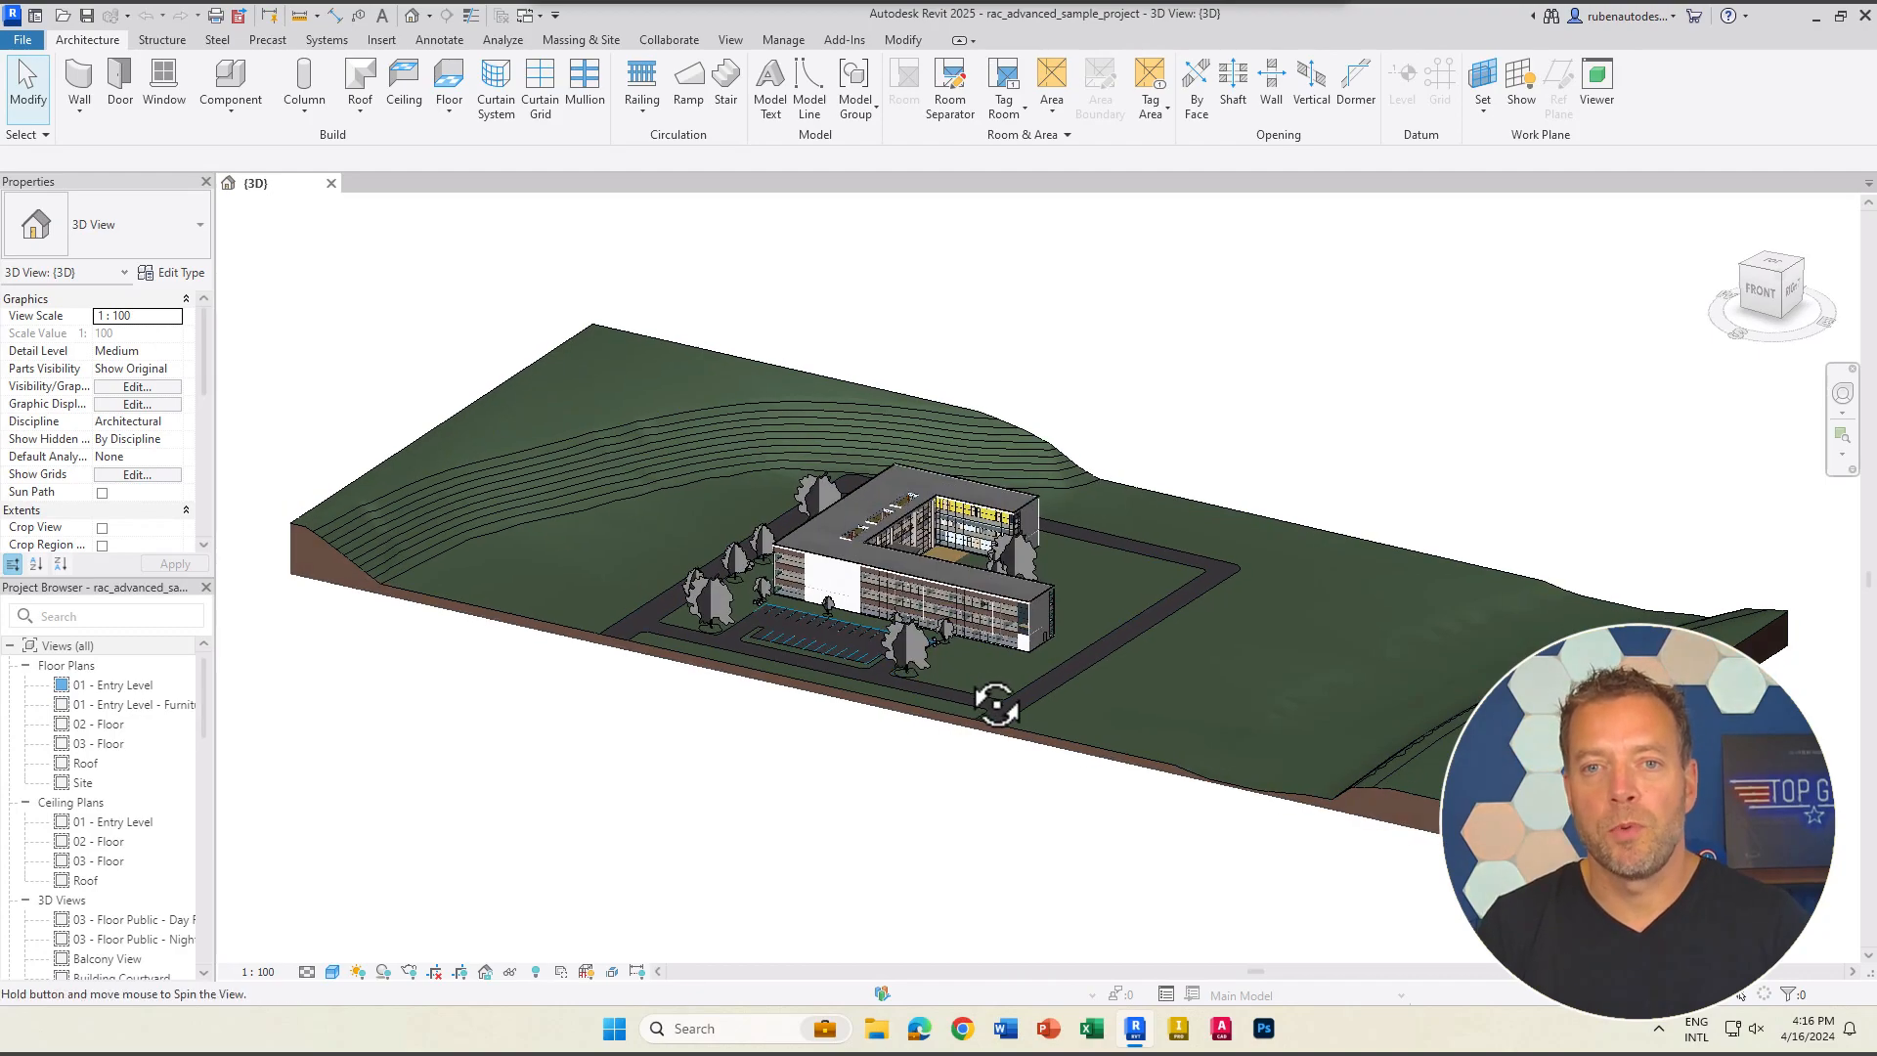
# Orbit and pan the Revit sample office building to inspect its facade from several sides
pyautogui.moveTo(995, 705); pyautogui.dragTo(1157, 688)
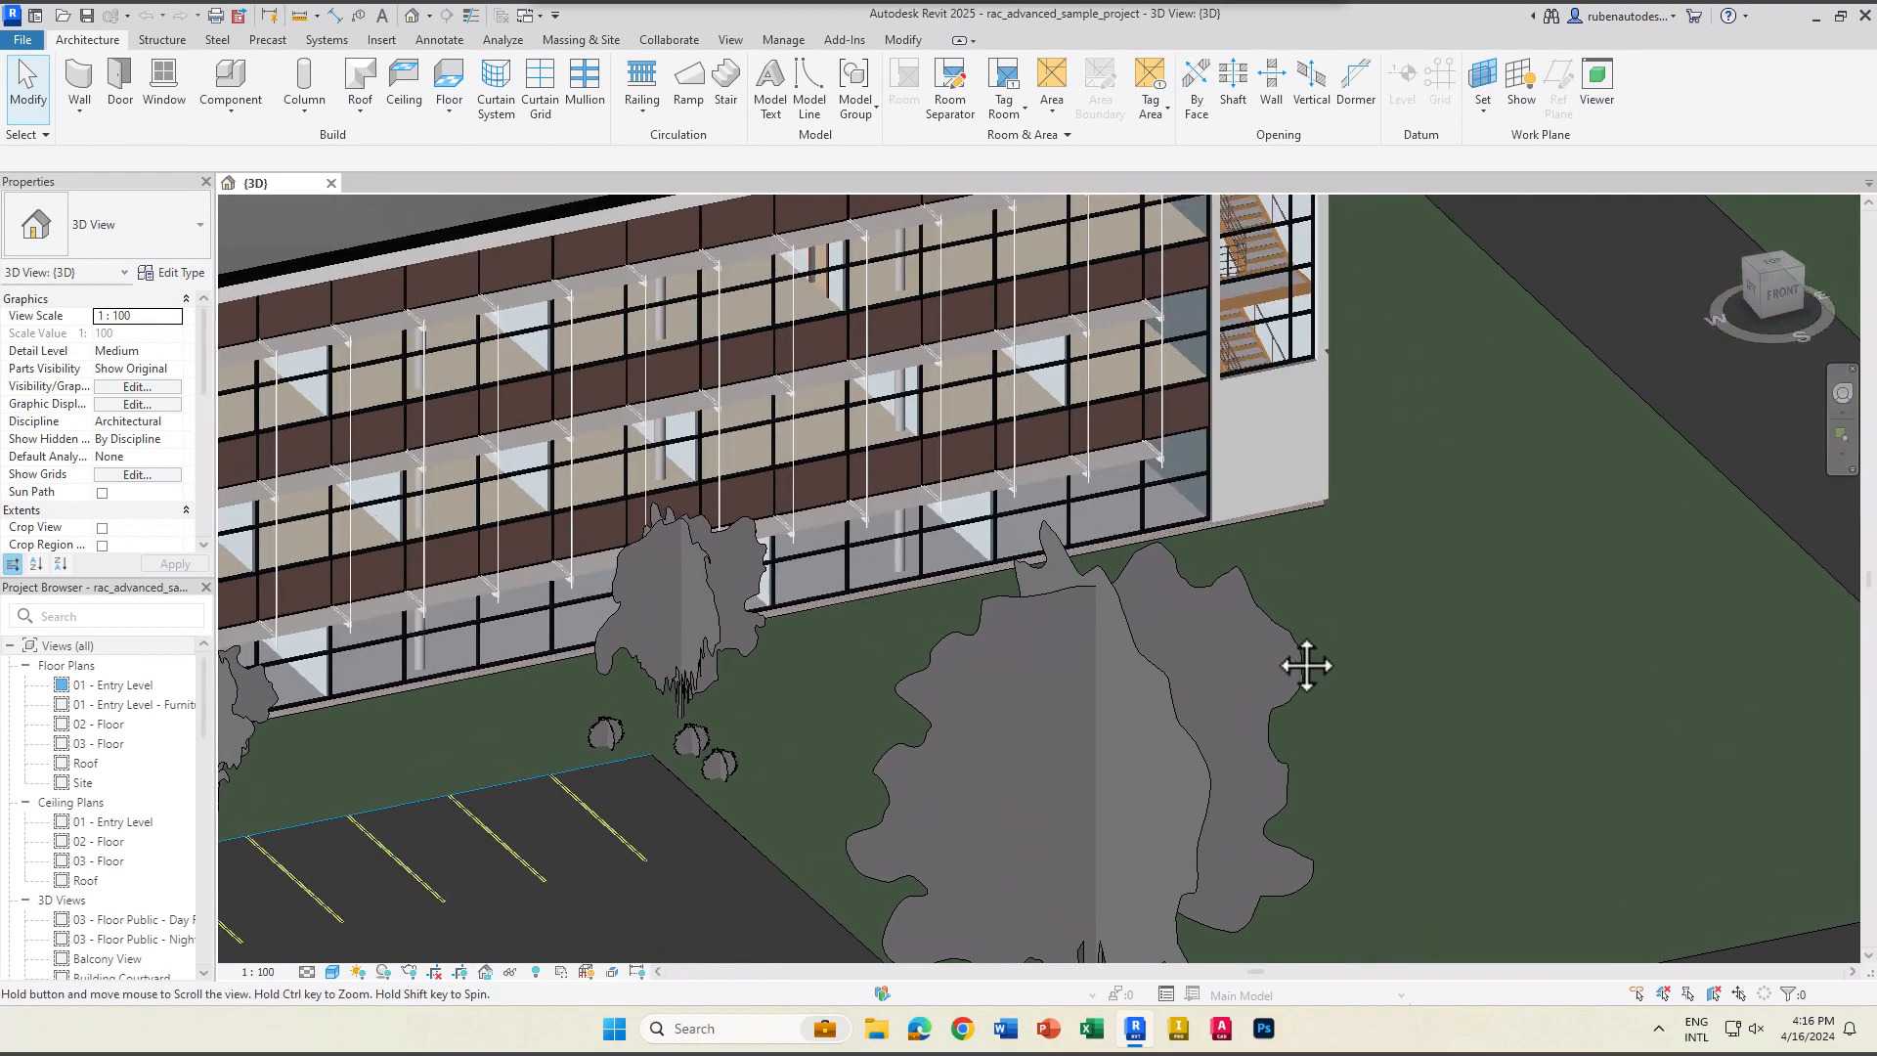
pyautogui.moveTo(1308, 666); pyautogui.dragTo(802, 916)
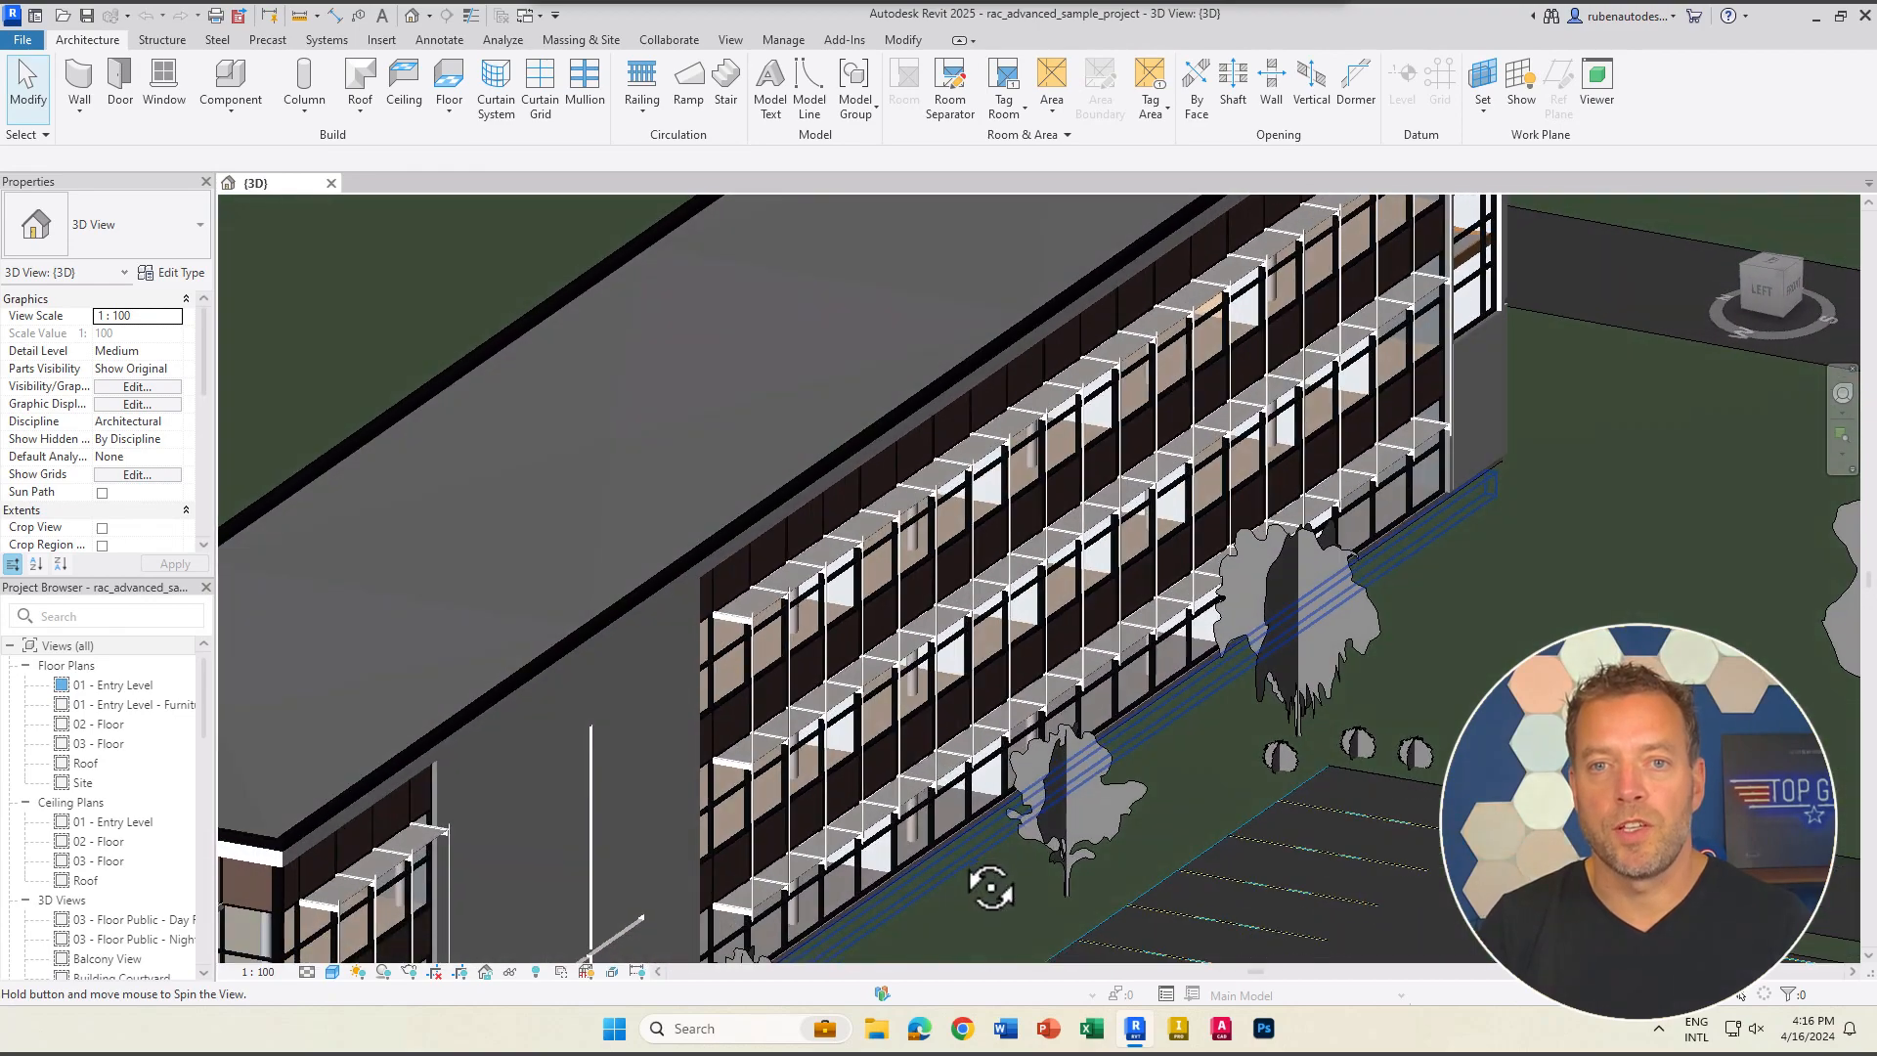
pyautogui.moveTo(987, 885); pyautogui.dragTo(916, 815)
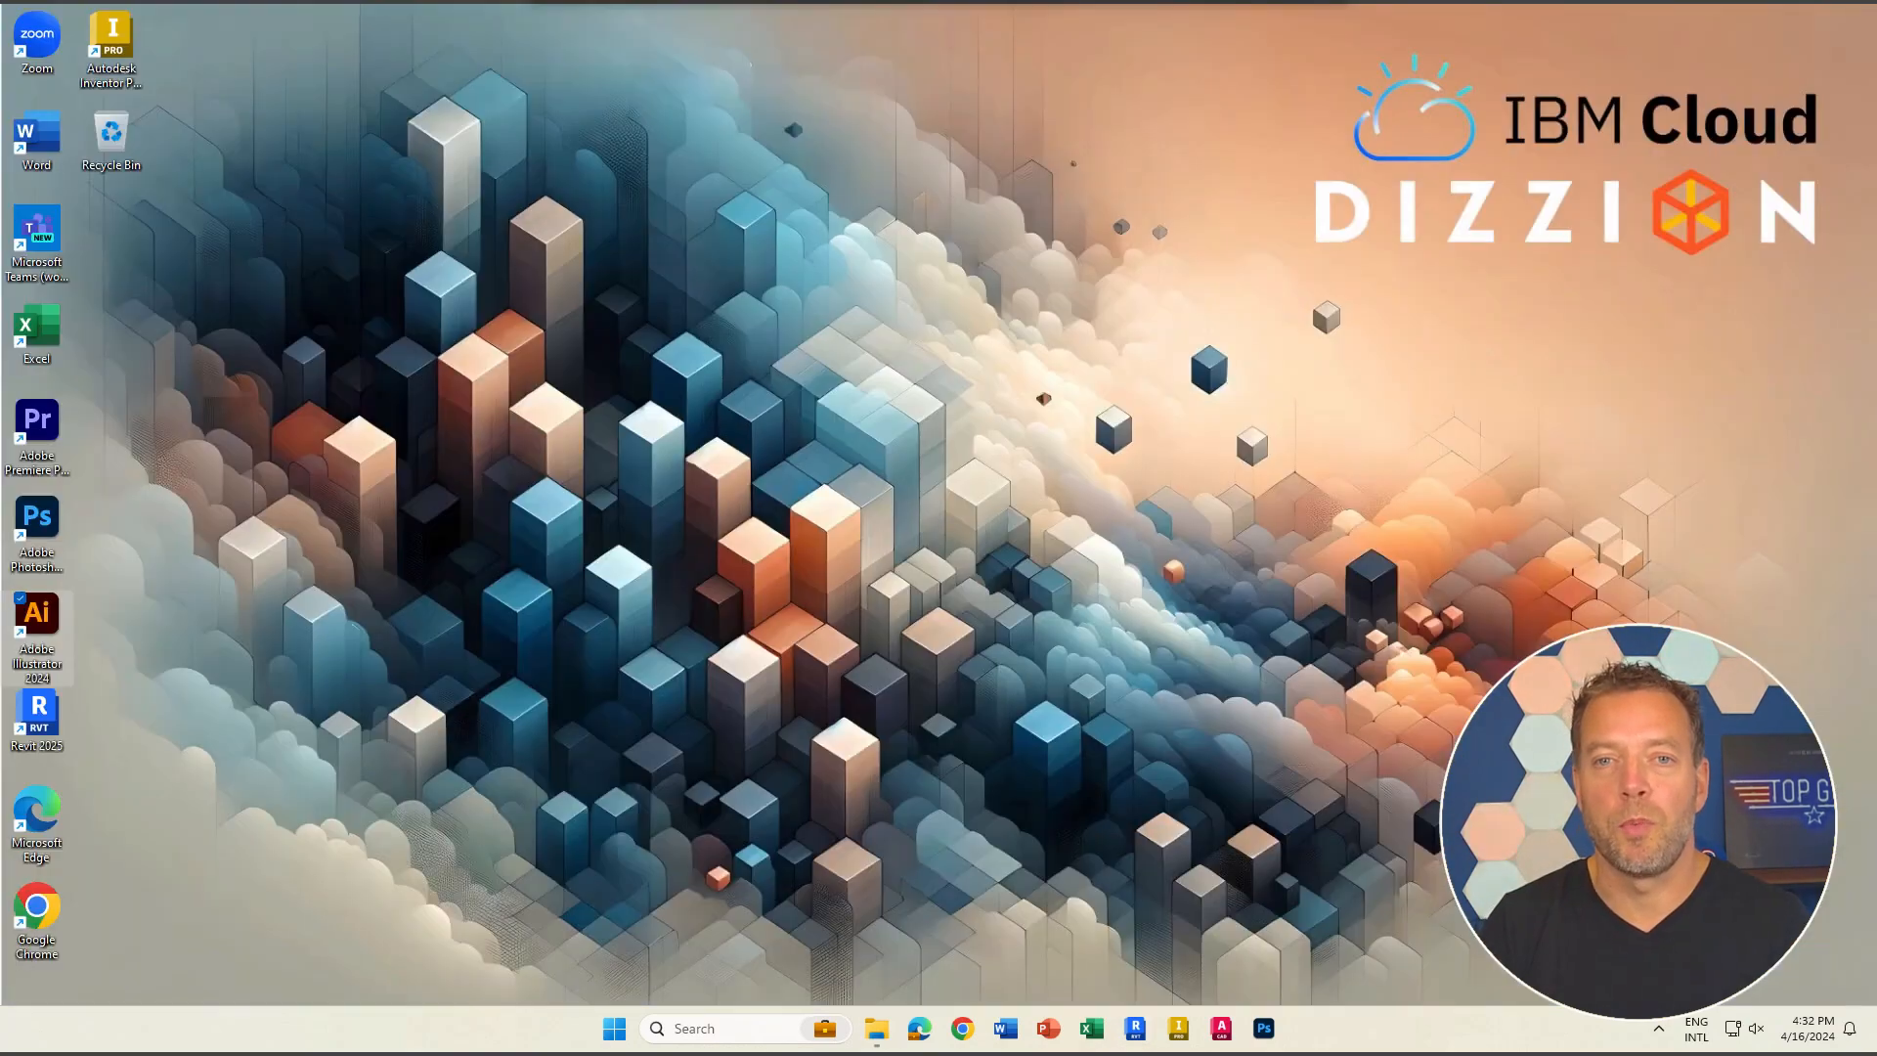
# Disconnect the Frame session and reach the DE-W11-NP account summary in the admin console
pyautogui.doubleClick(37, 612)
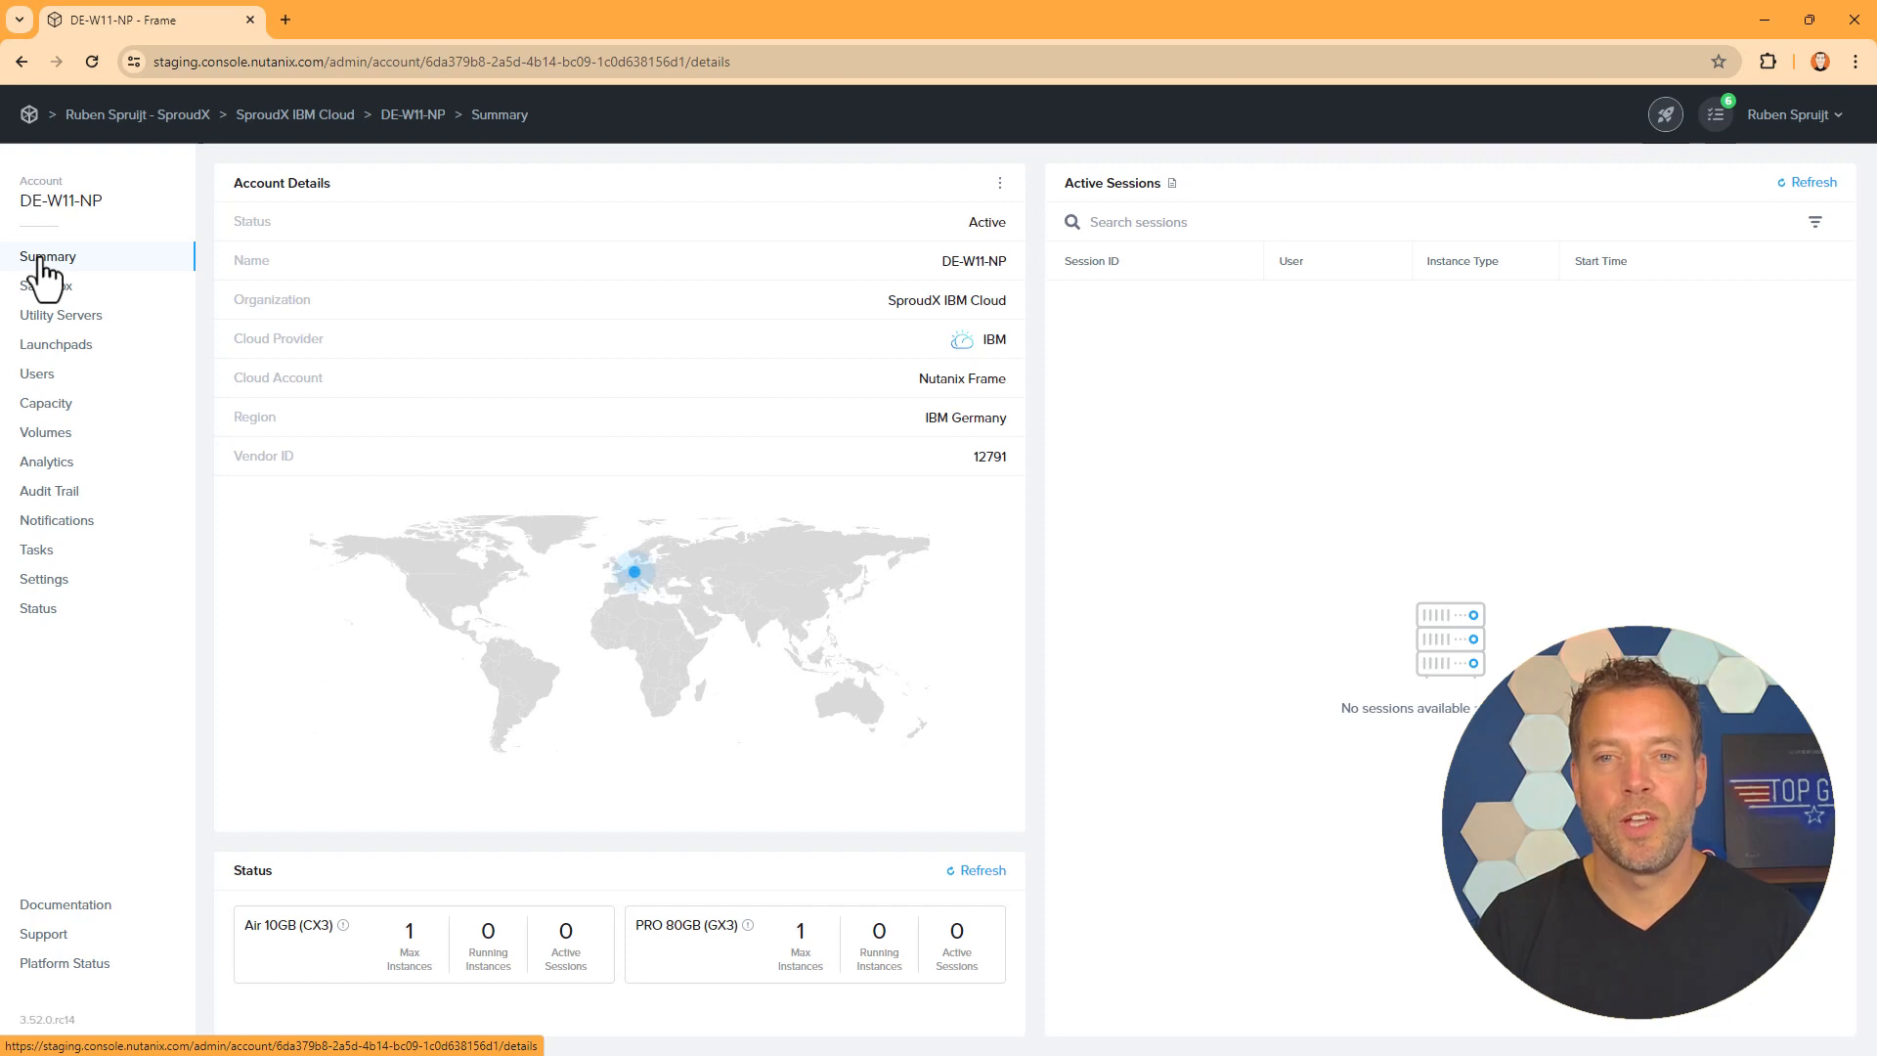
# Review the Sandbox published app catalog, then show the running DBServer01 utility server
pyautogui.click(44, 286)
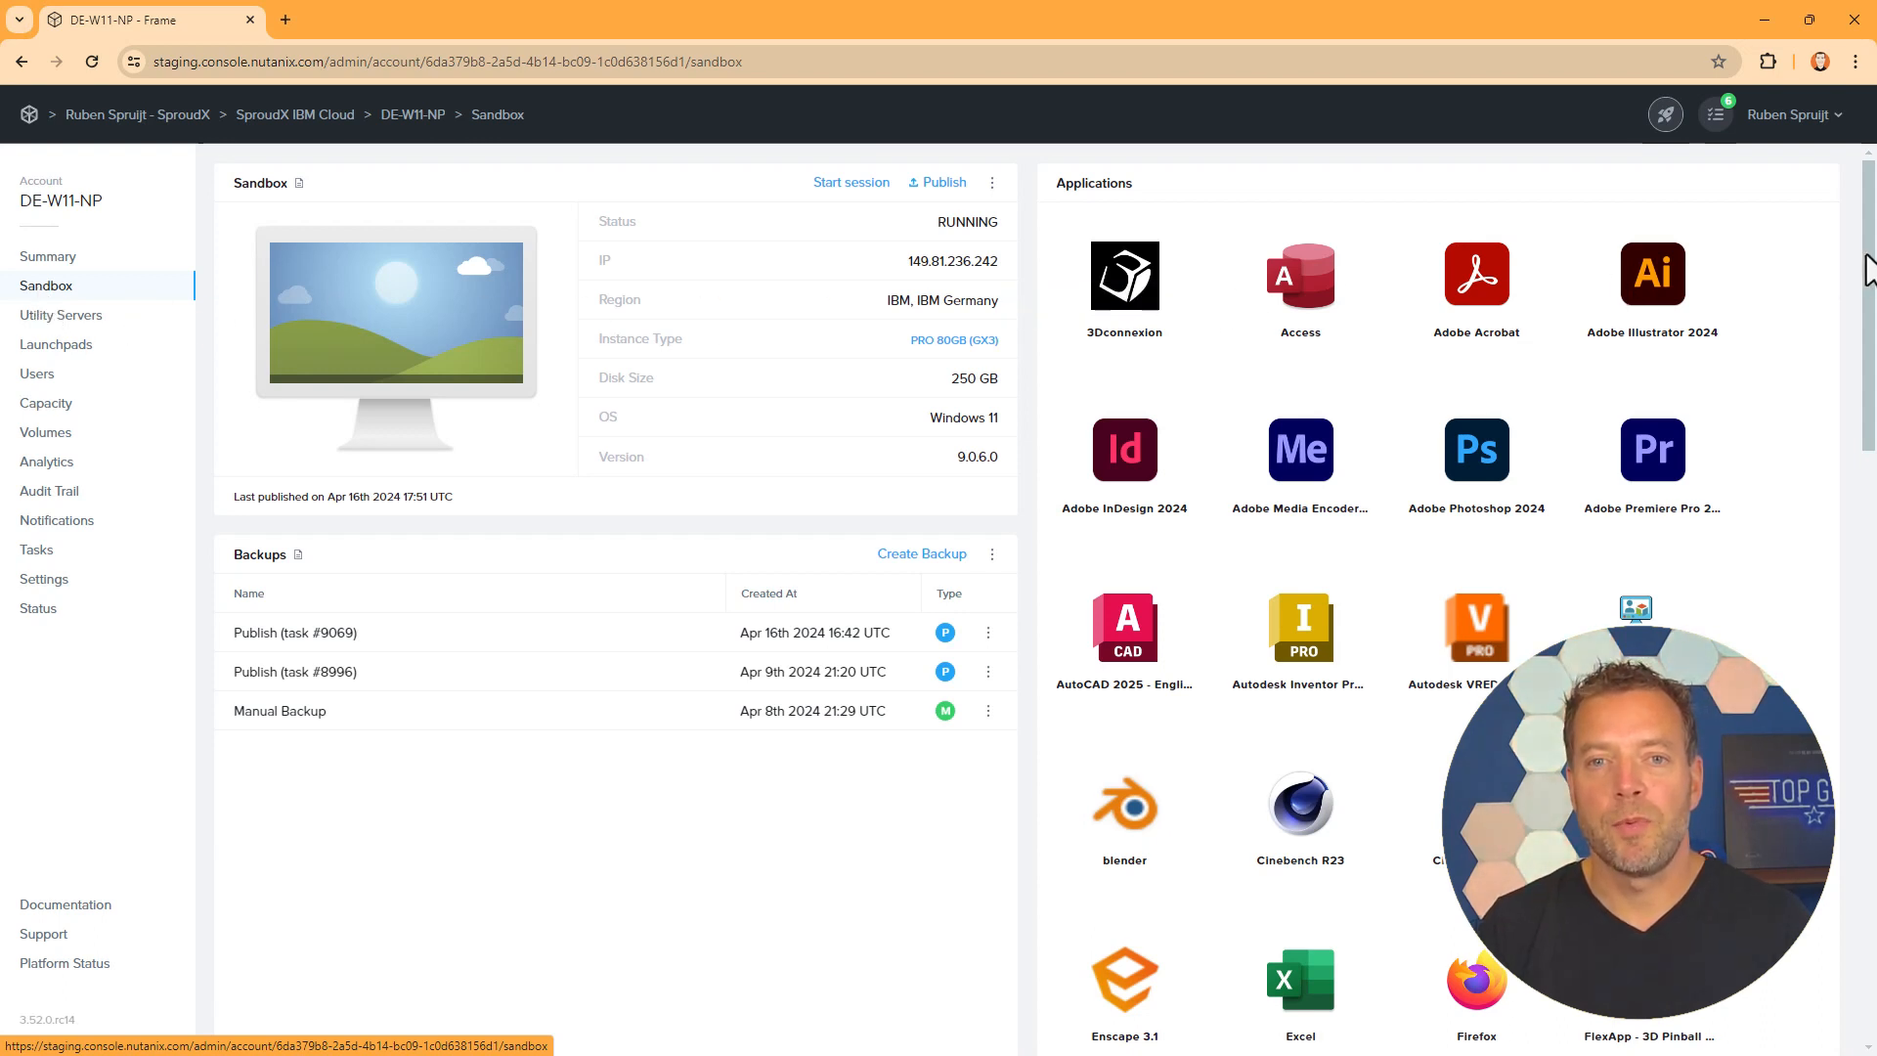
pyautogui.scroll(-3)
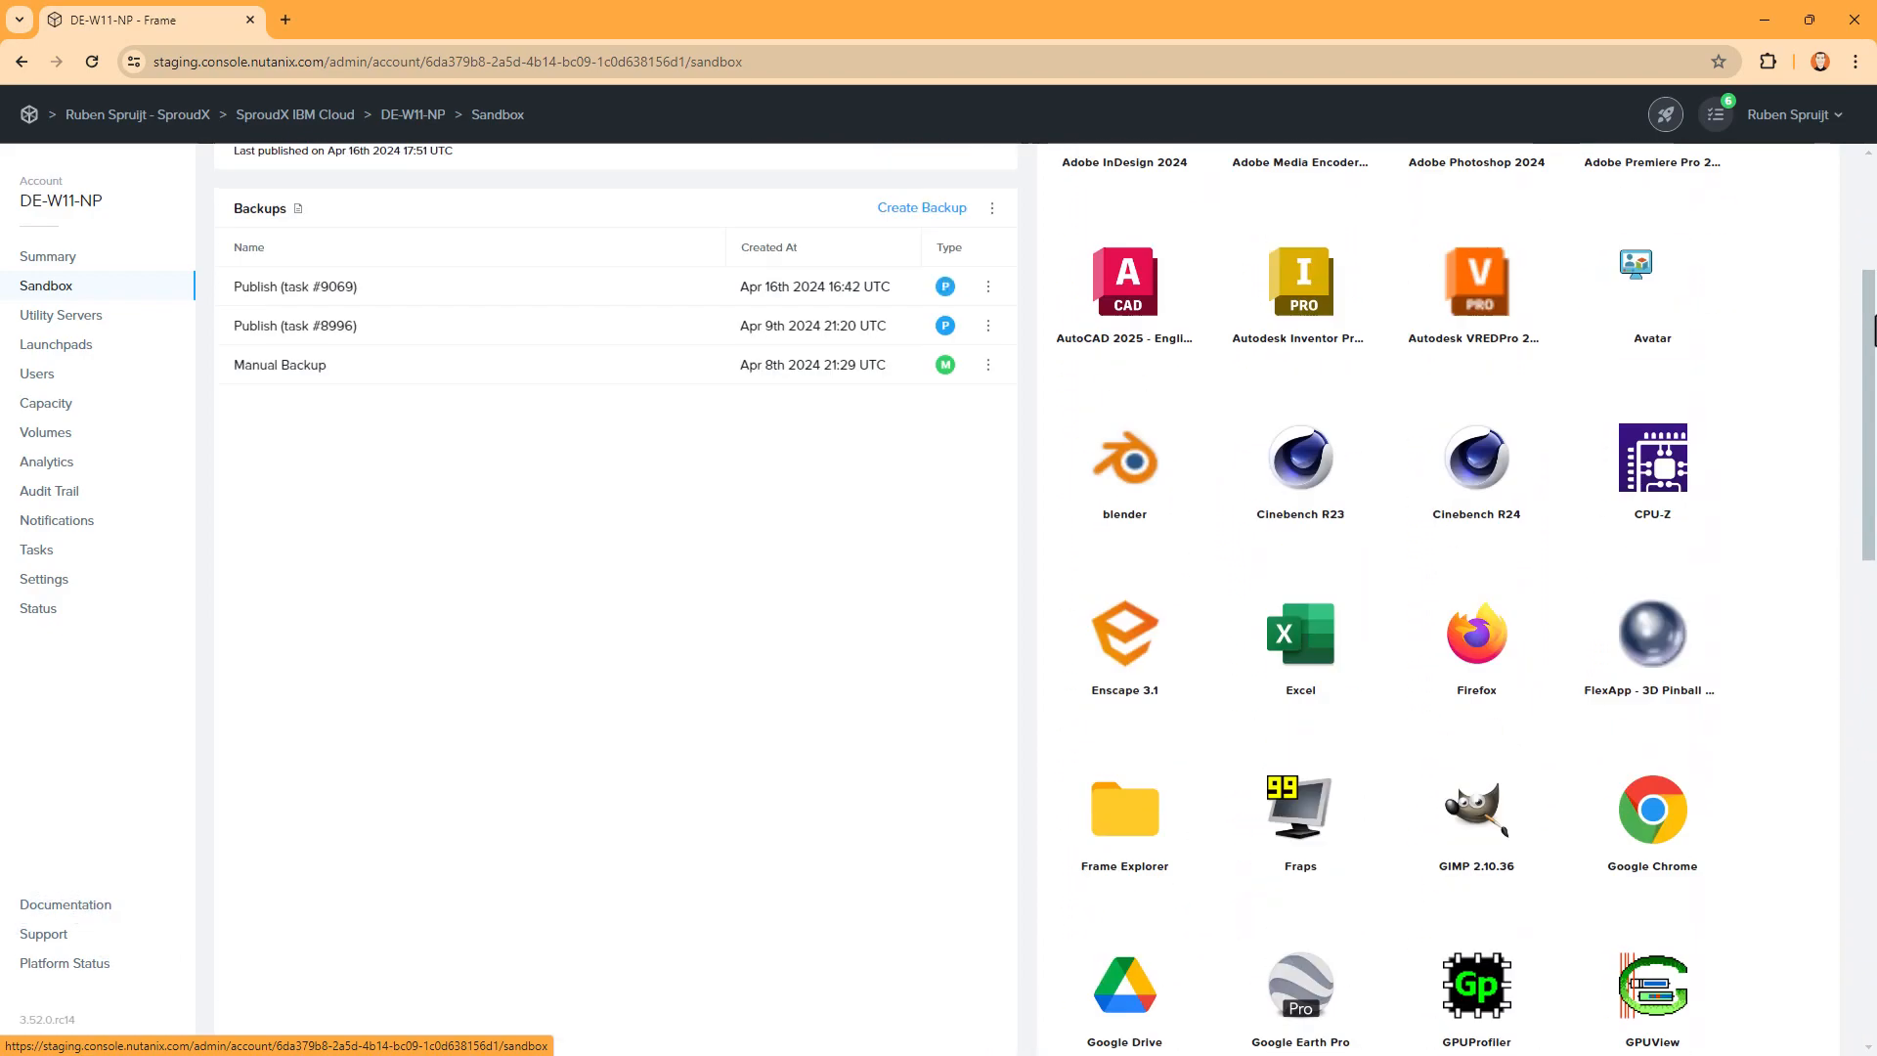
pyautogui.click(61, 314)
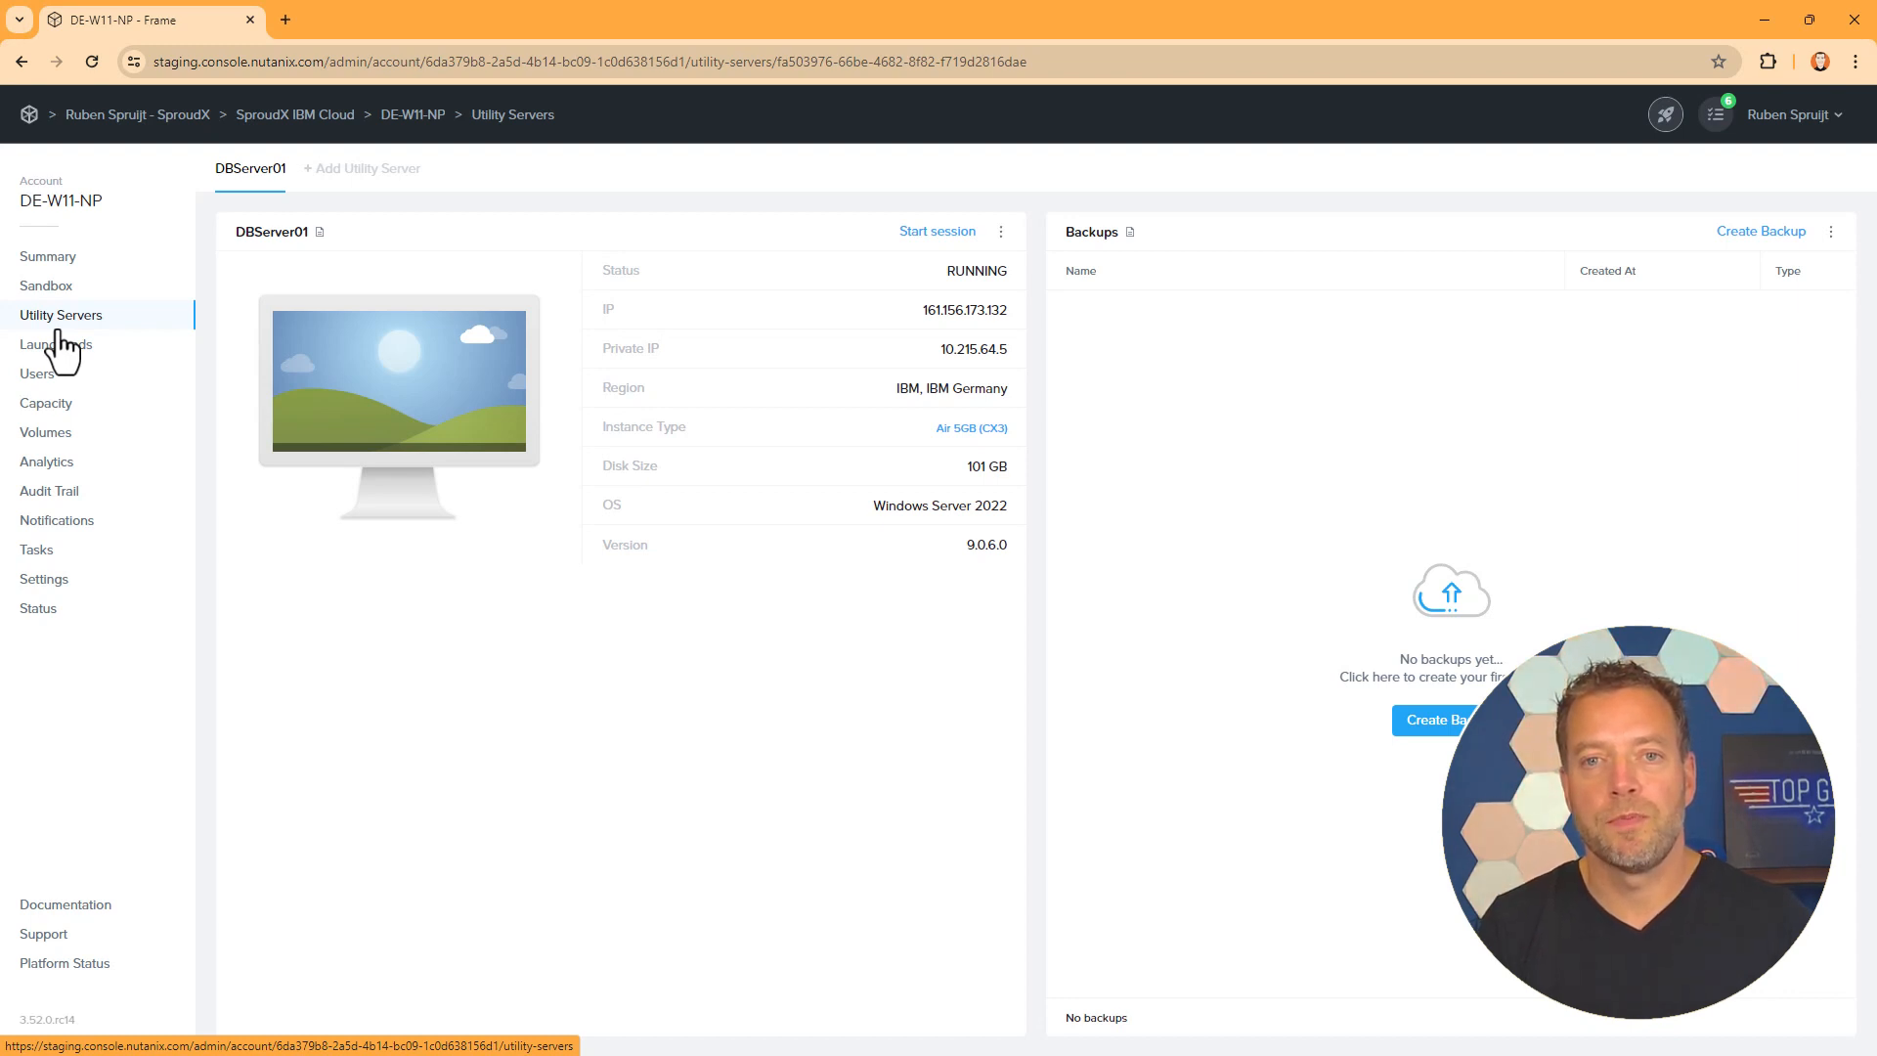
# Review the Desktop, DesignApps and Sales Apps launchpads with the Air 10GB pool and app catalog
pyautogui.click(57, 344)
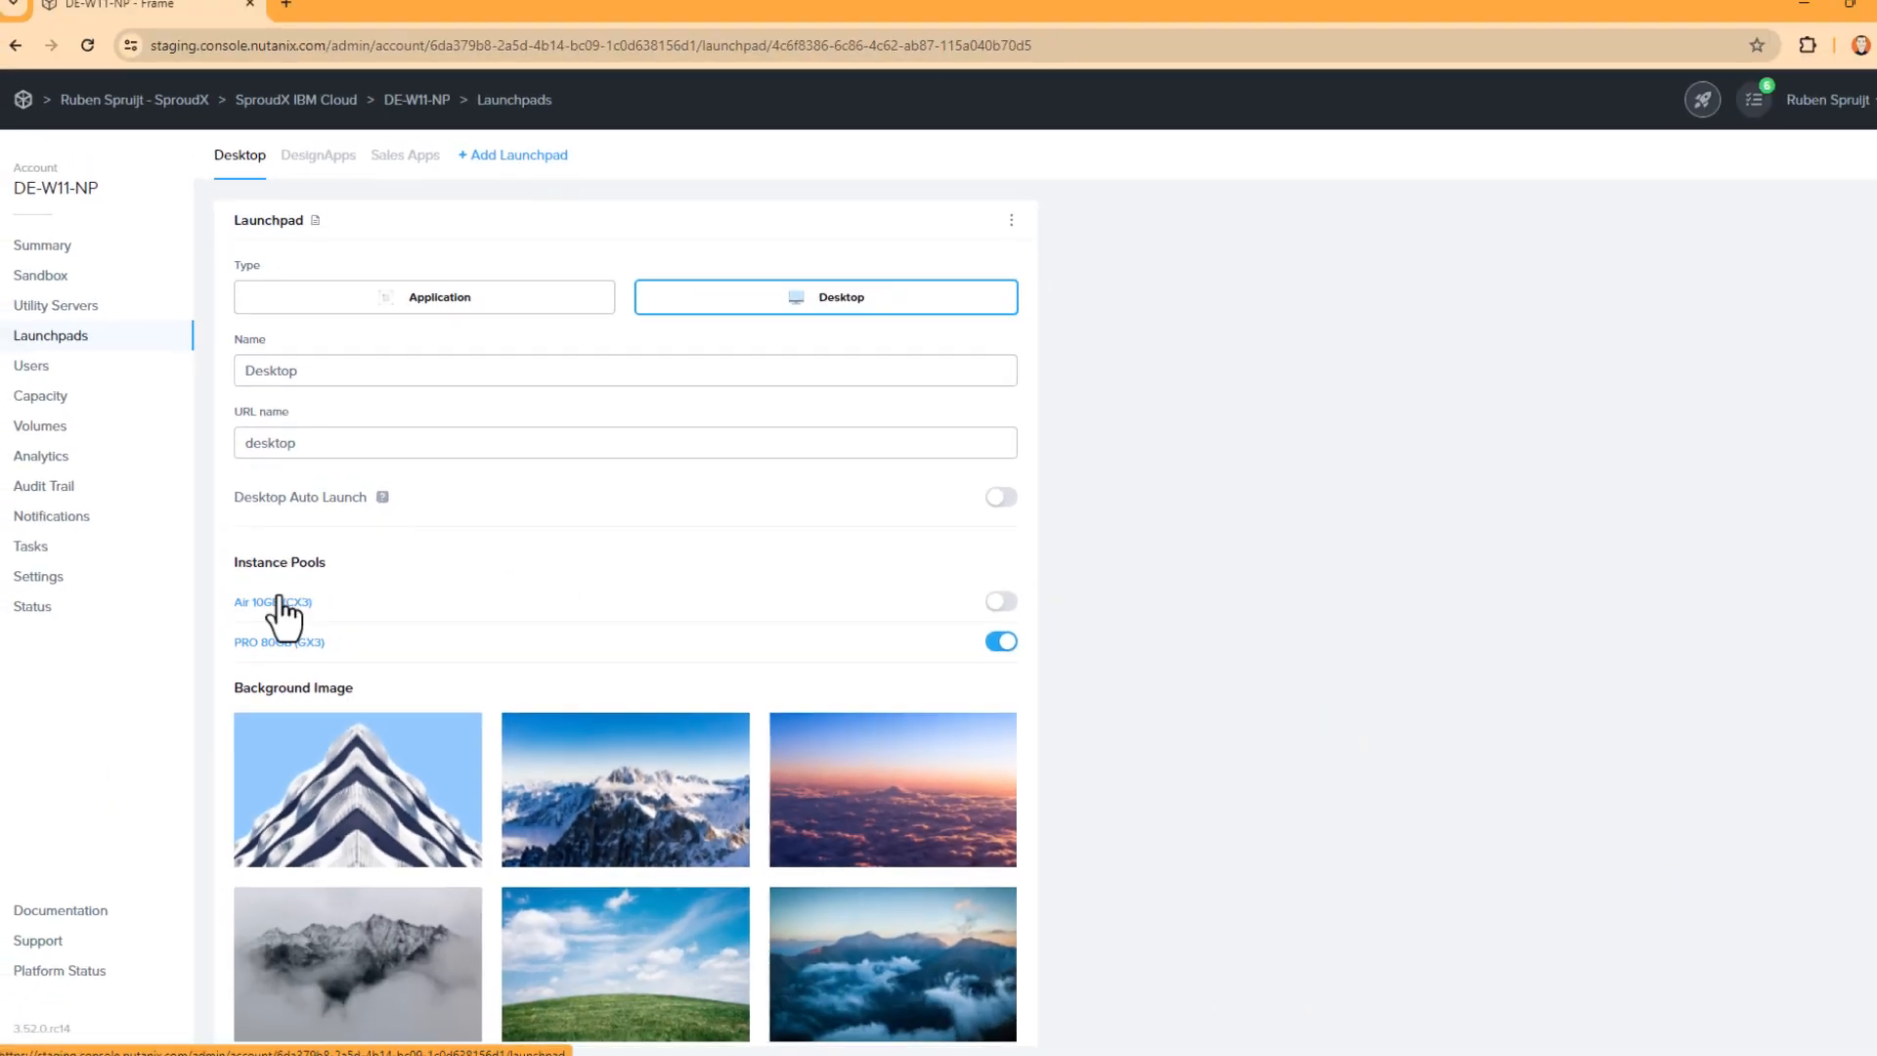
pyautogui.click(317, 168)
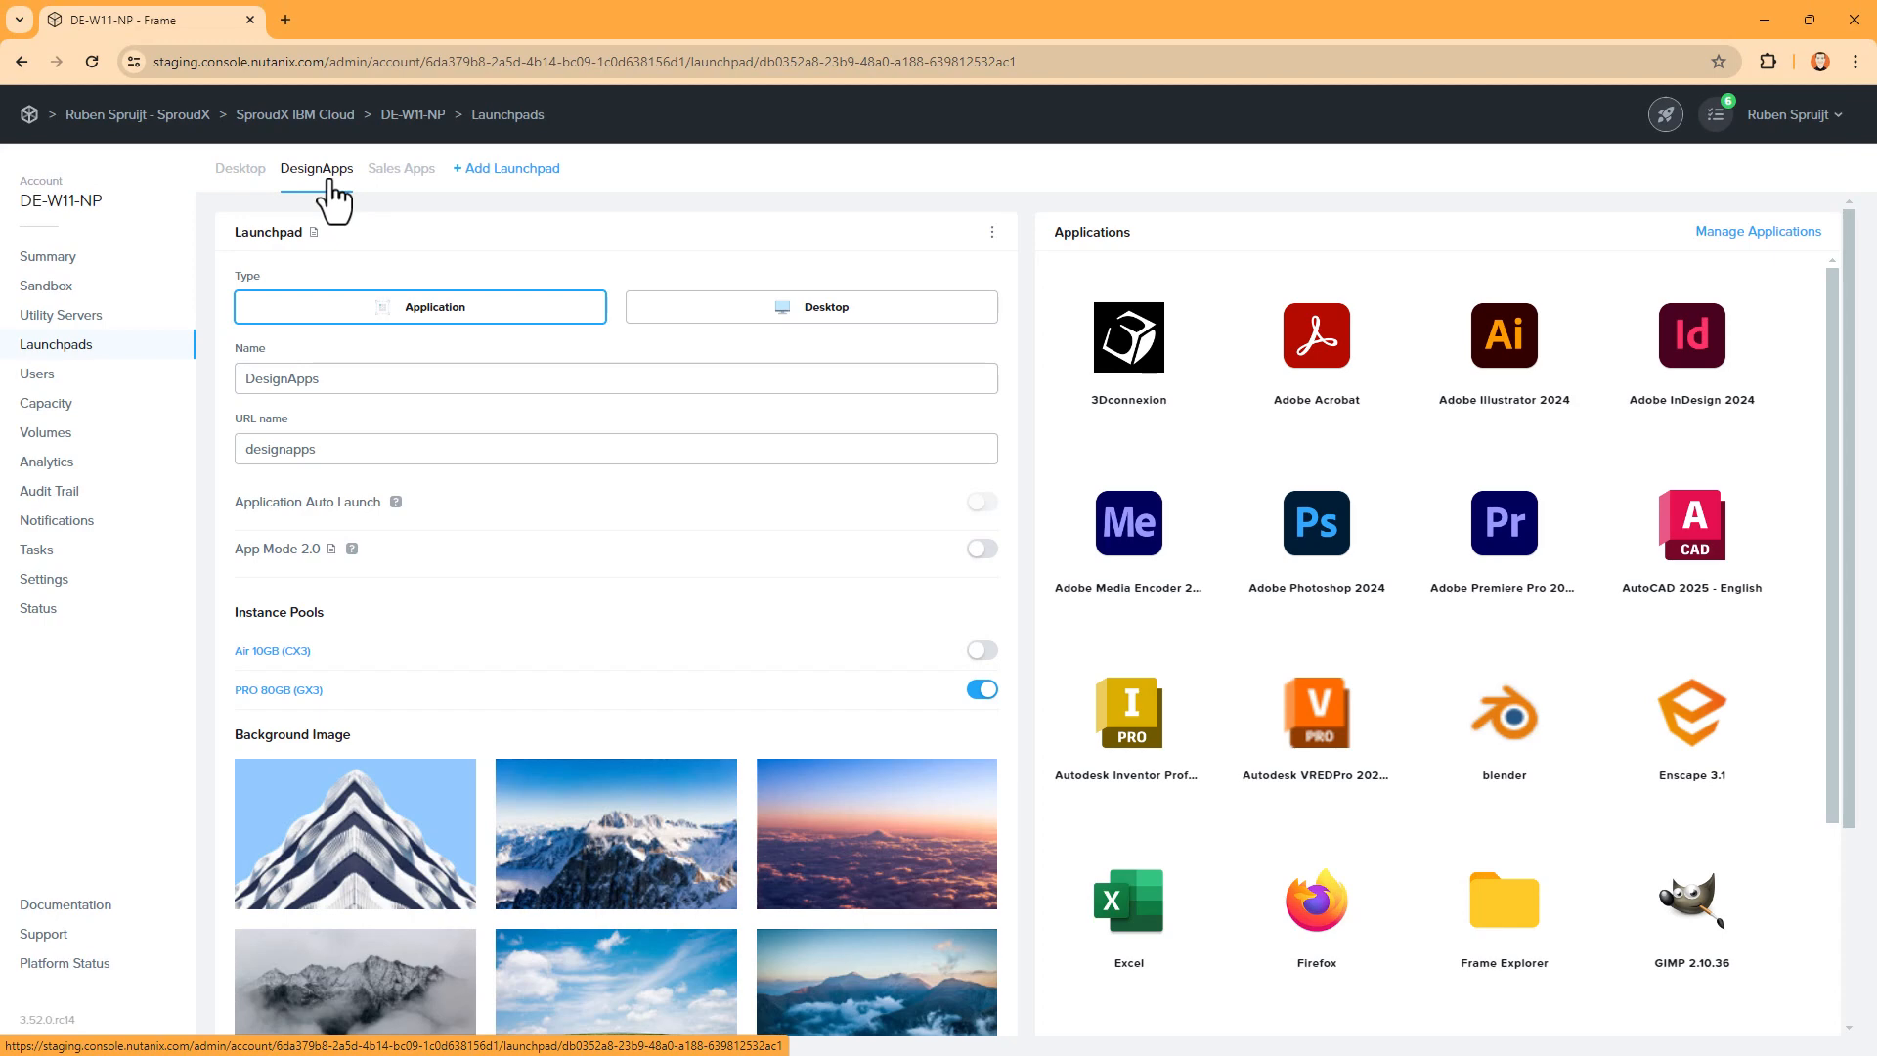
pyautogui.click(400, 168)
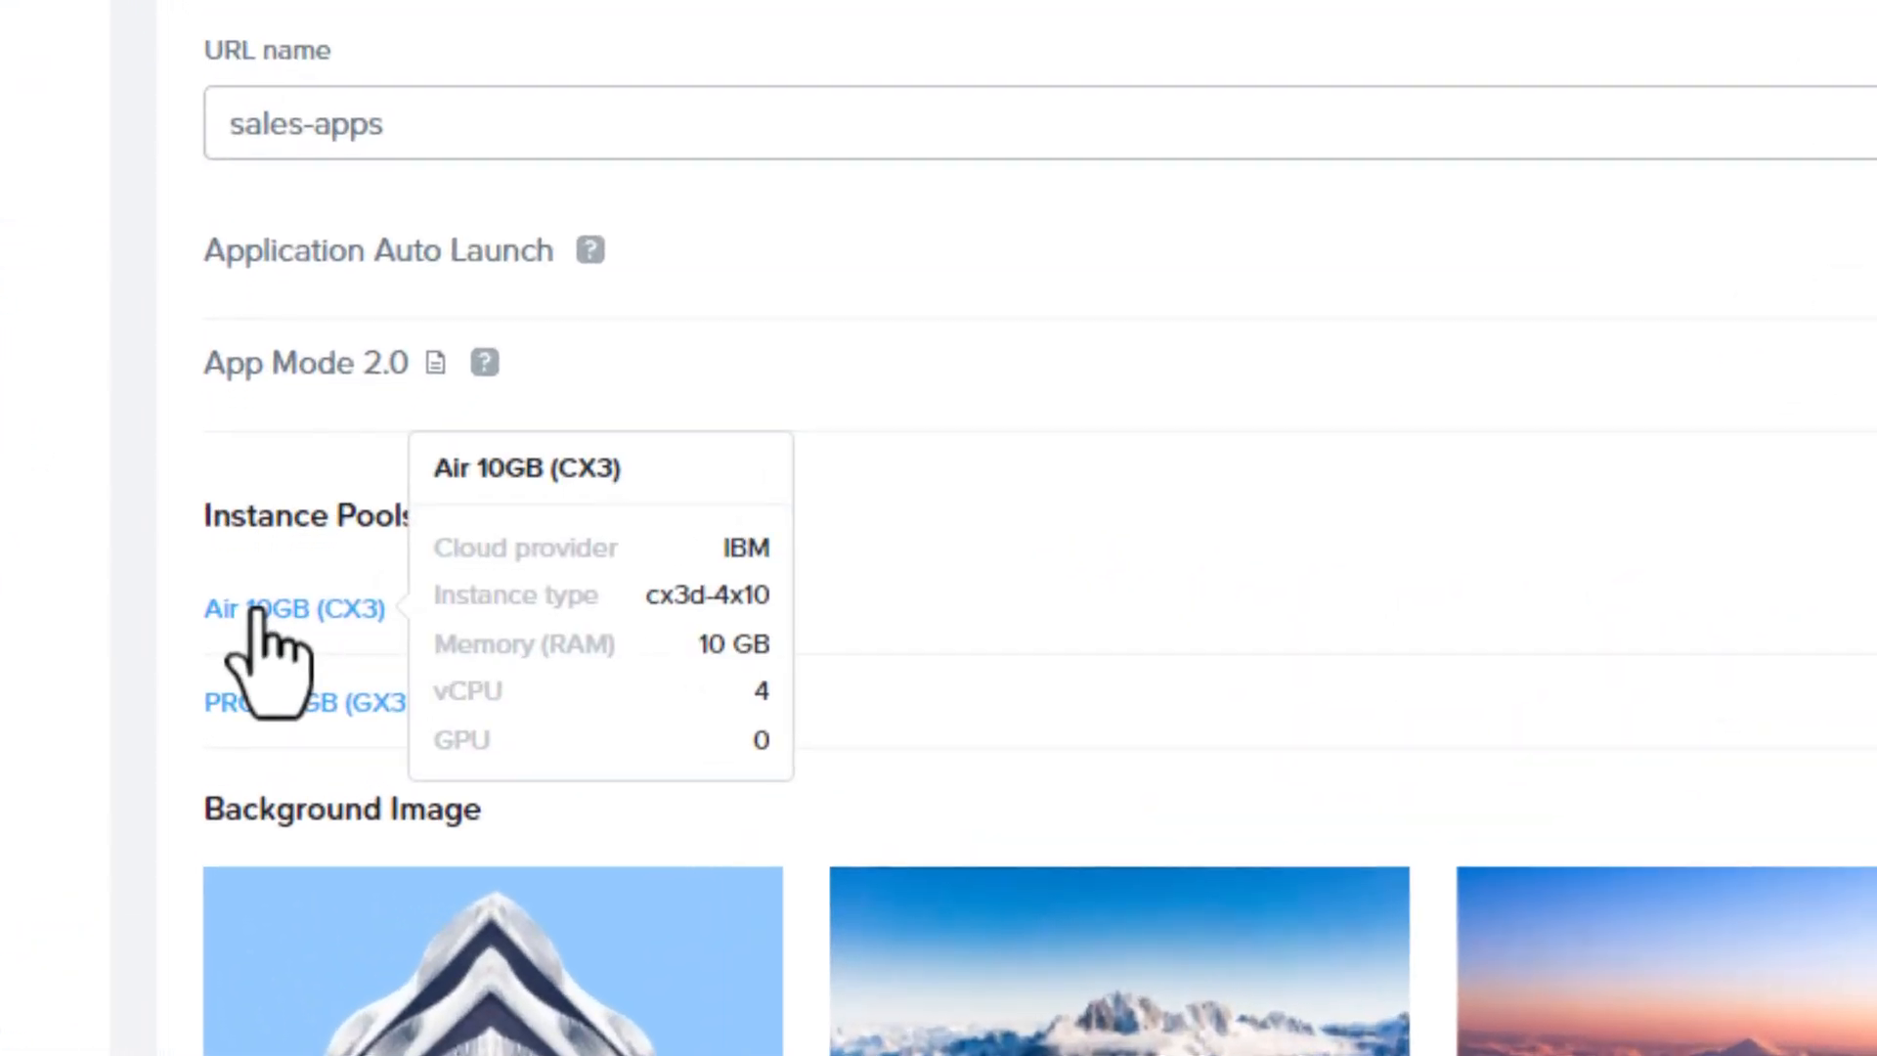
pyautogui.scroll(-3)
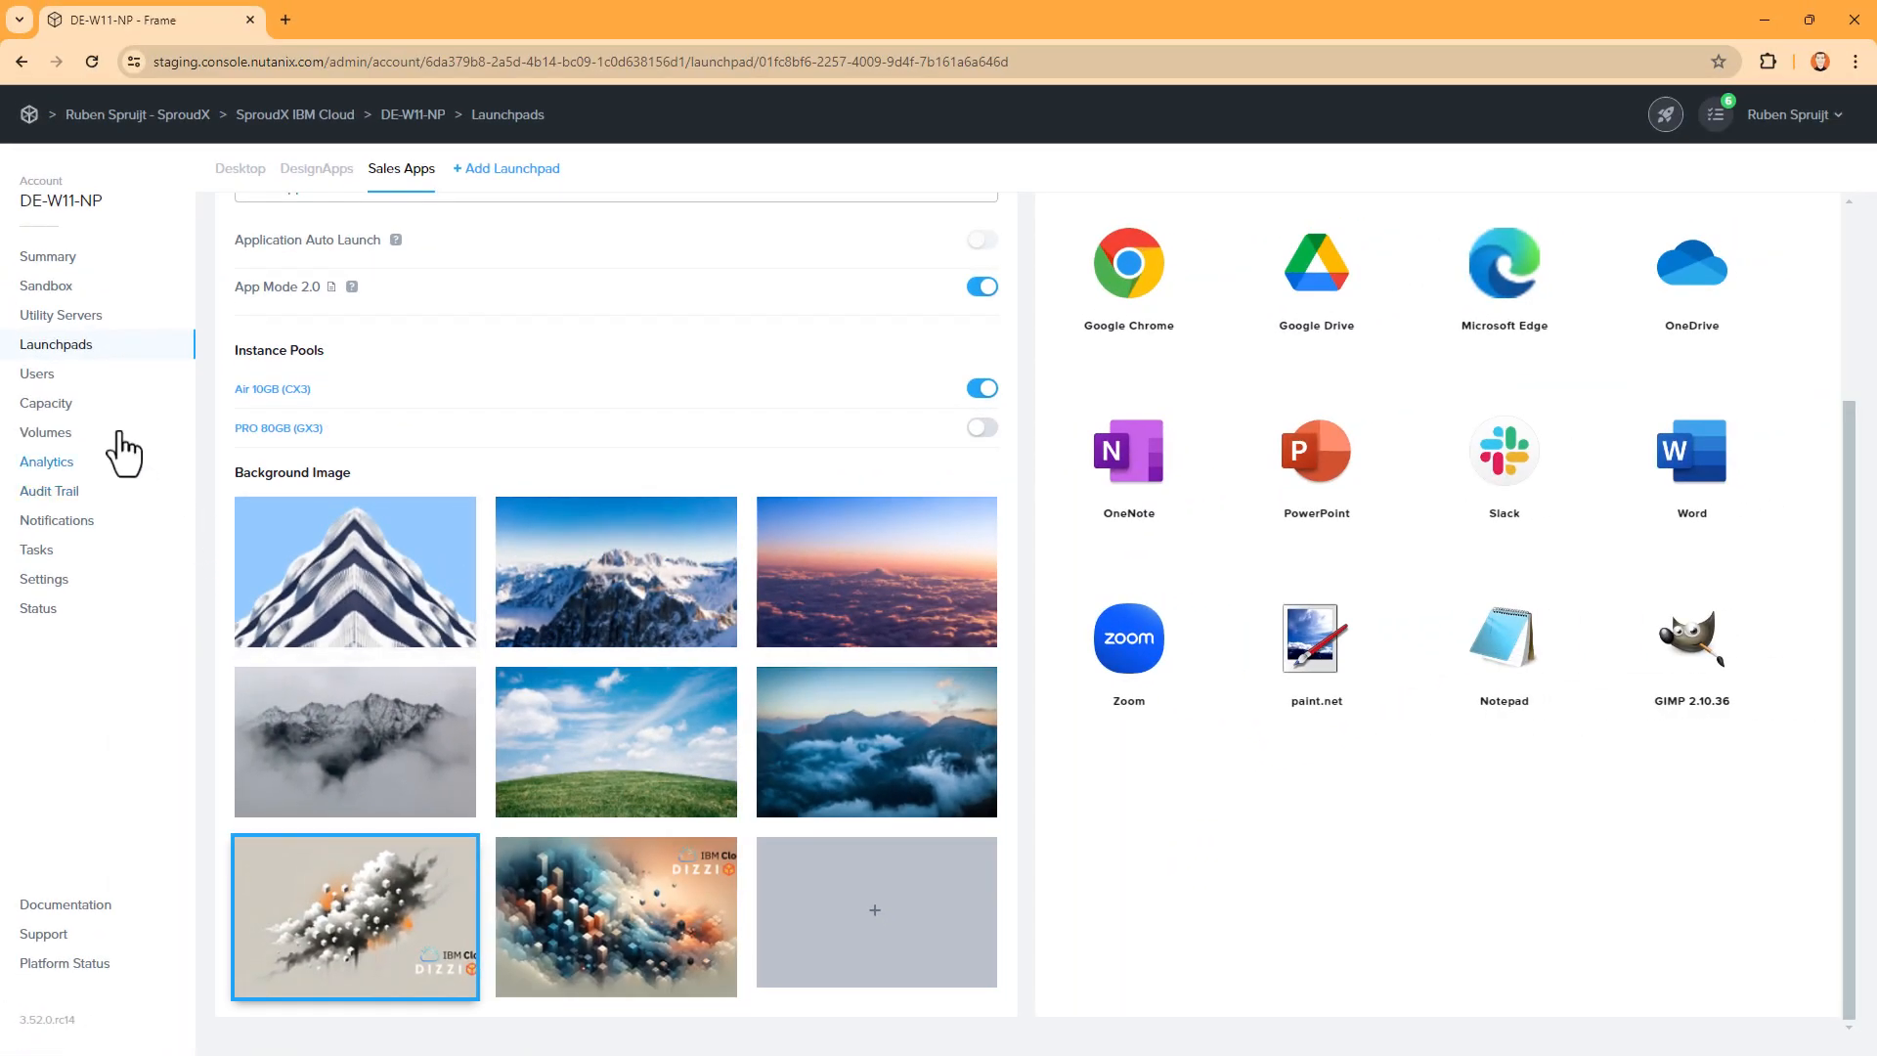
# Show the Users authentication page with Basic, Google and SAML2 sign-in enabled
pyautogui.click(37, 373)
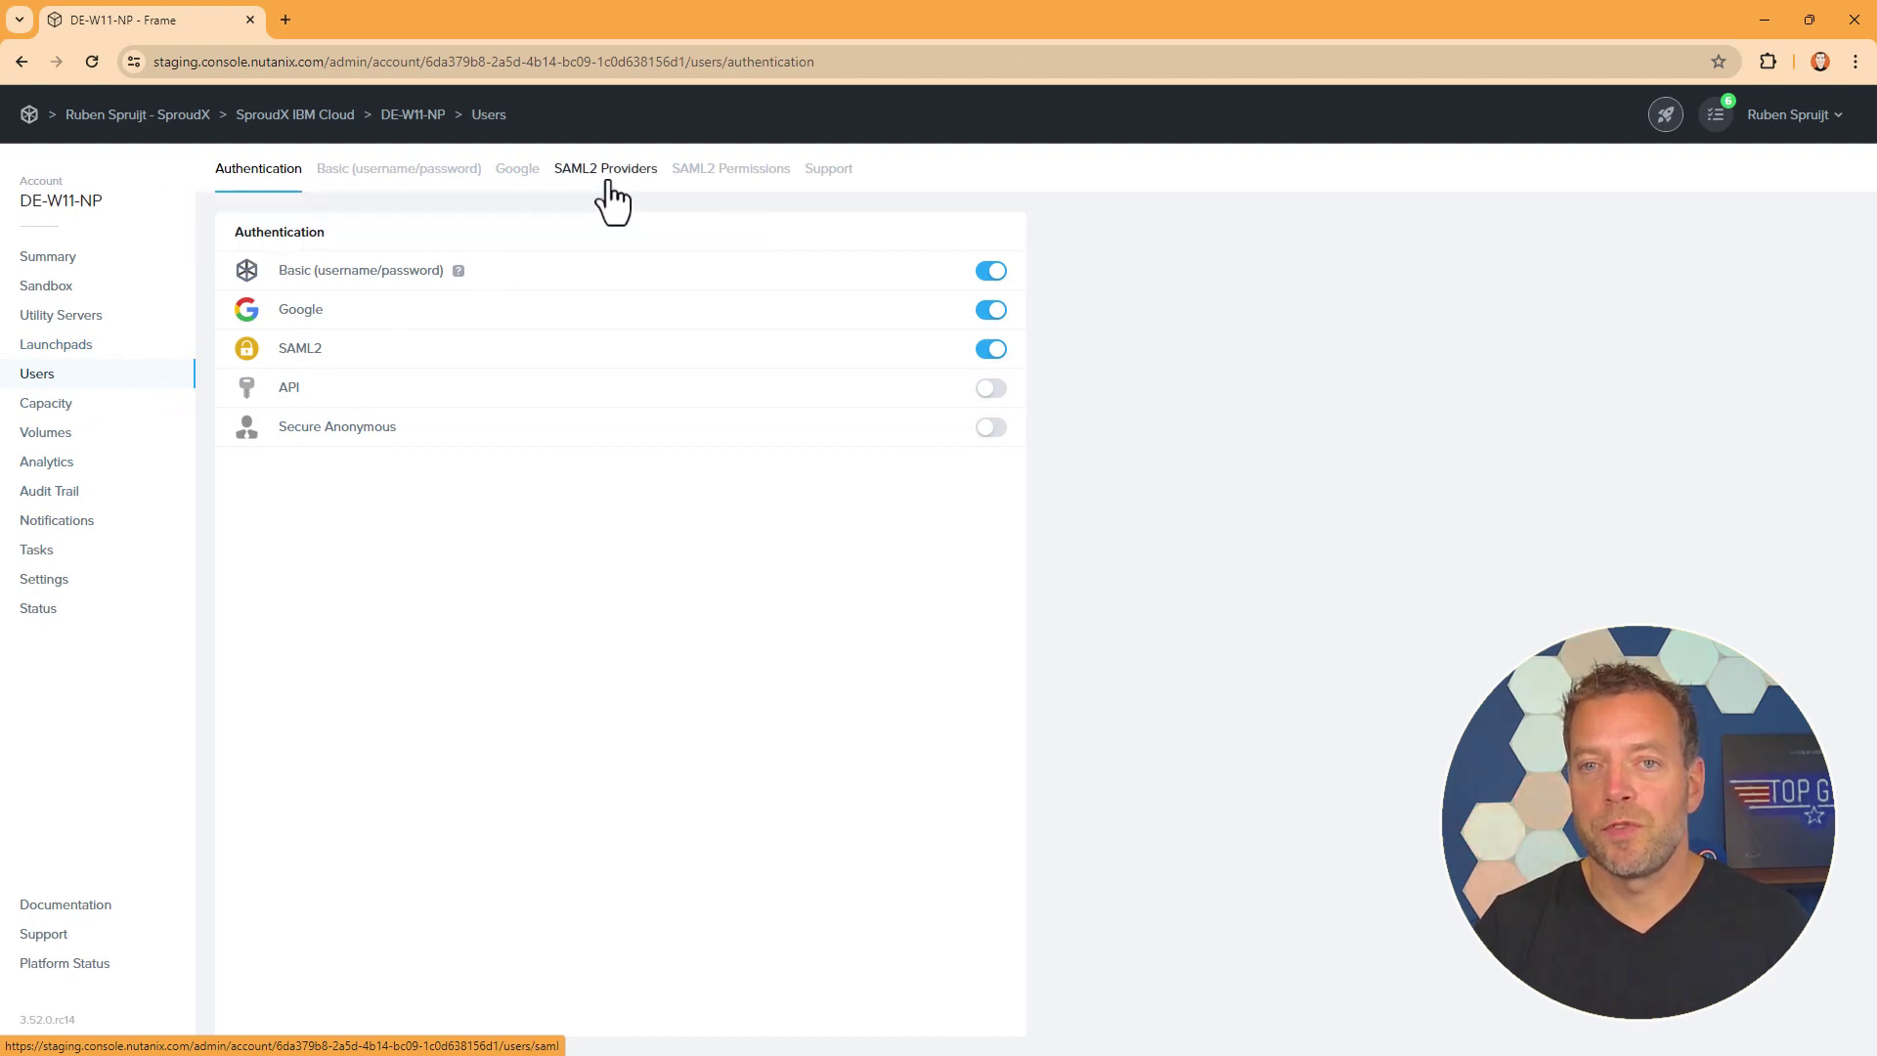
pyautogui.moveTo(698, 180)
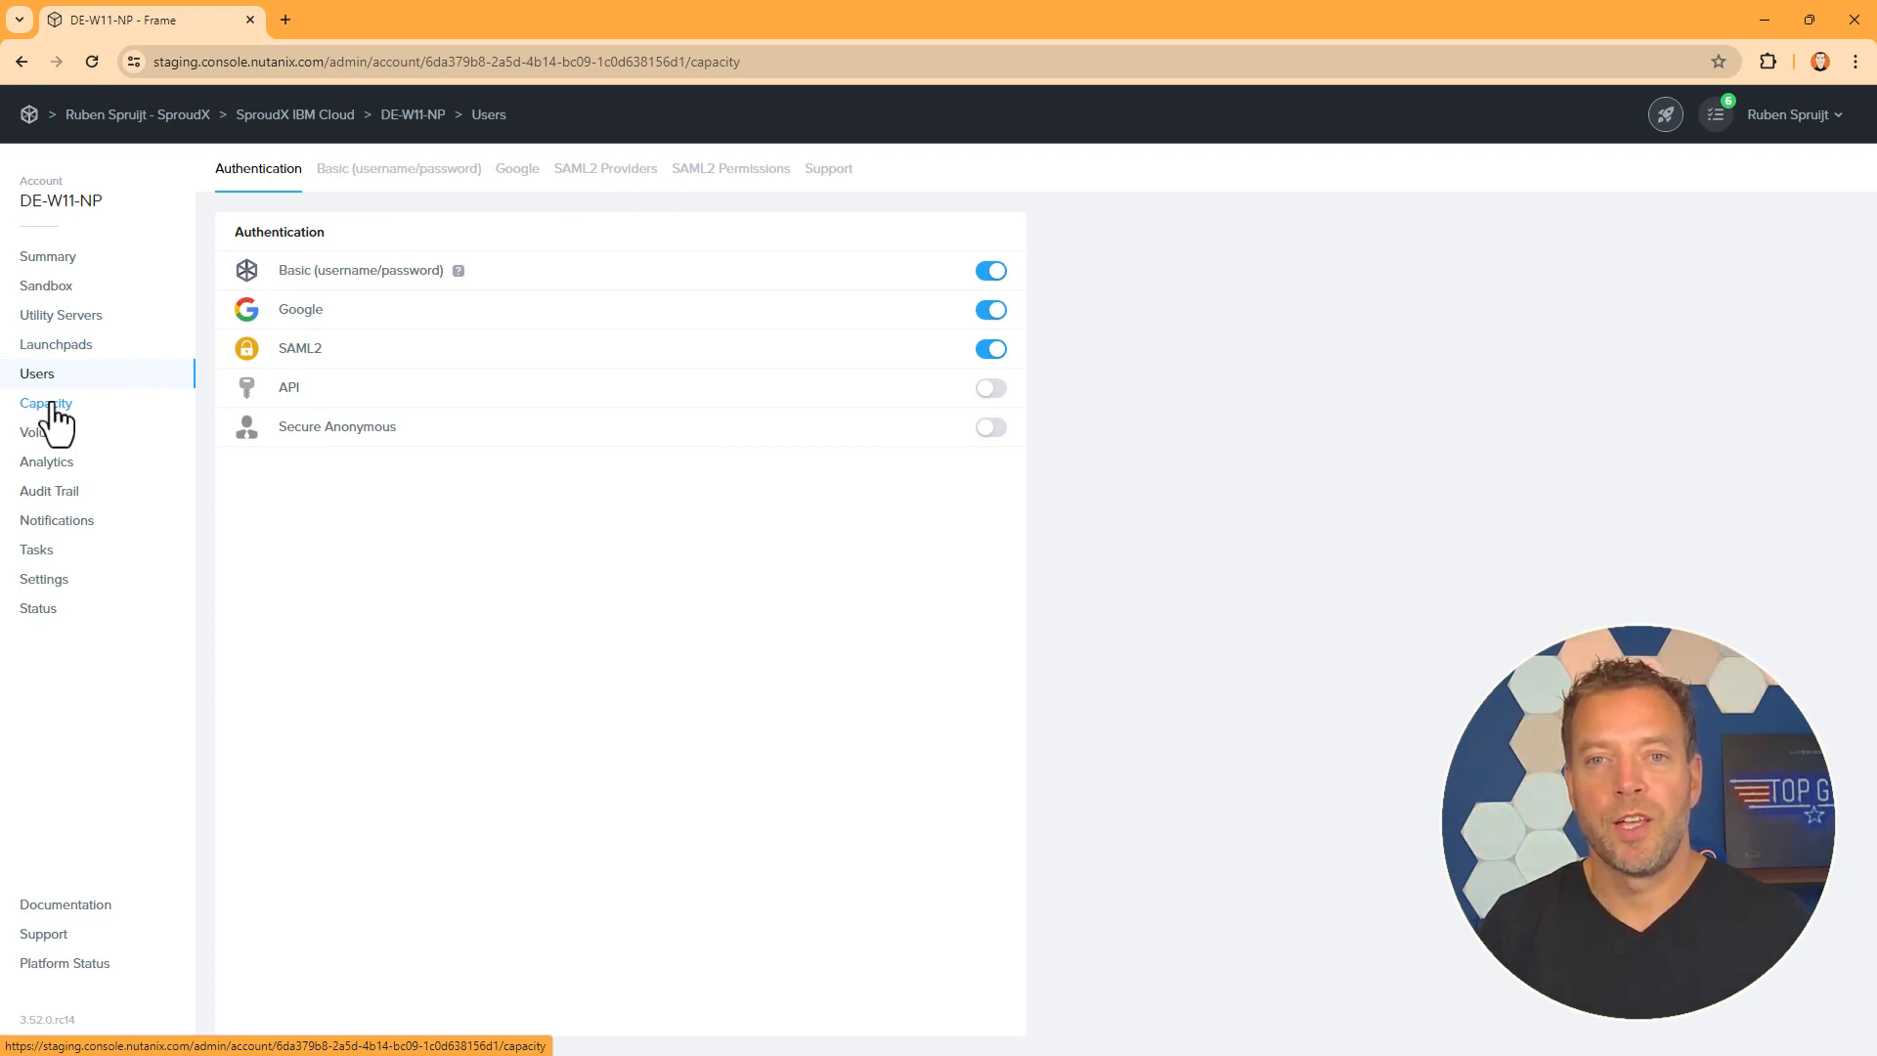
# Review the Air 10GB pool's capacity (weekday 8:00–17:00, buffer 1) and its help documentation
pyautogui.click(46, 403)
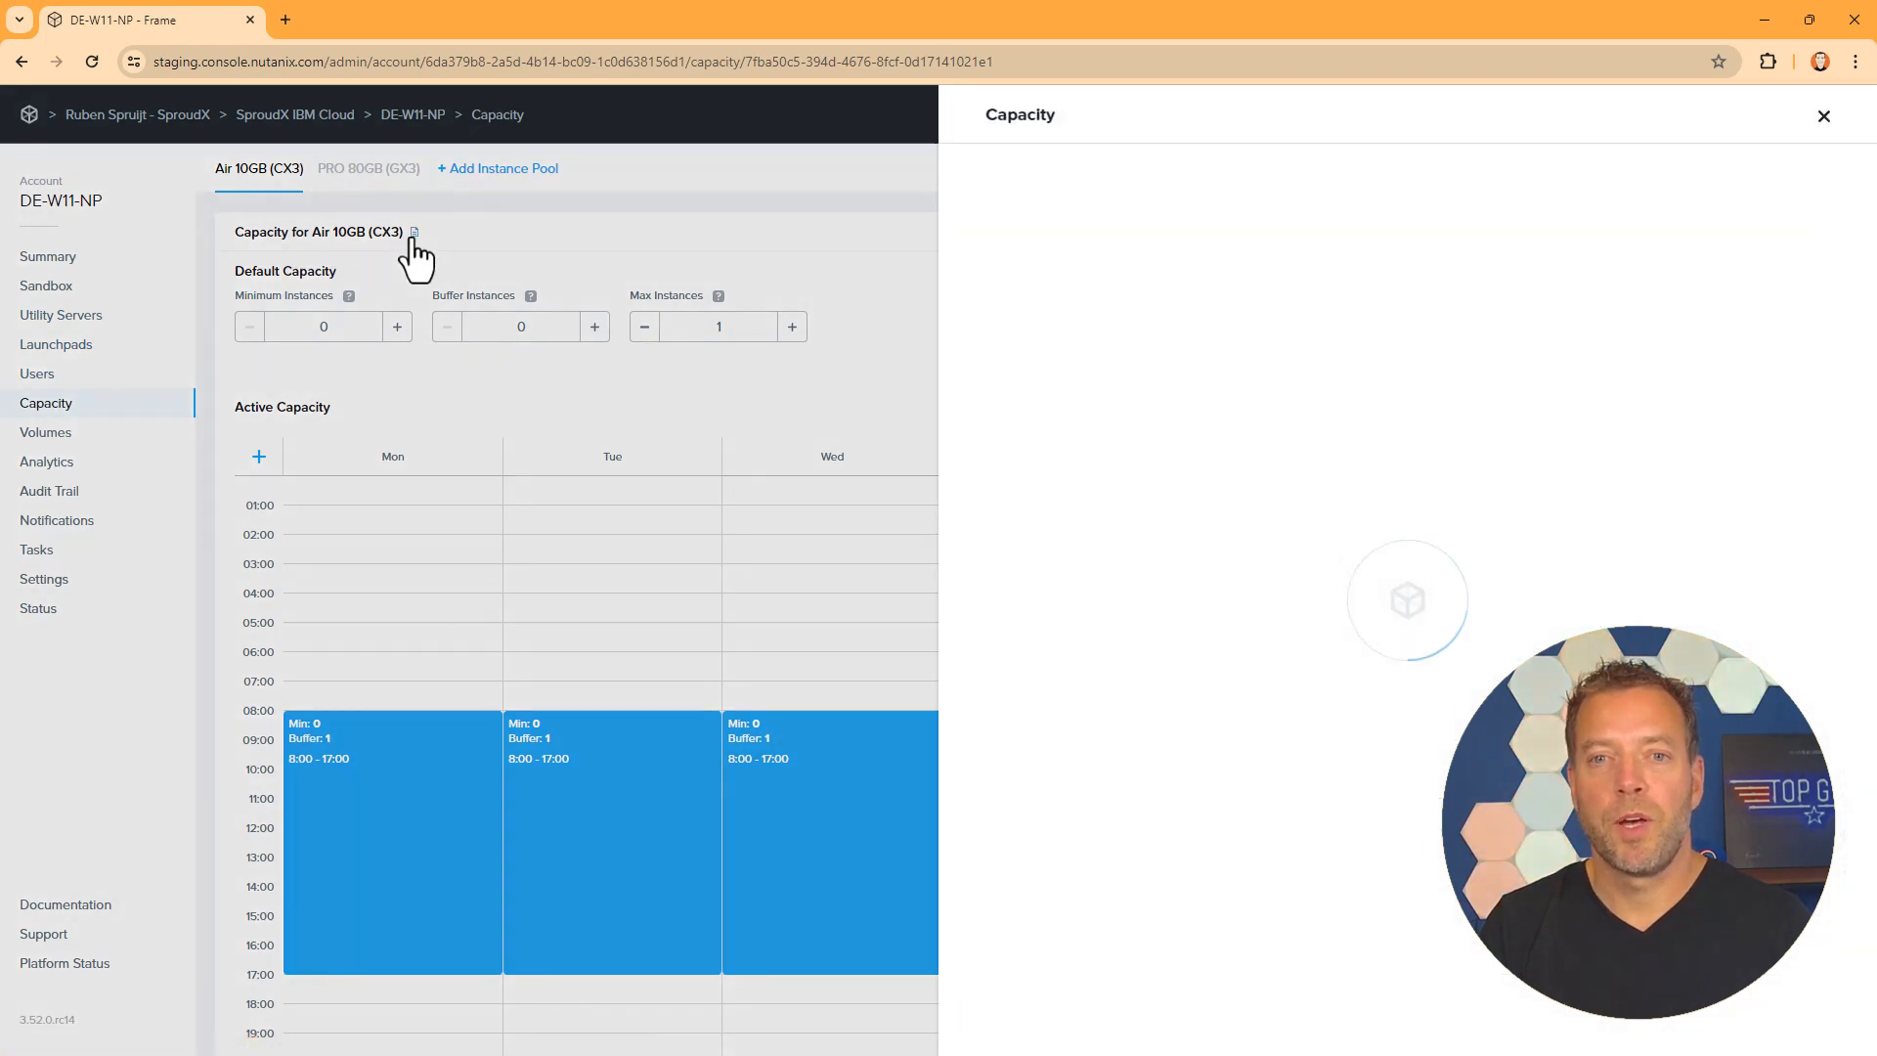
pyautogui.click(414, 232)
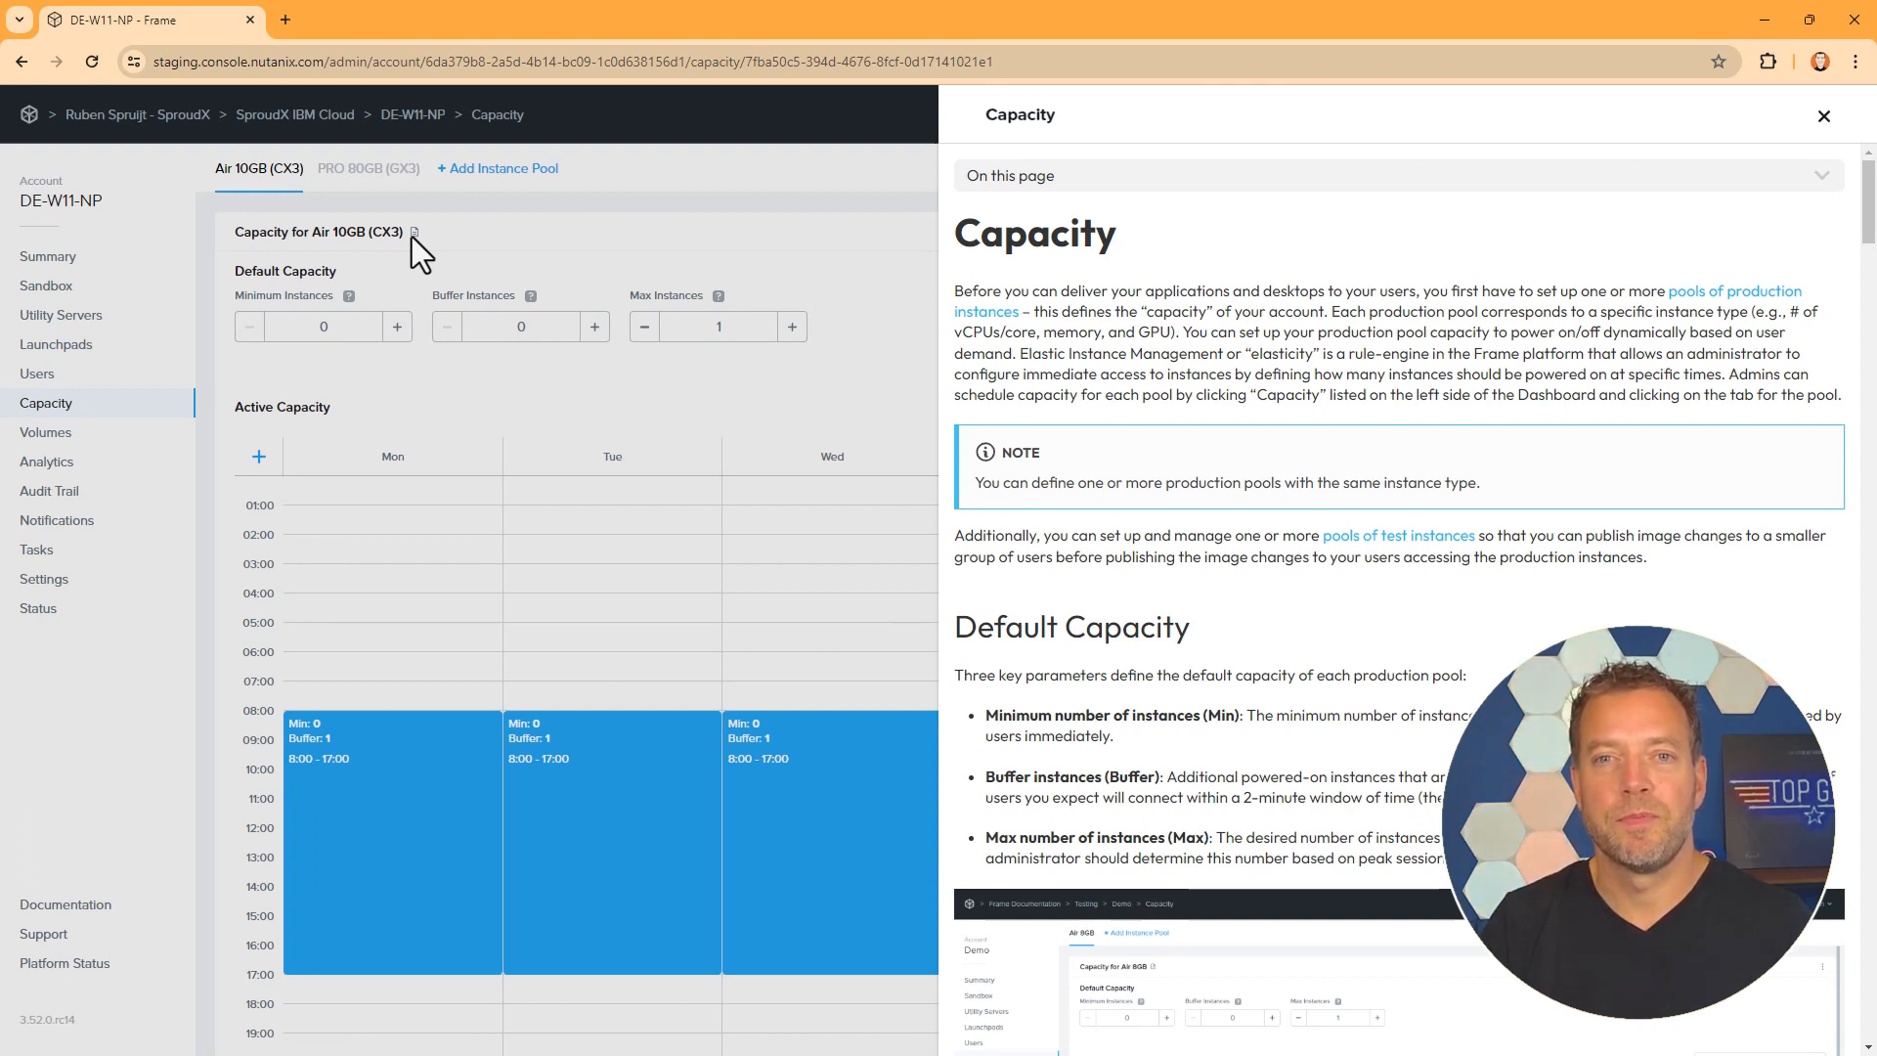
pyautogui.click(1823, 116)
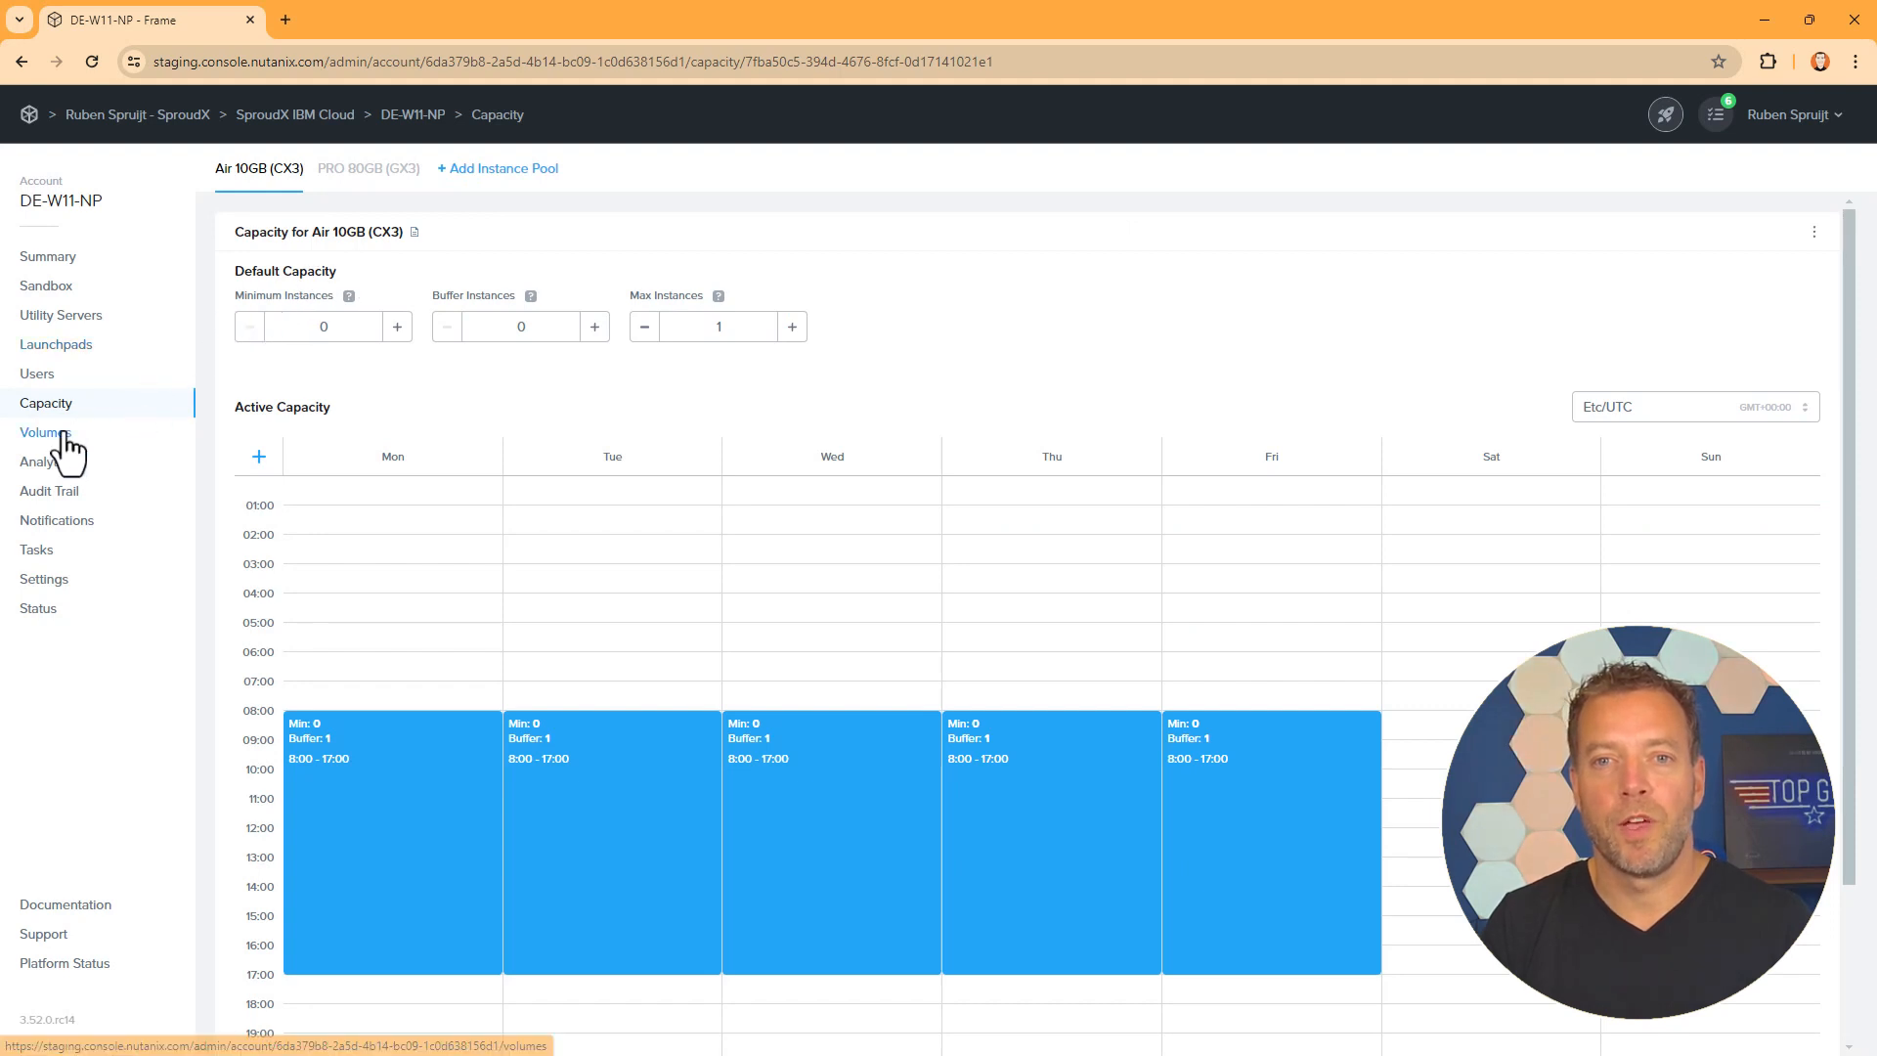
# Review the storage volumes list and the Session analytics
pyautogui.click(44, 432)
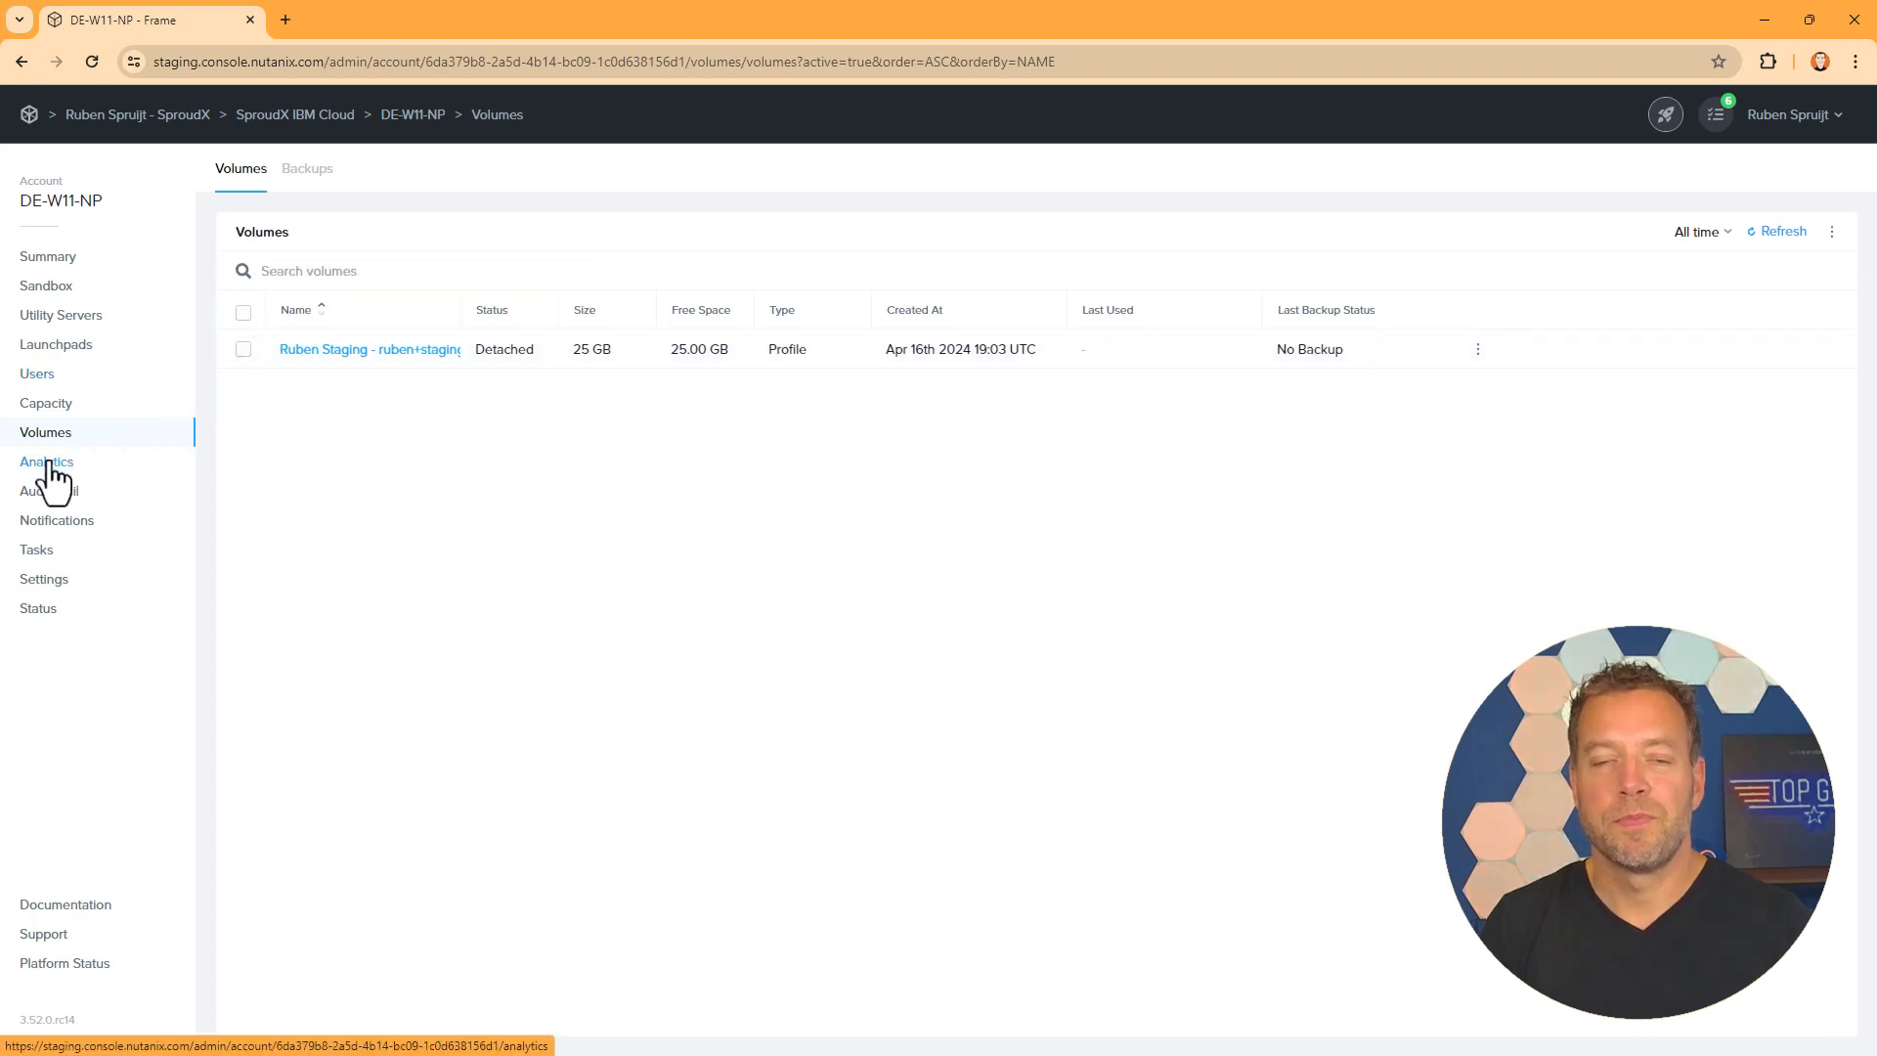
pyautogui.click(46, 461)
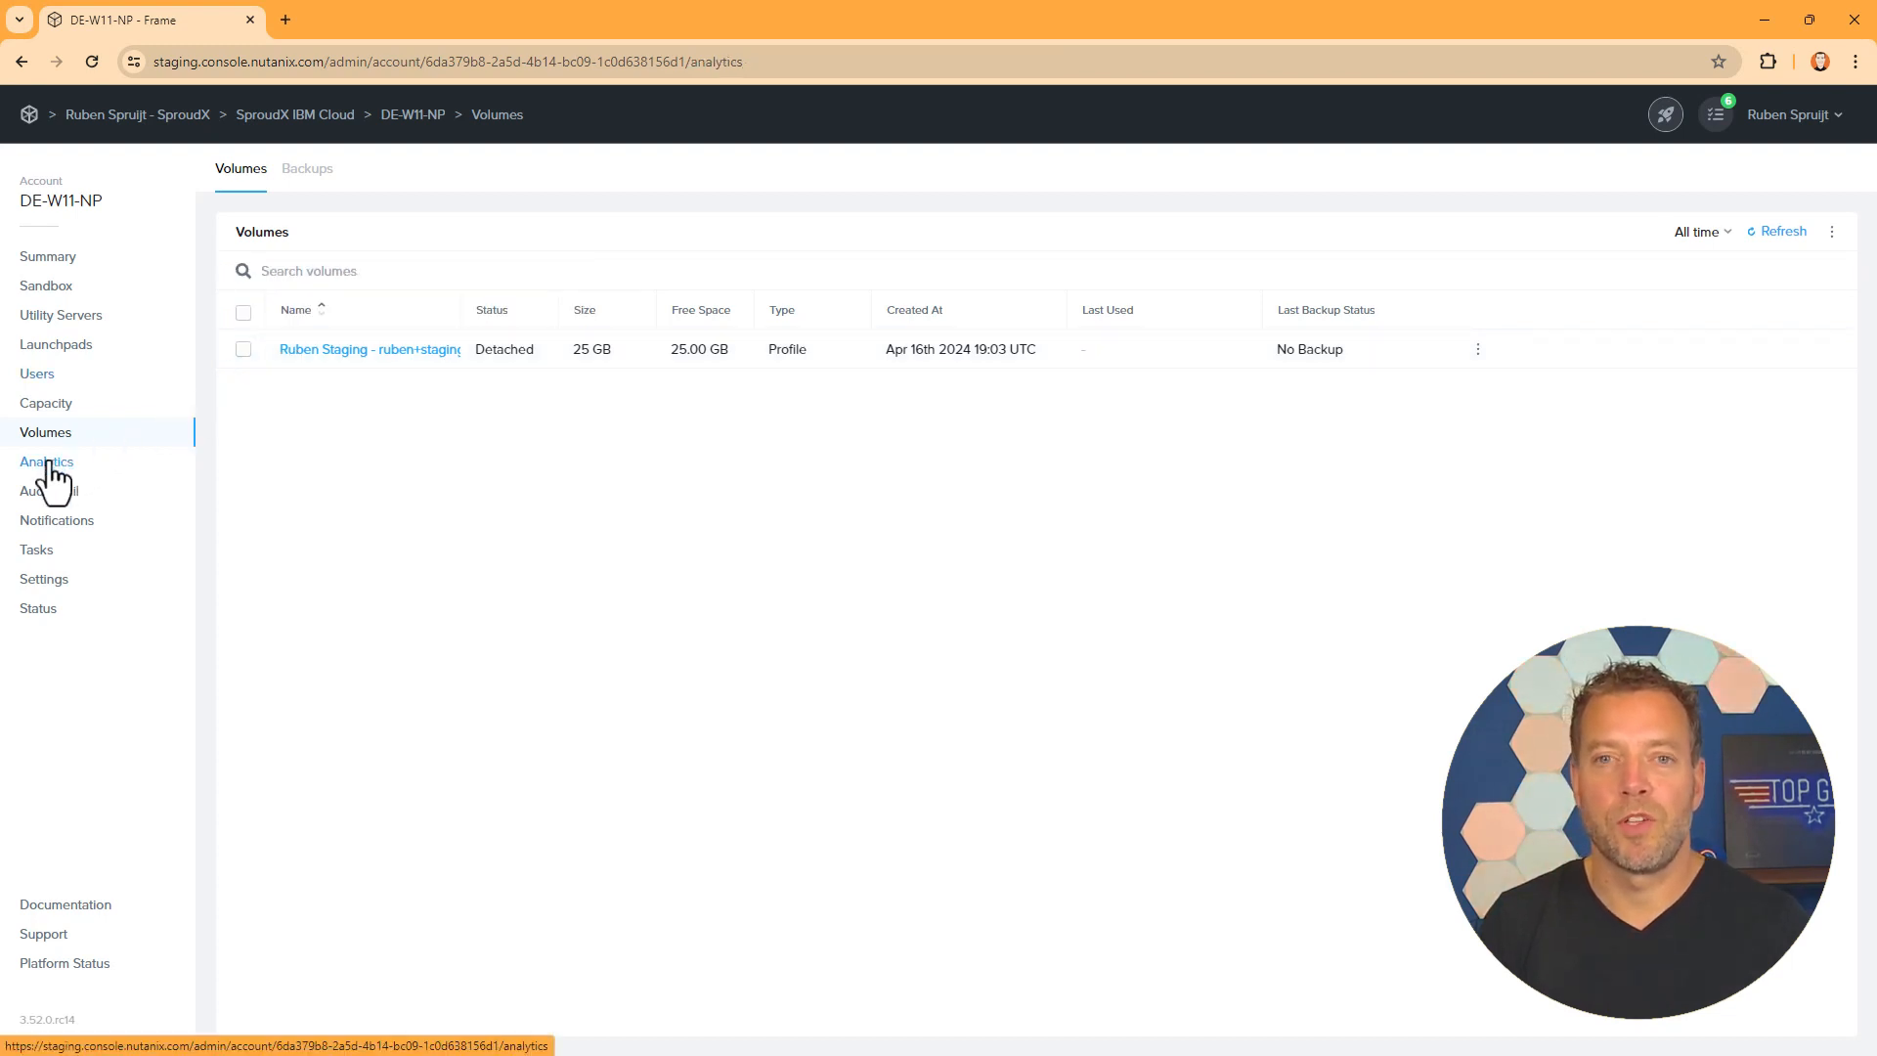
pyautogui.click(46, 462)
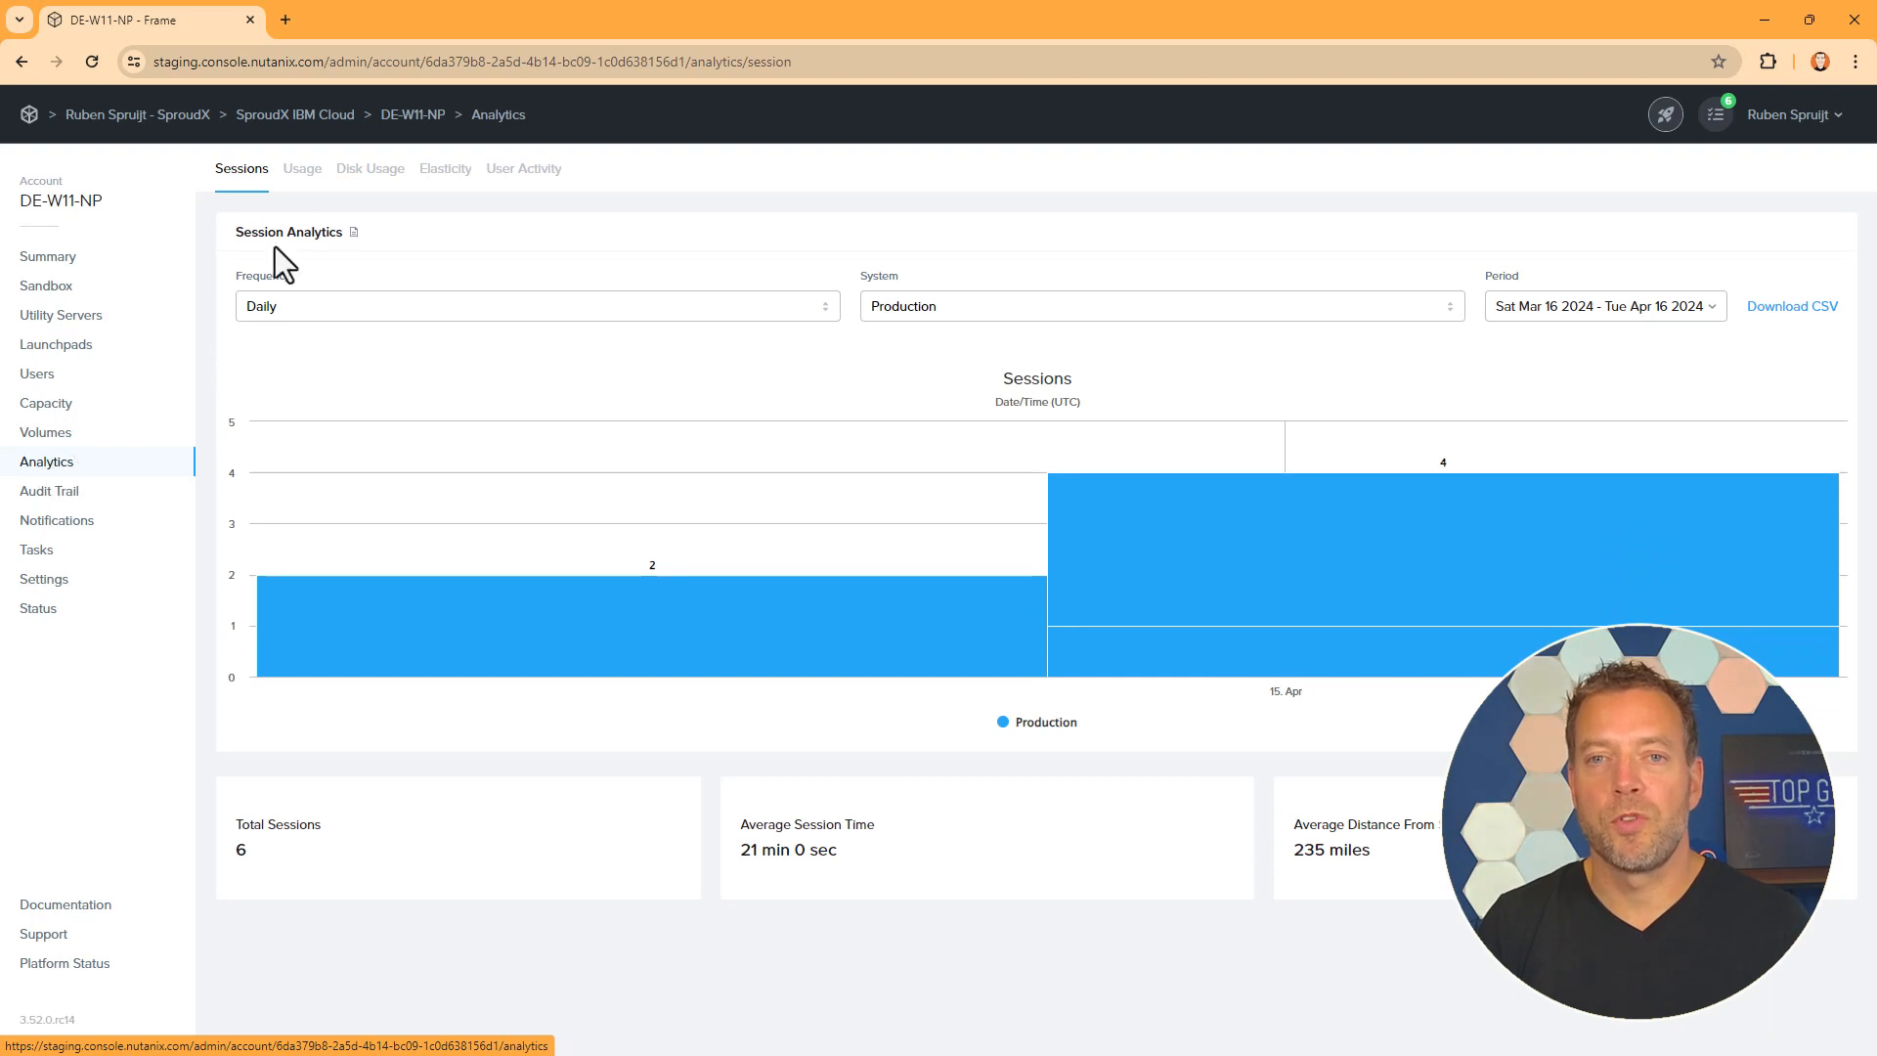
# Review the Usage, Disk Usage and Elasticity analytics, ending on the account Audit Trail
pyautogui.click(303, 169)
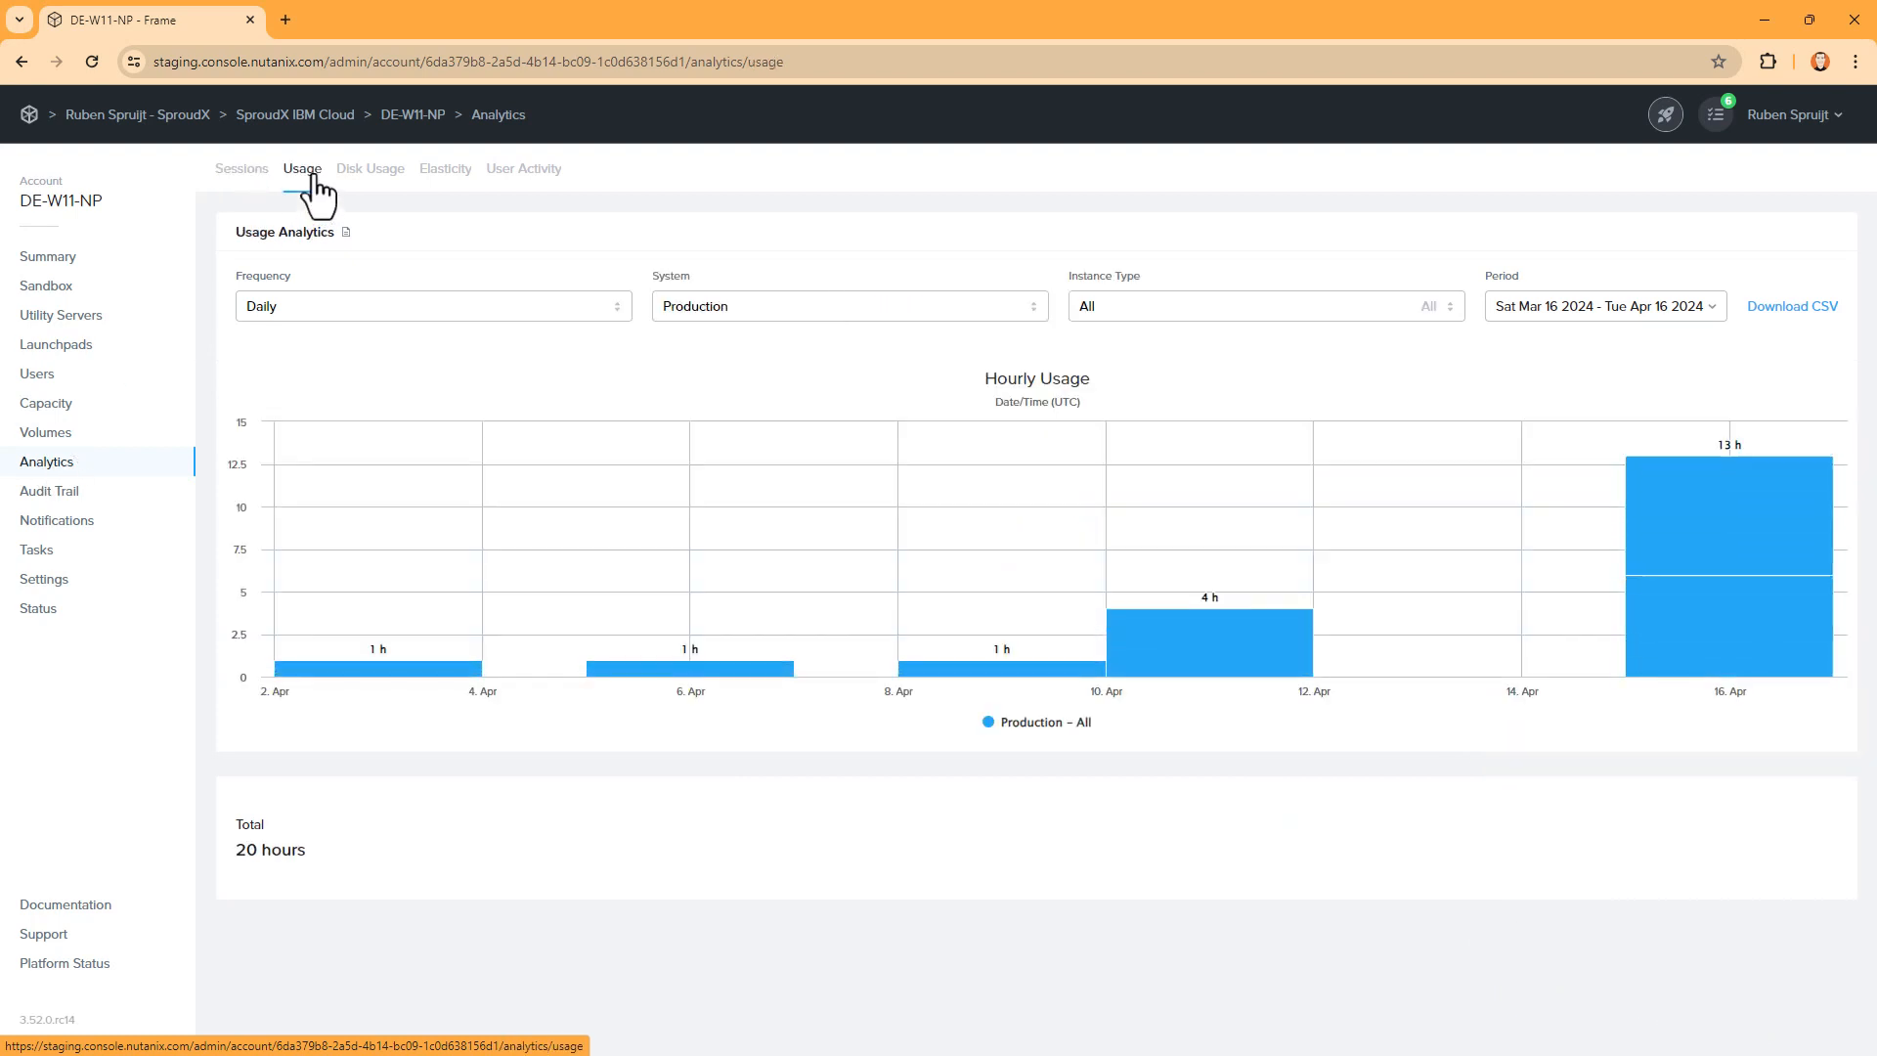
pyautogui.click(370, 168)
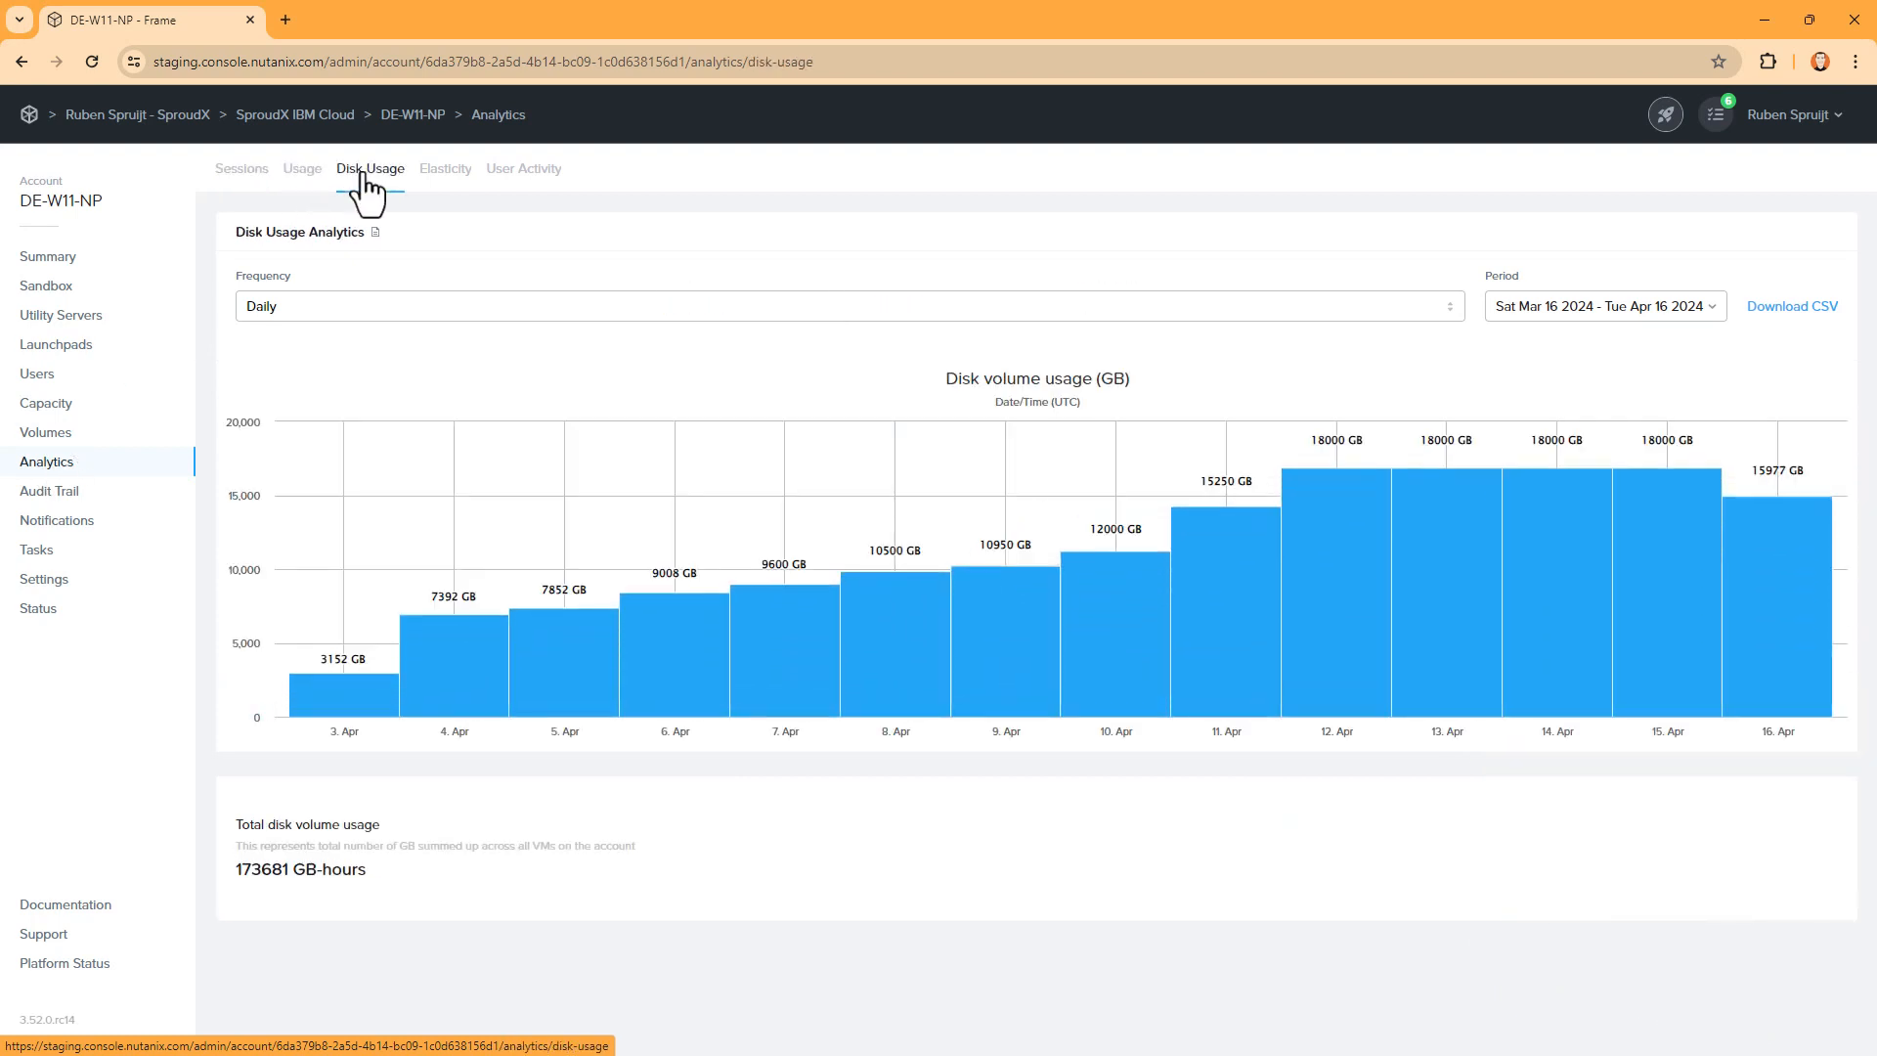
pyautogui.click(445, 168)
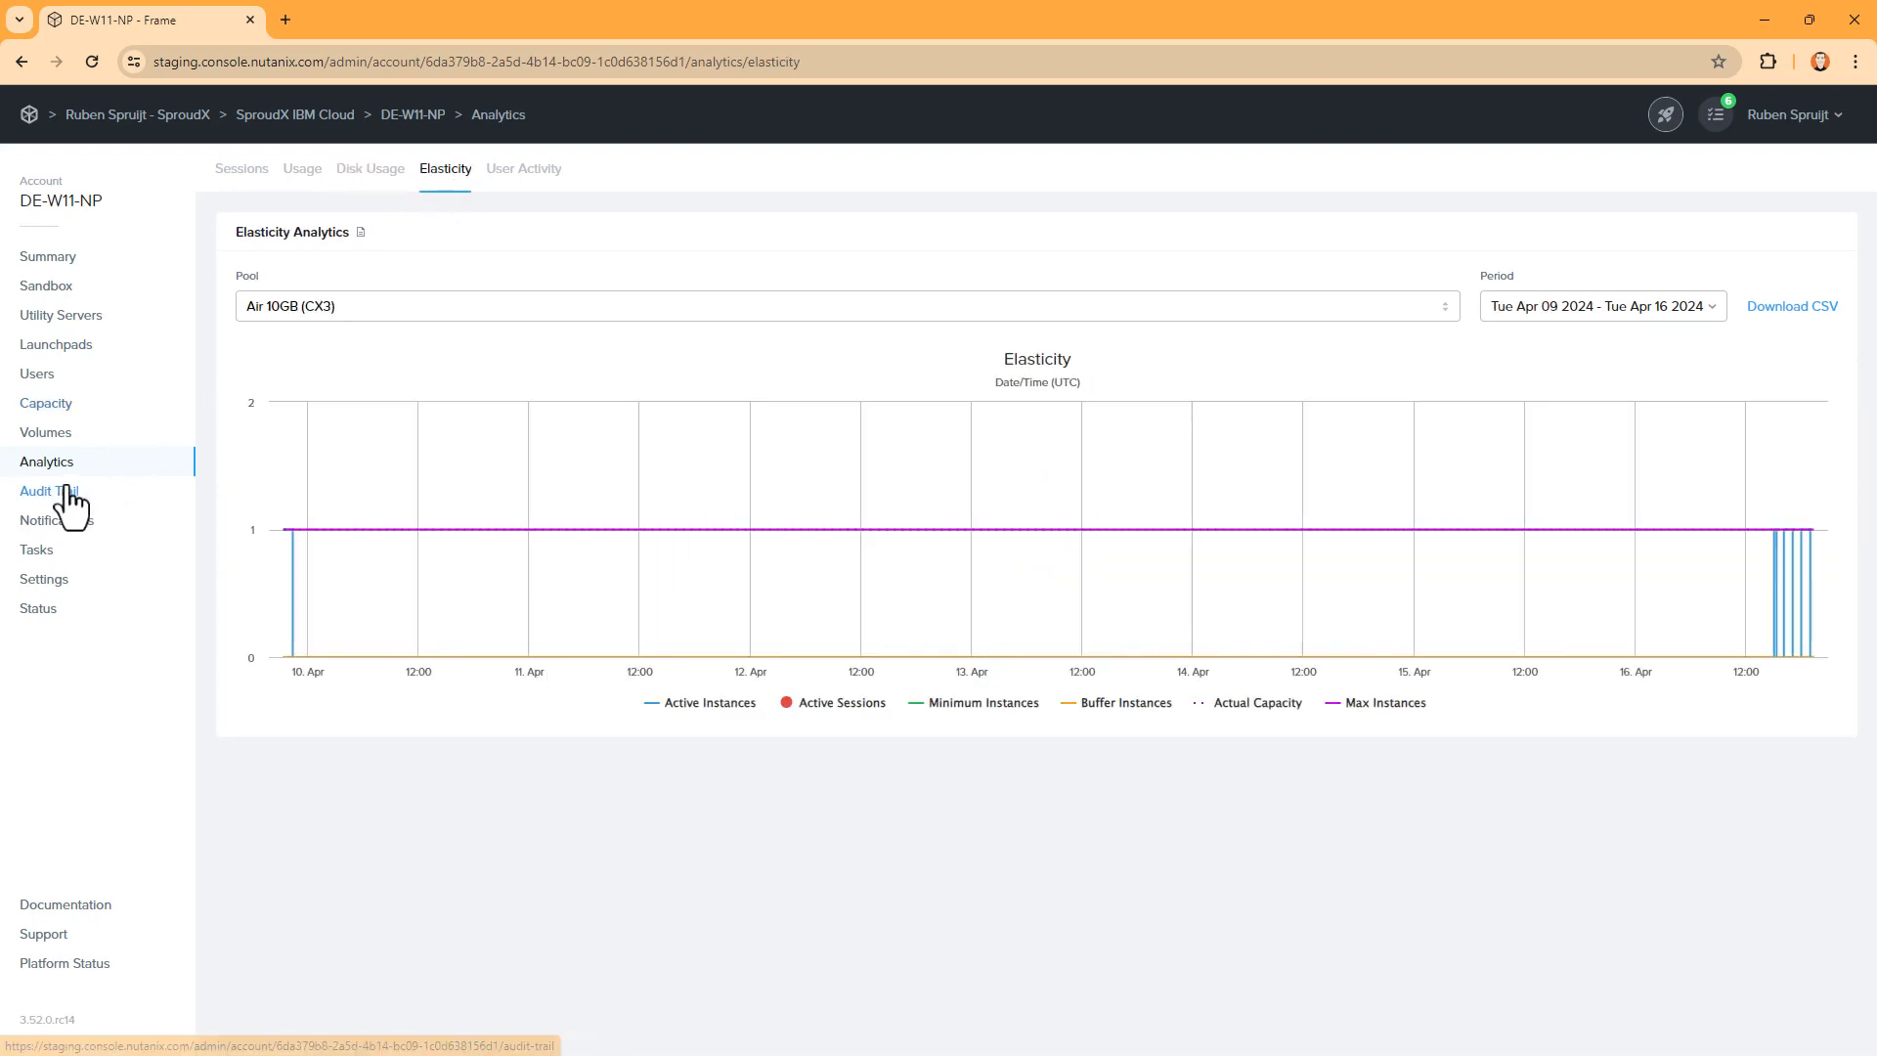
pyautogui.click(47, 491)
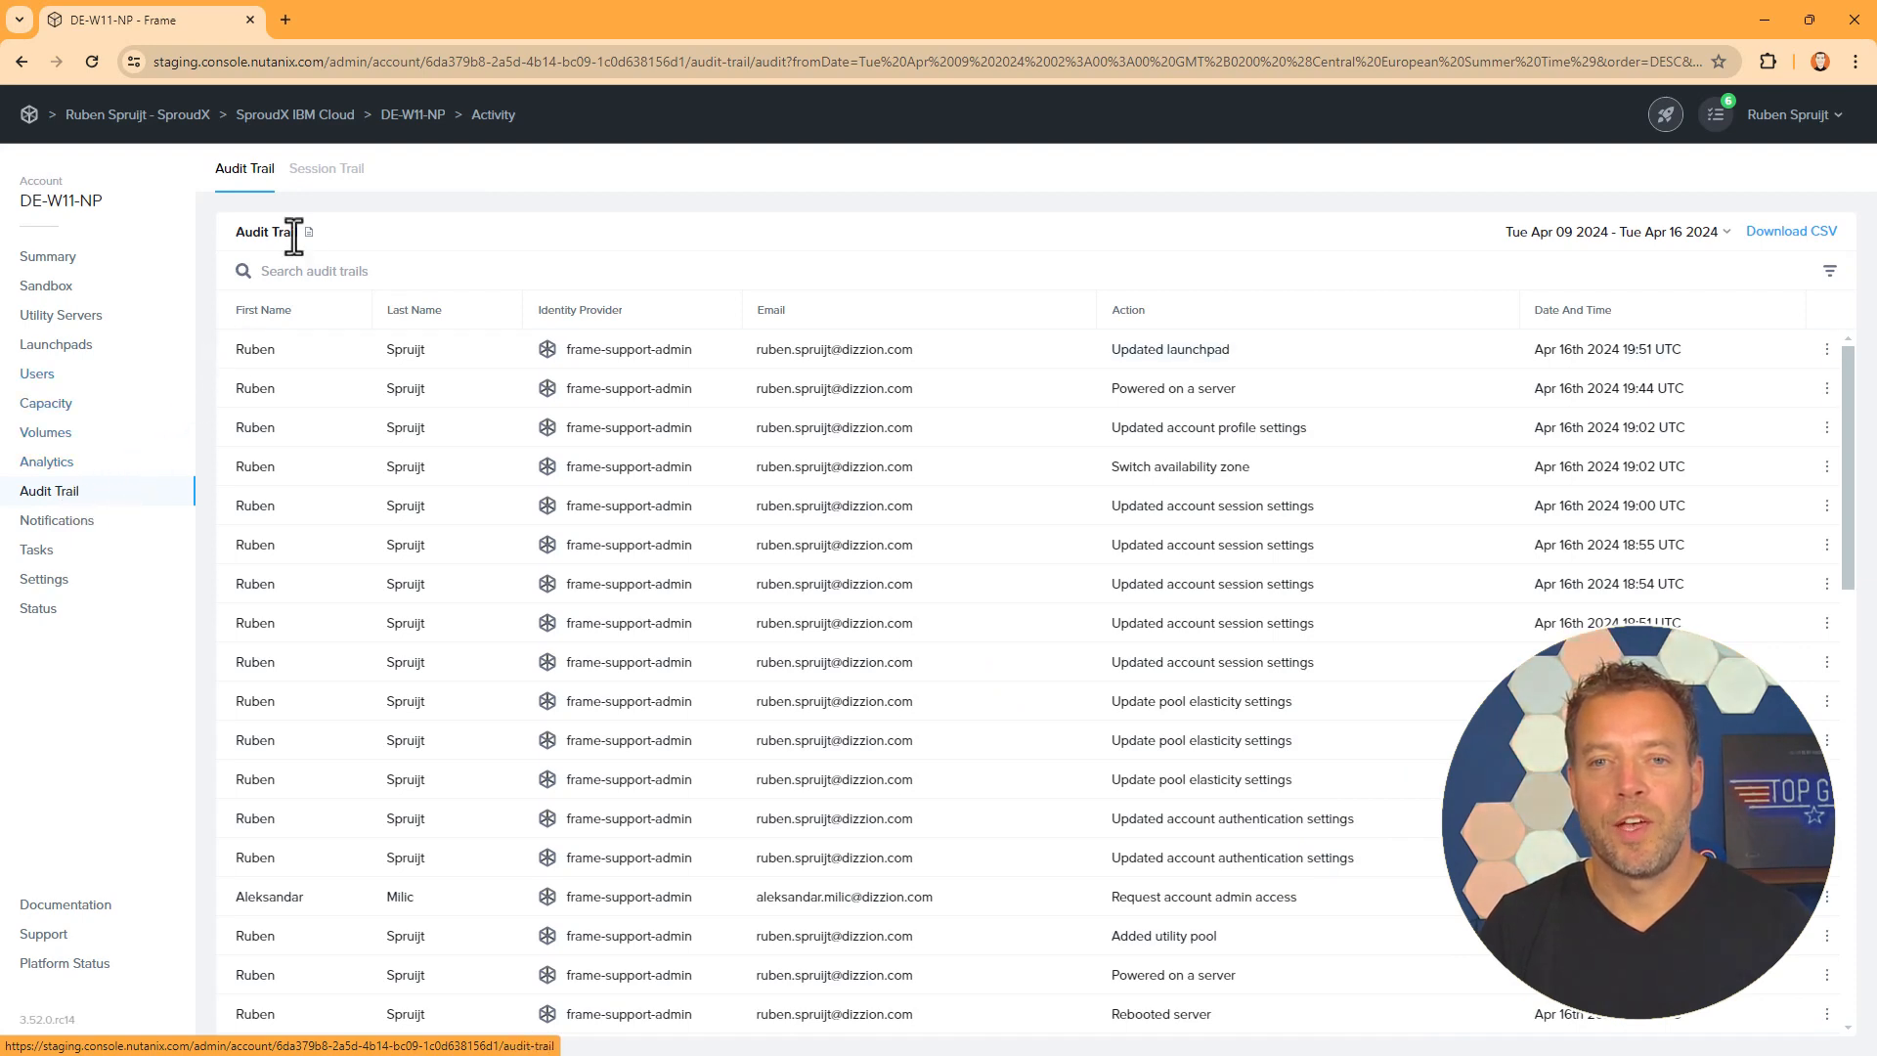
# Show the Session Trail with recent sessions' bandwidth, frame rate, latency and duration
pyautogui.click(326, 168)
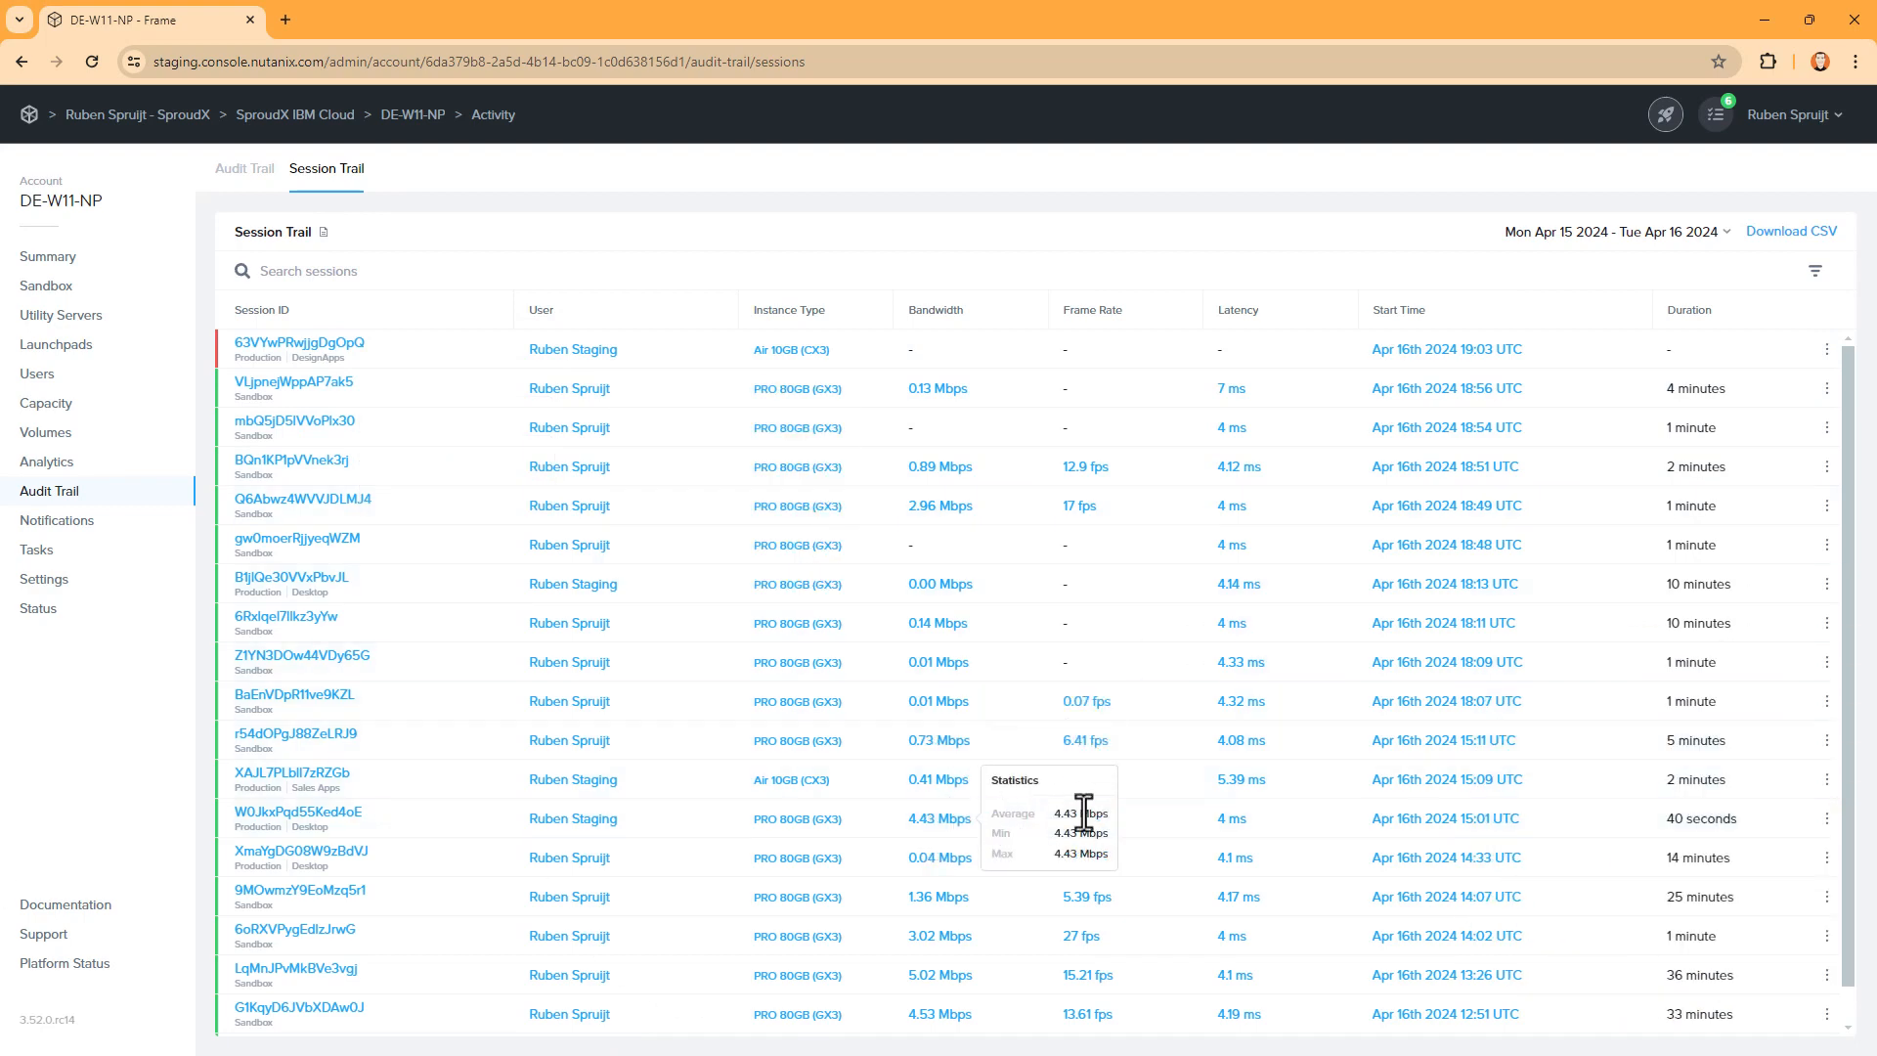
pyautogui.moveTo(1083, 825)
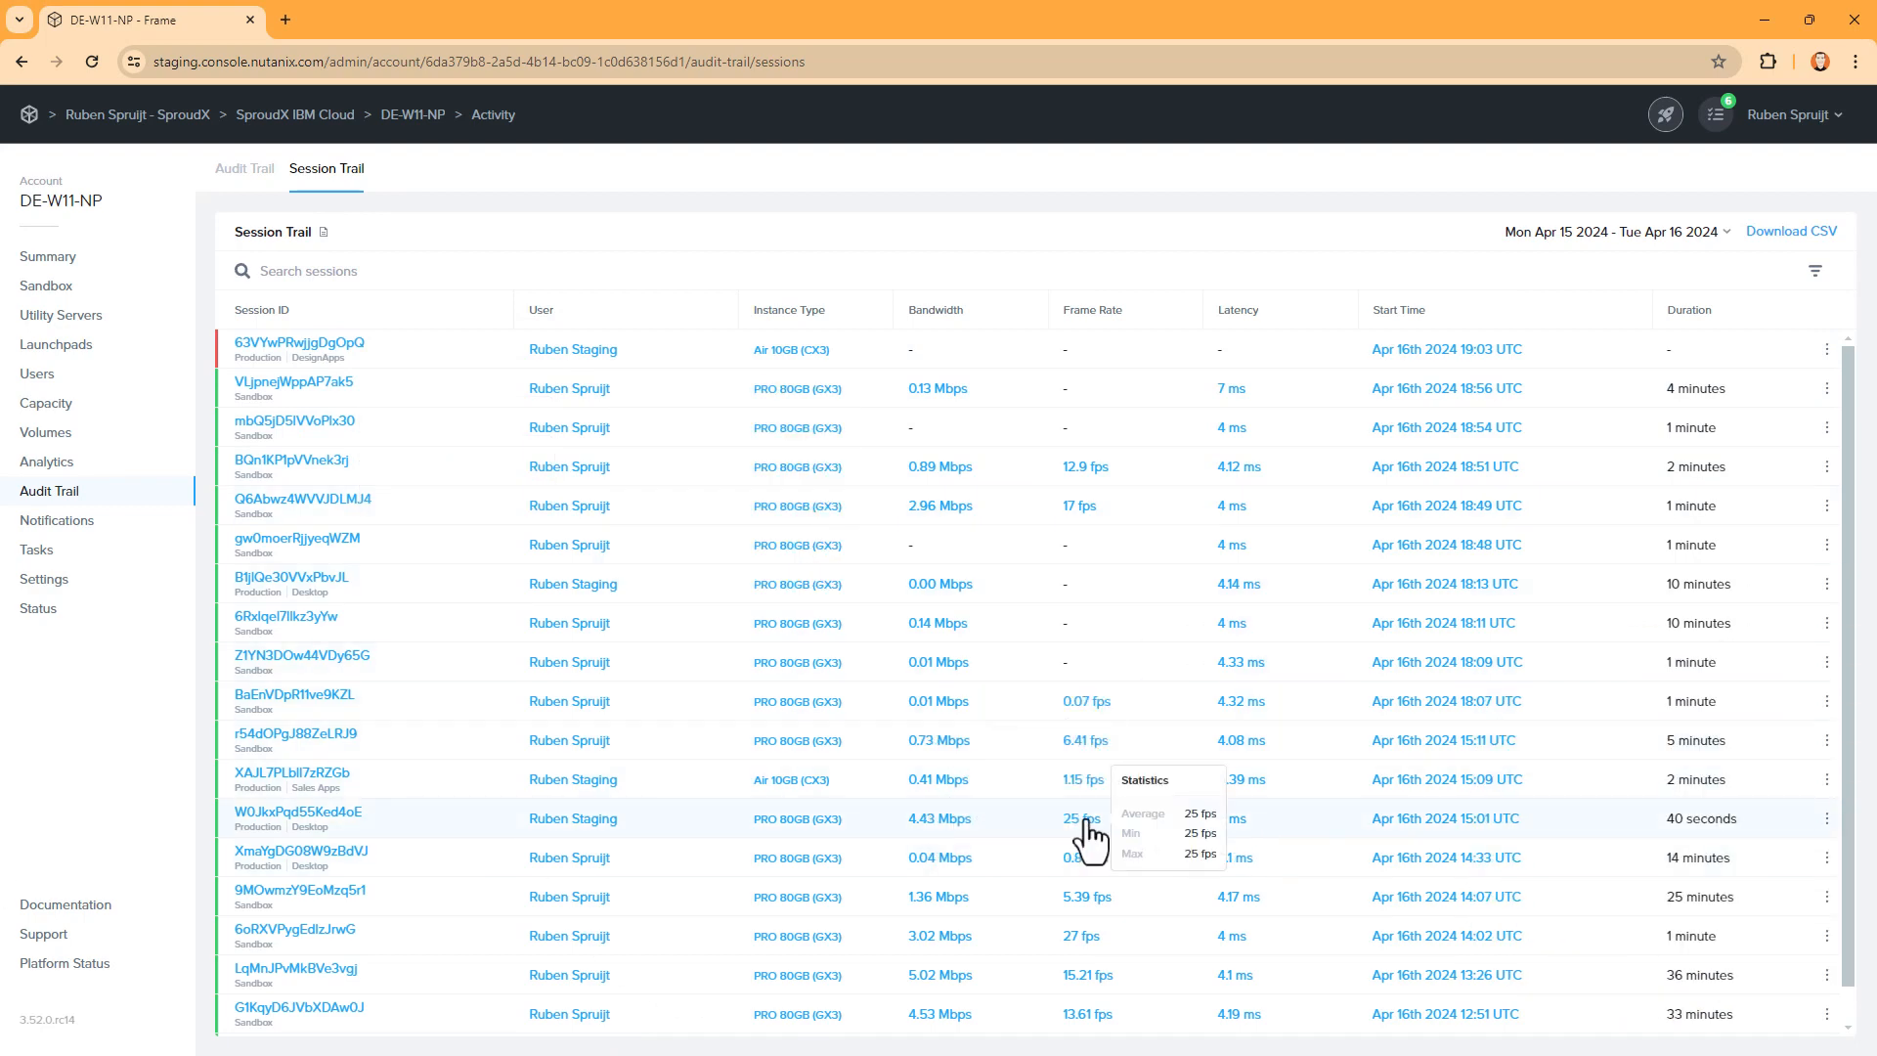
pyautogui.moveTo(1090, 917)
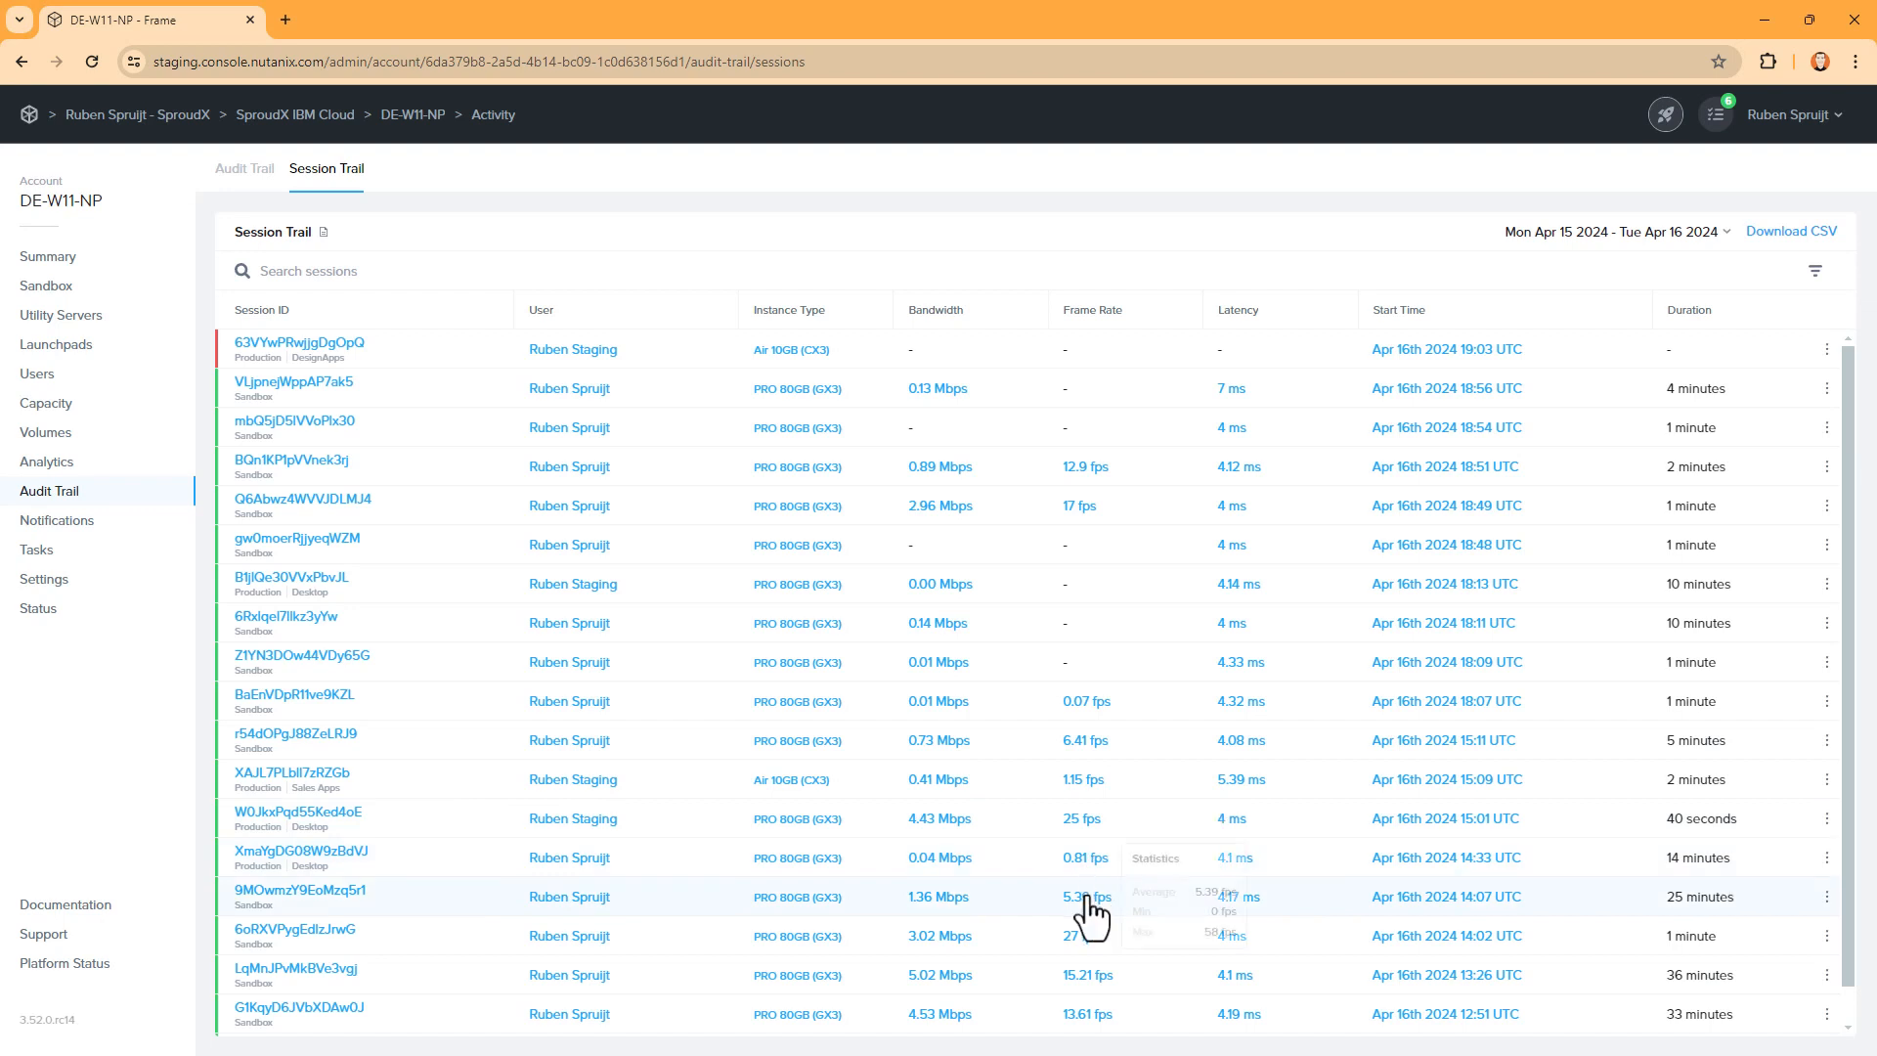